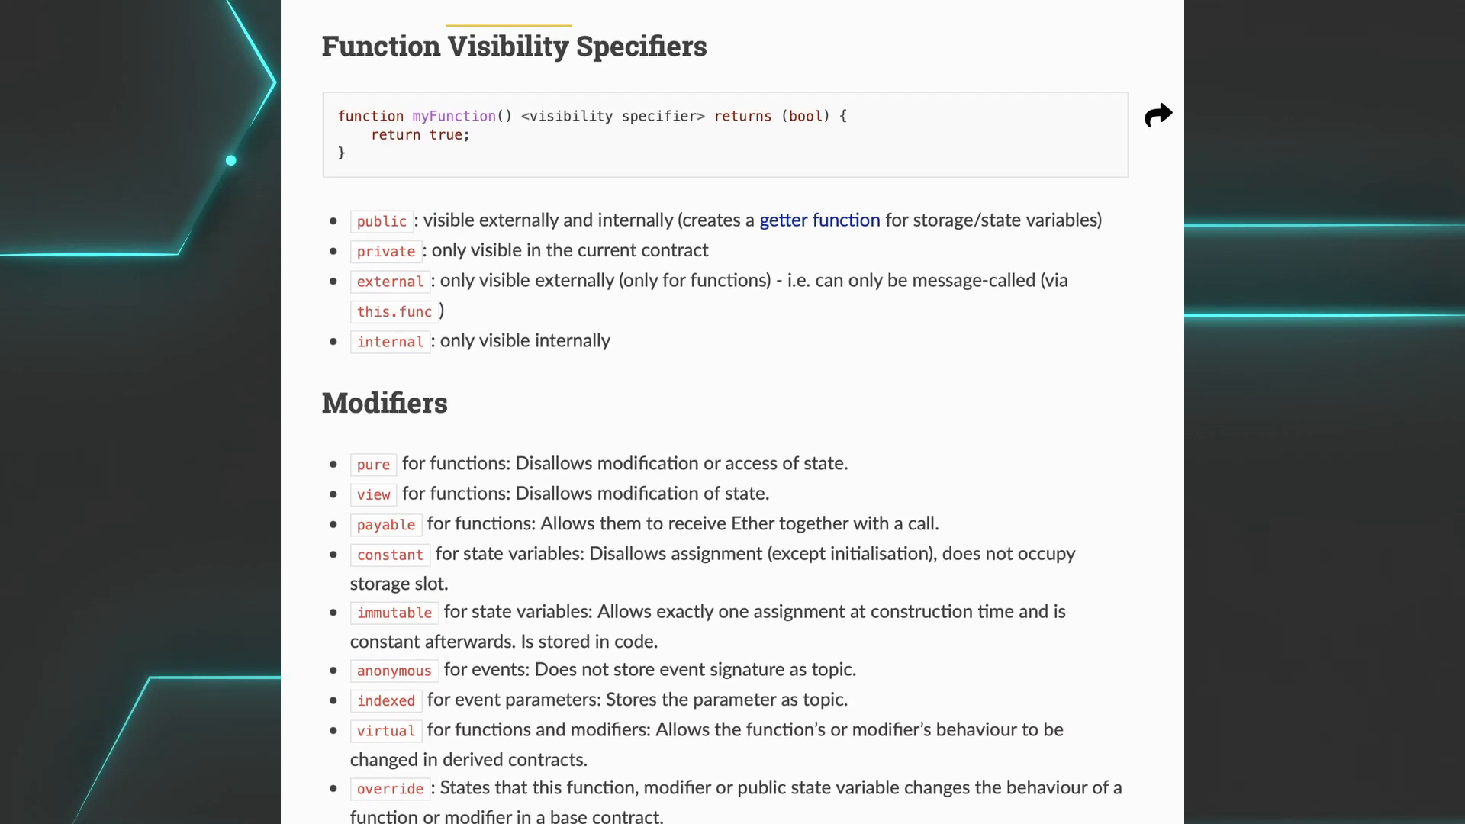
Scroll back up through the Function Visibility Specifiers section of the Solidity docs.
scroll("up", 3)
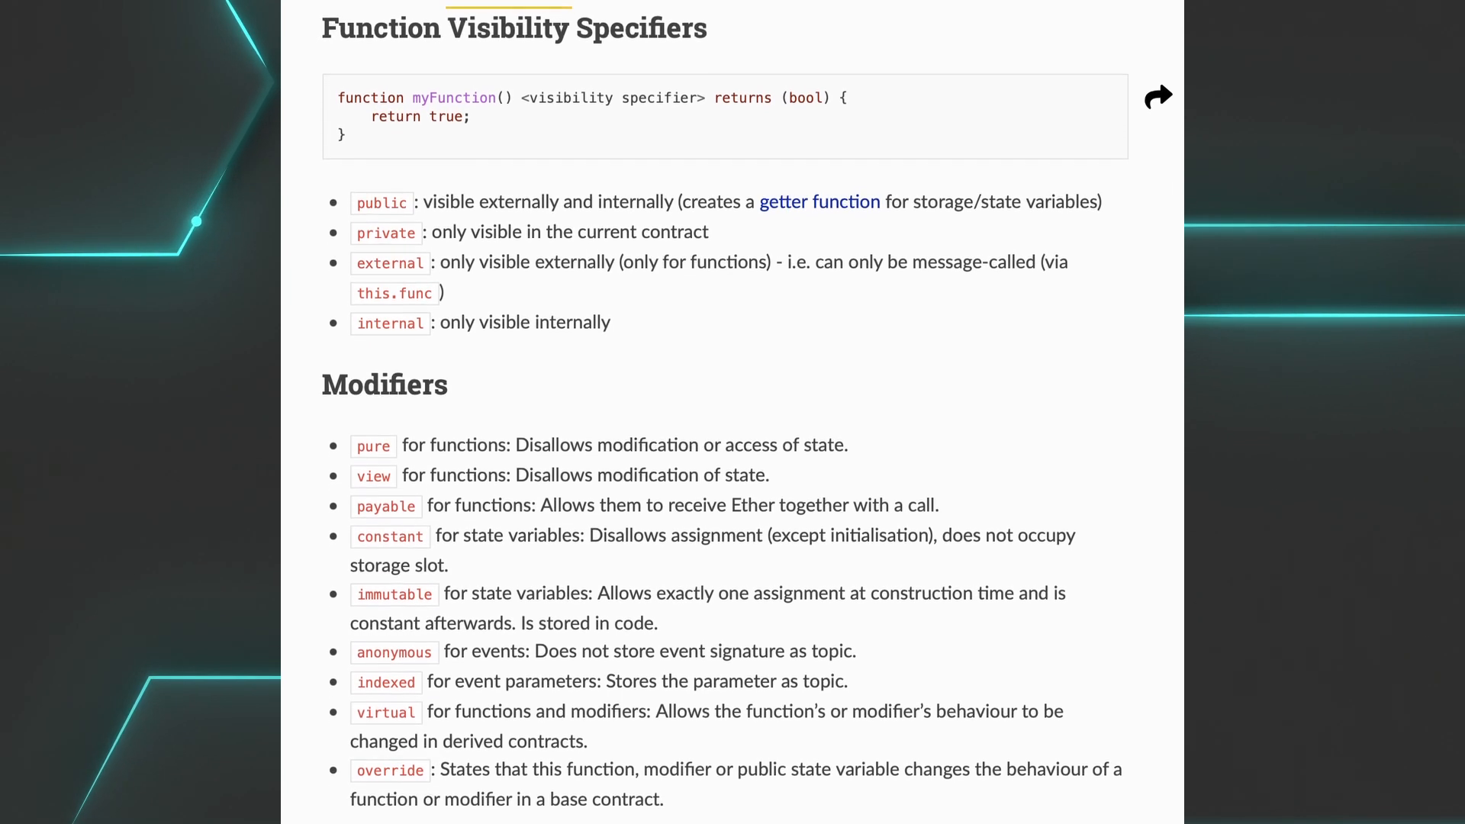
scroll("up", 3)
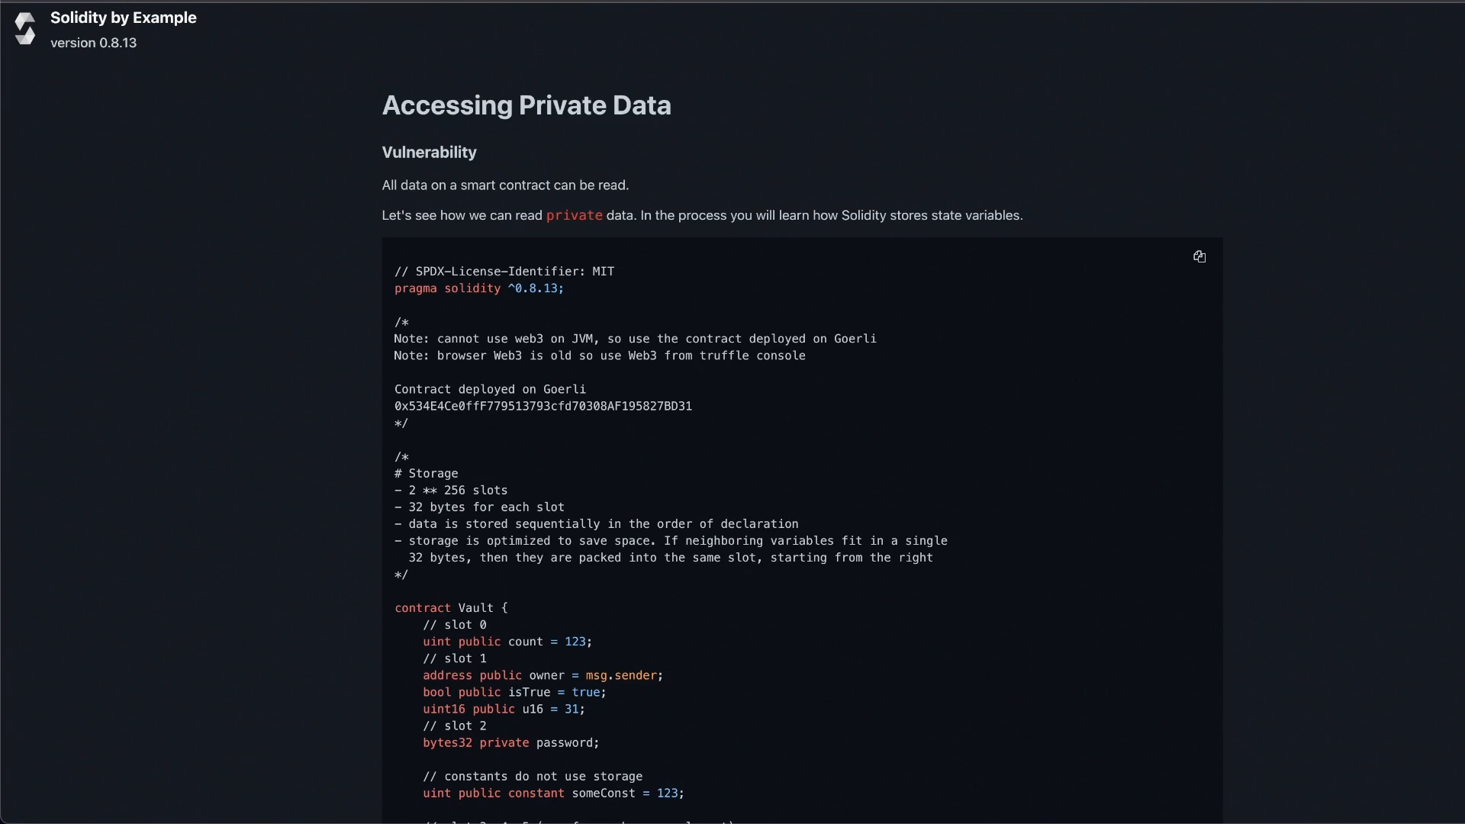
scroll("down", 3)
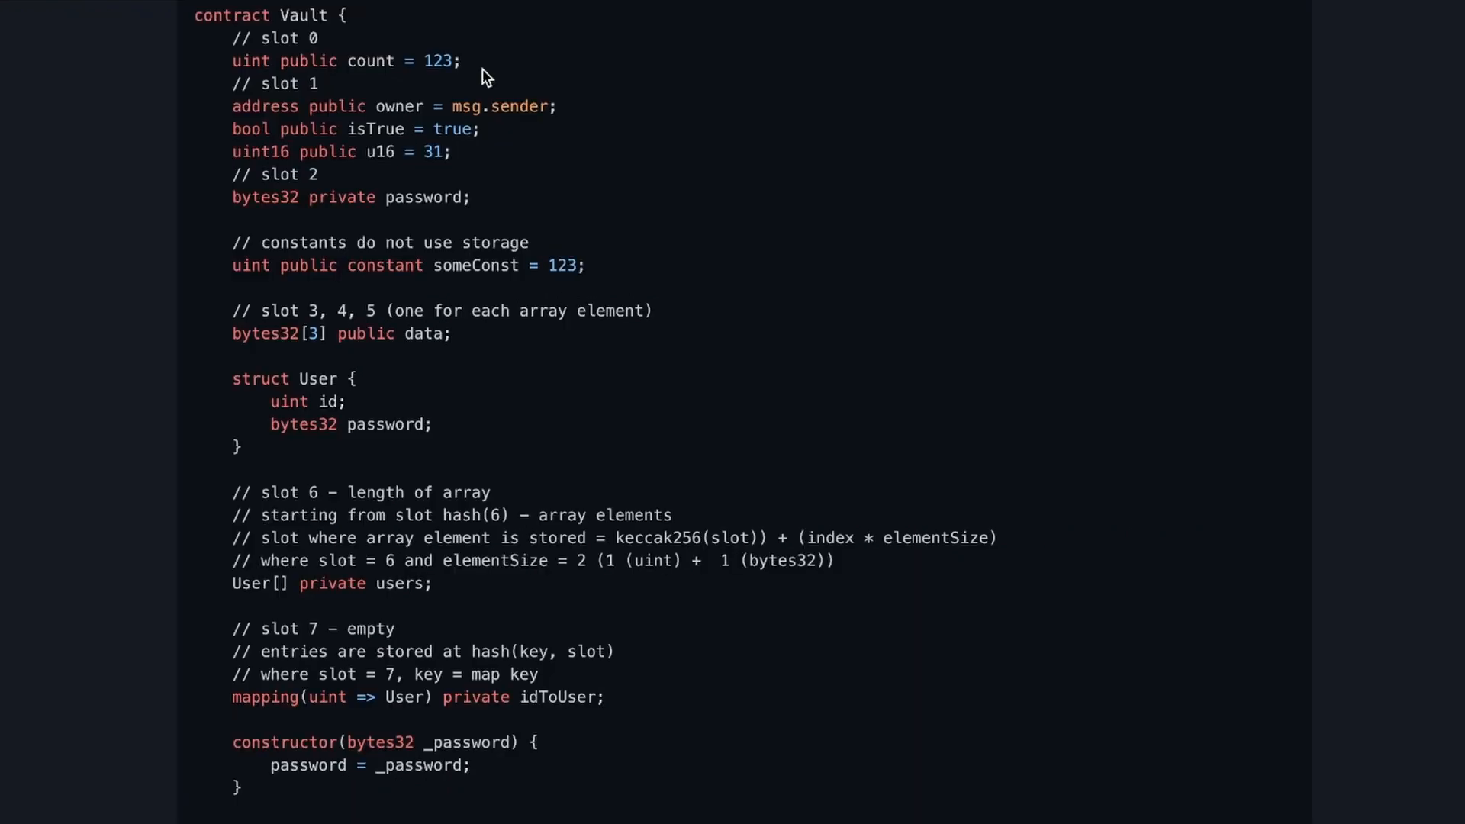
mouse_move(449, 92)
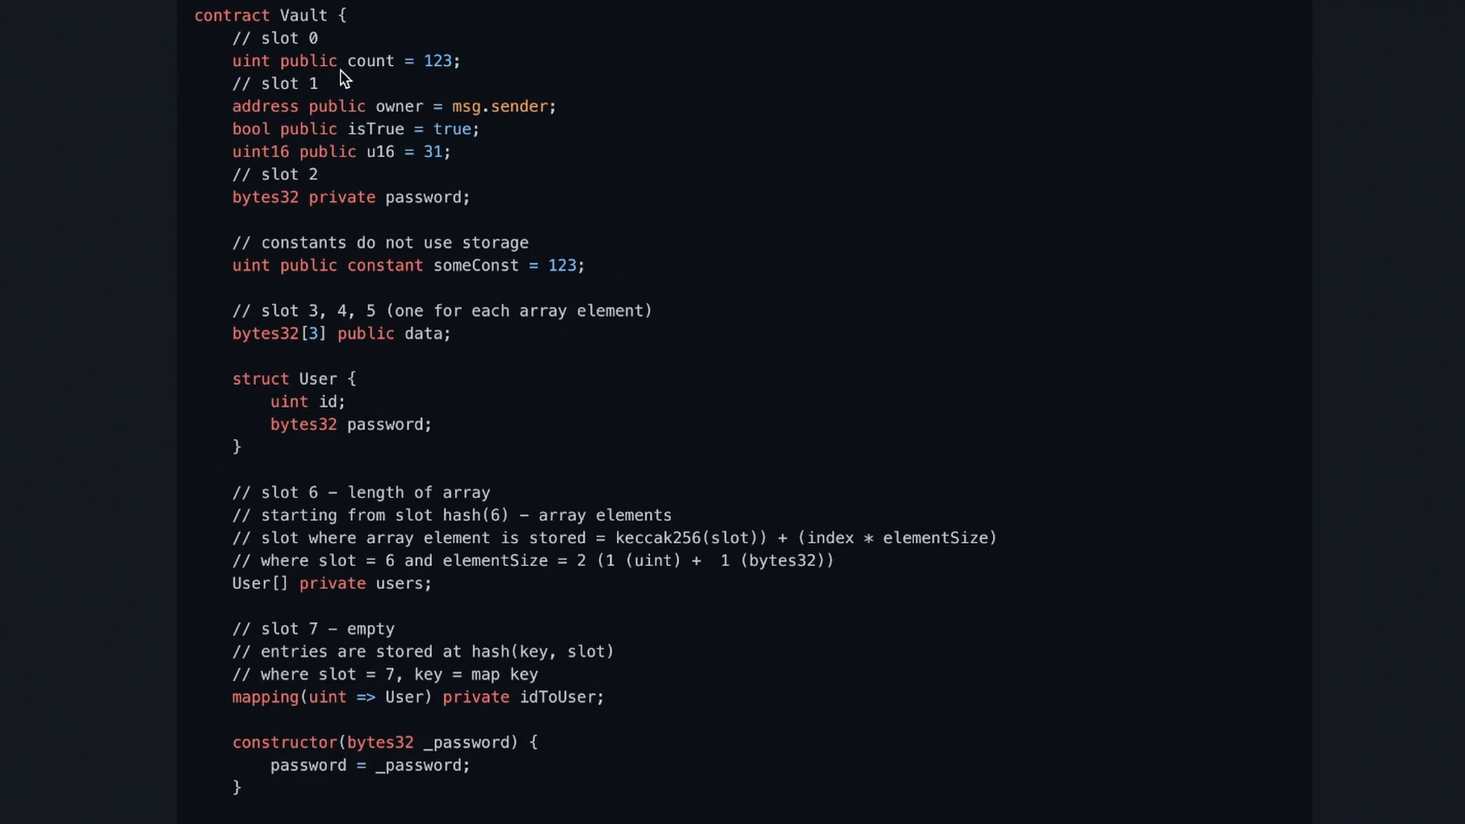
triple_click(345, 197)
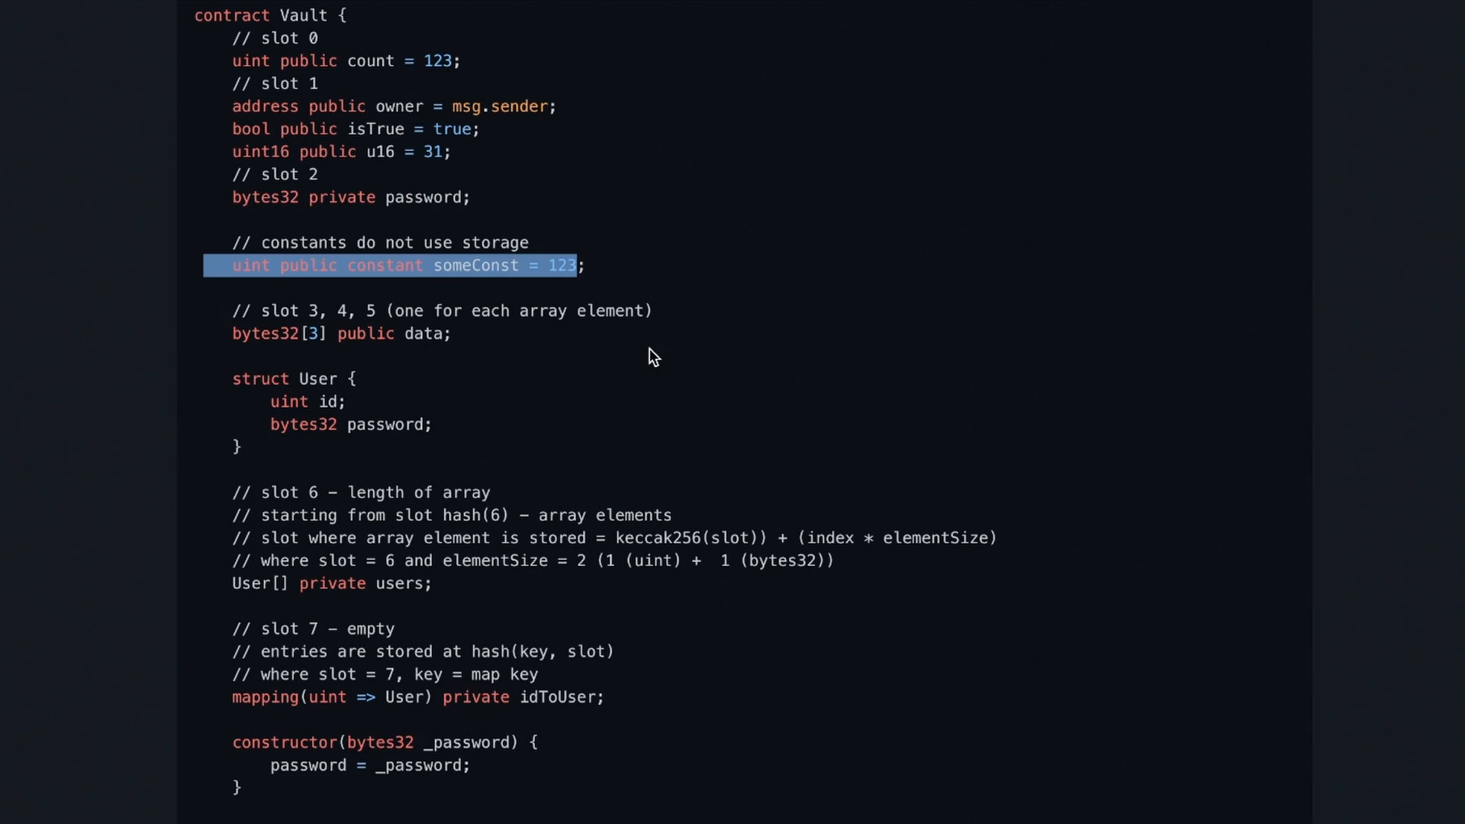
scroll("down", 3)
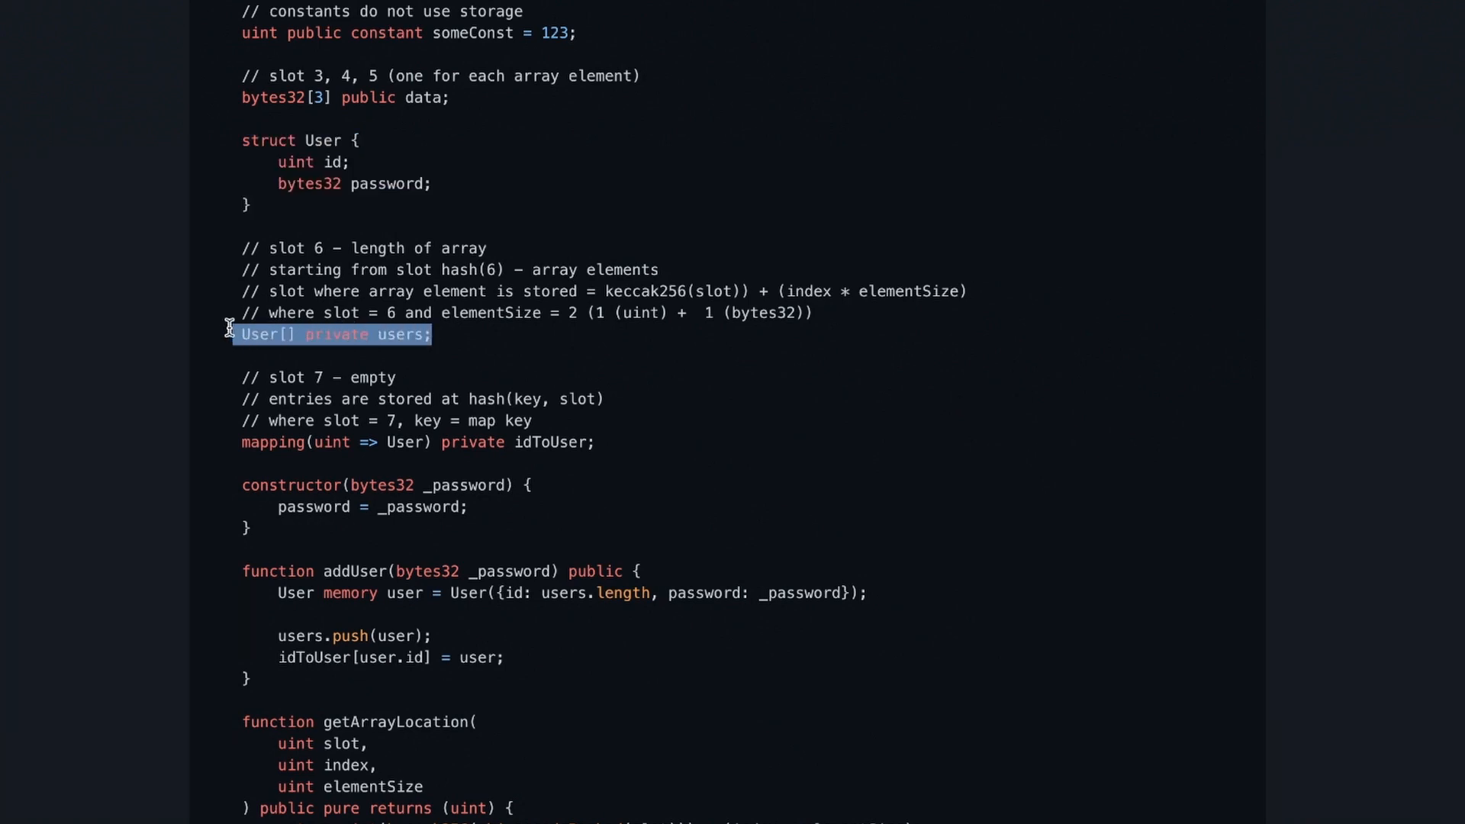
scroll("down", 3)
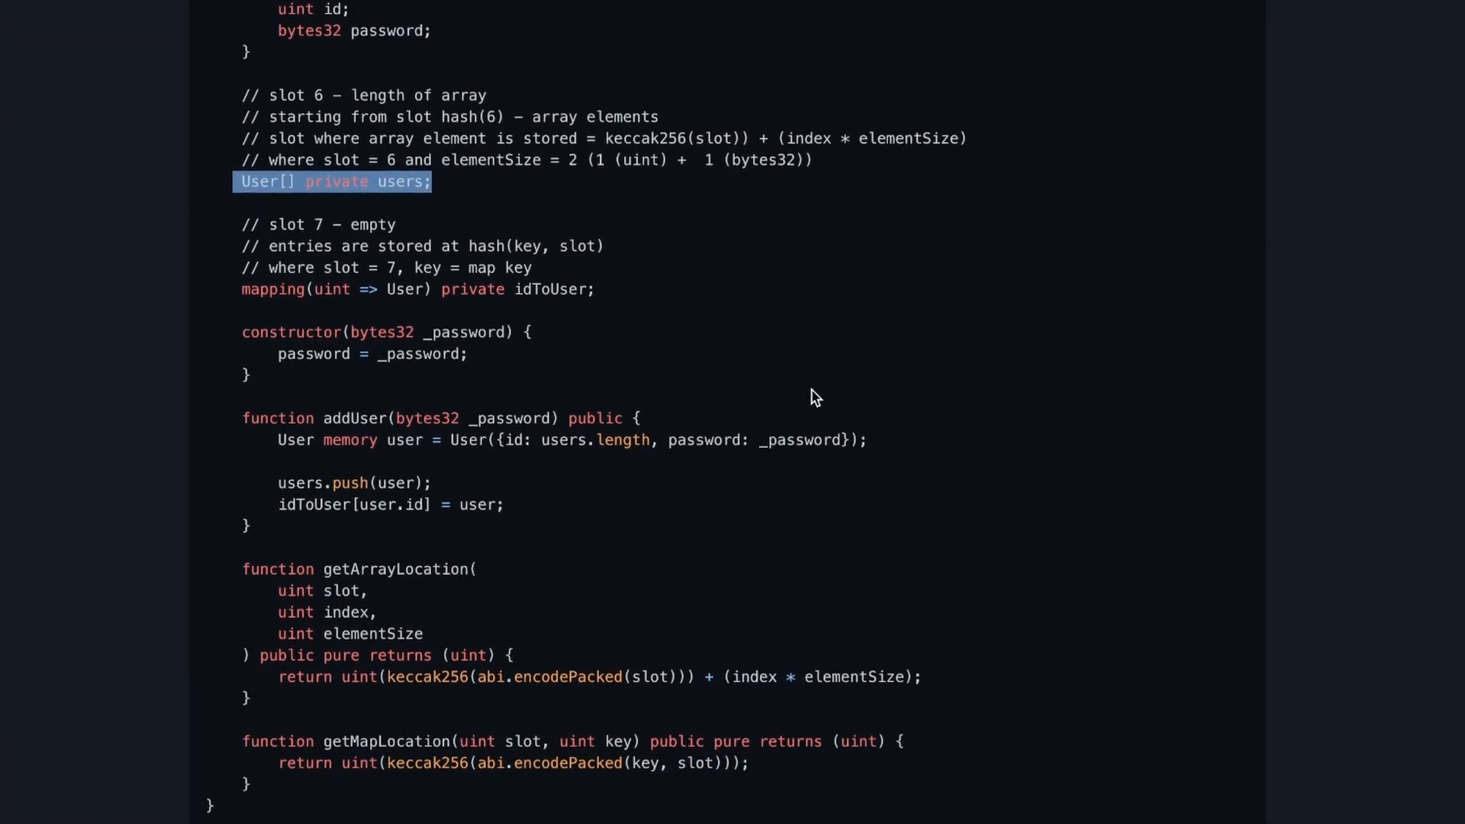
scroll("up", 3)
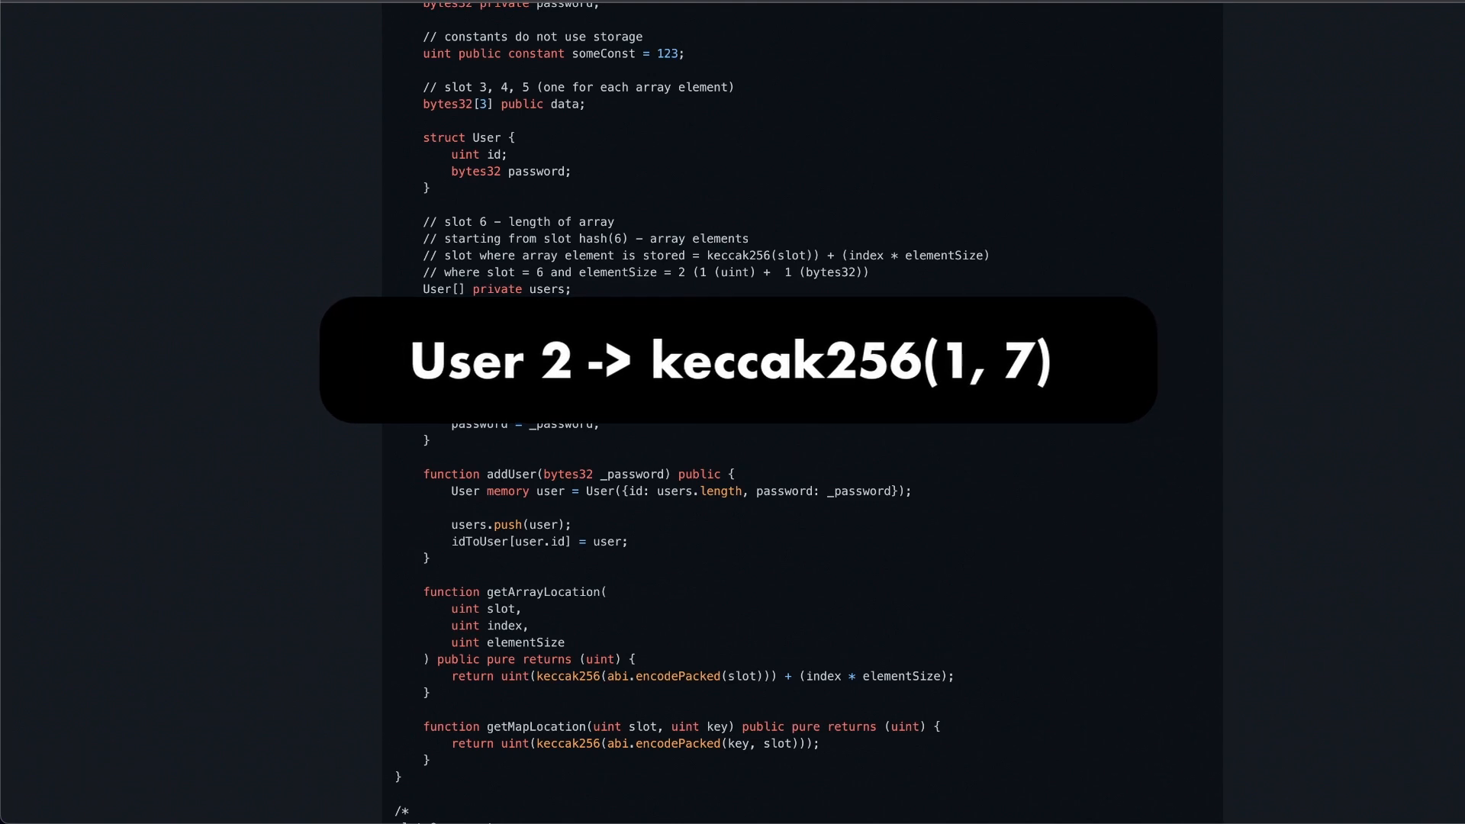
scroll("down", 3)
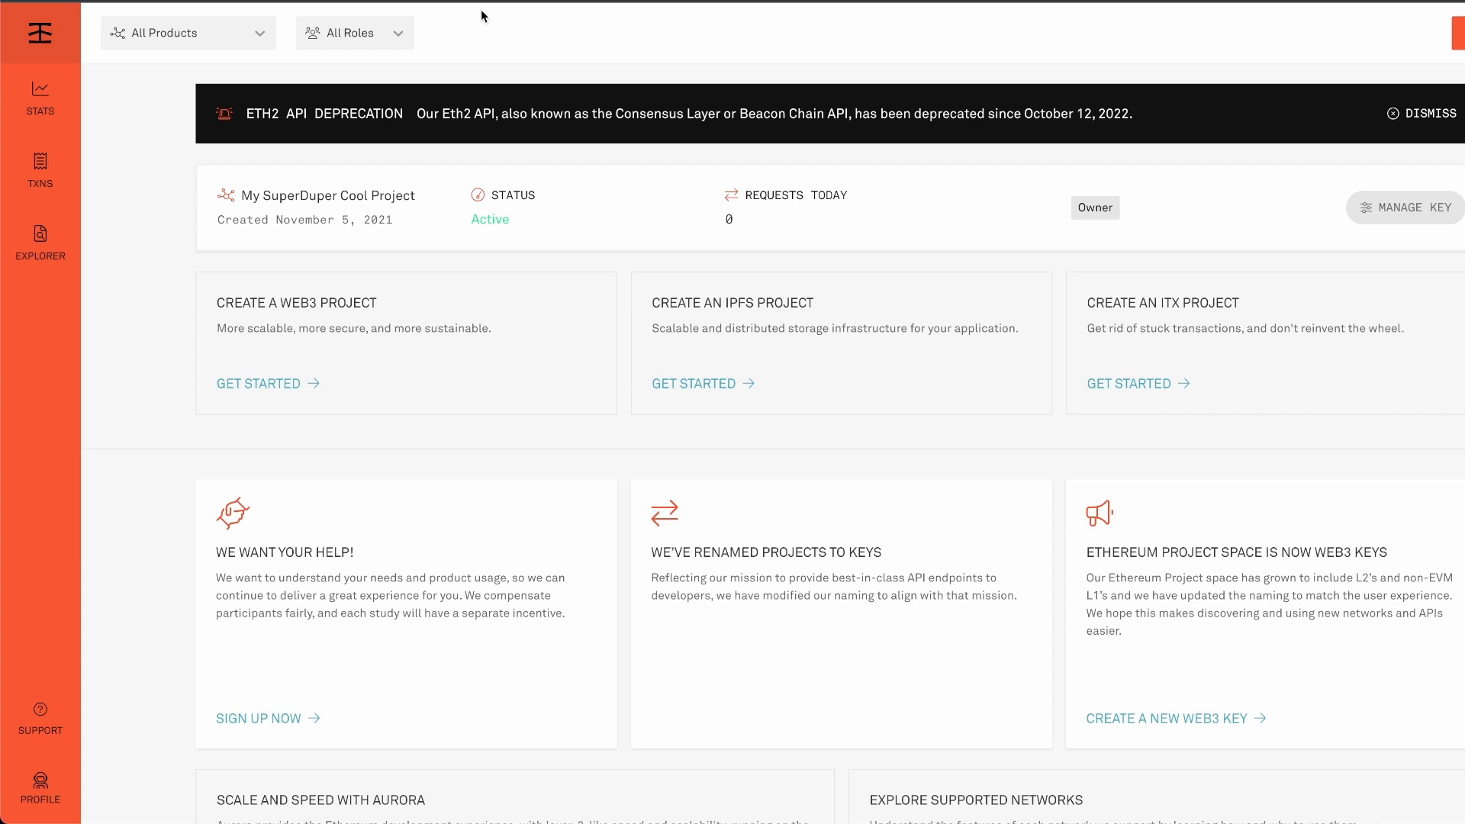
Start a new Infura Web3 API key named 'wefwef', then cancel it.
left_click(1166, 717)
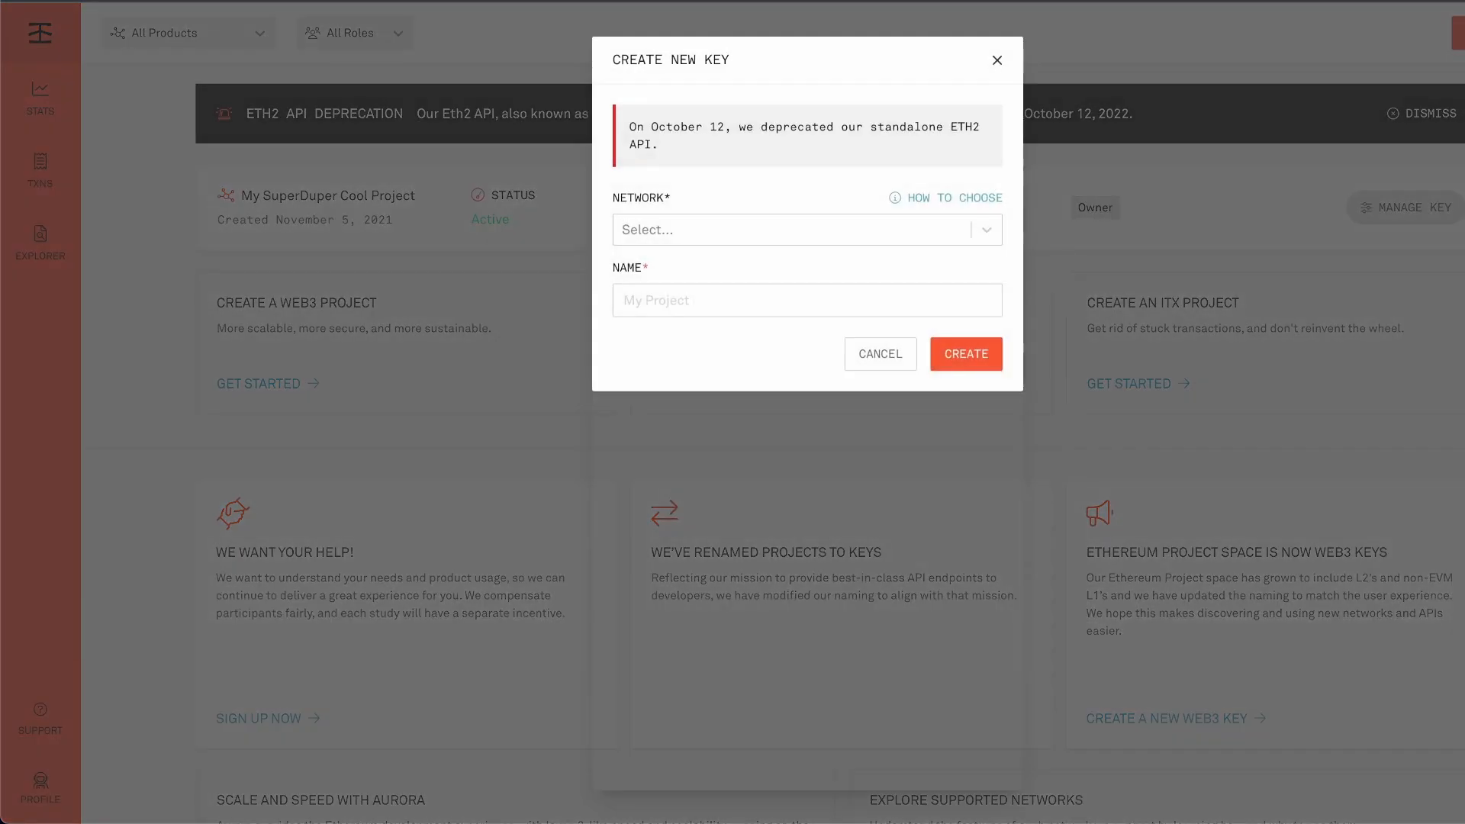
left_click(806, 229)
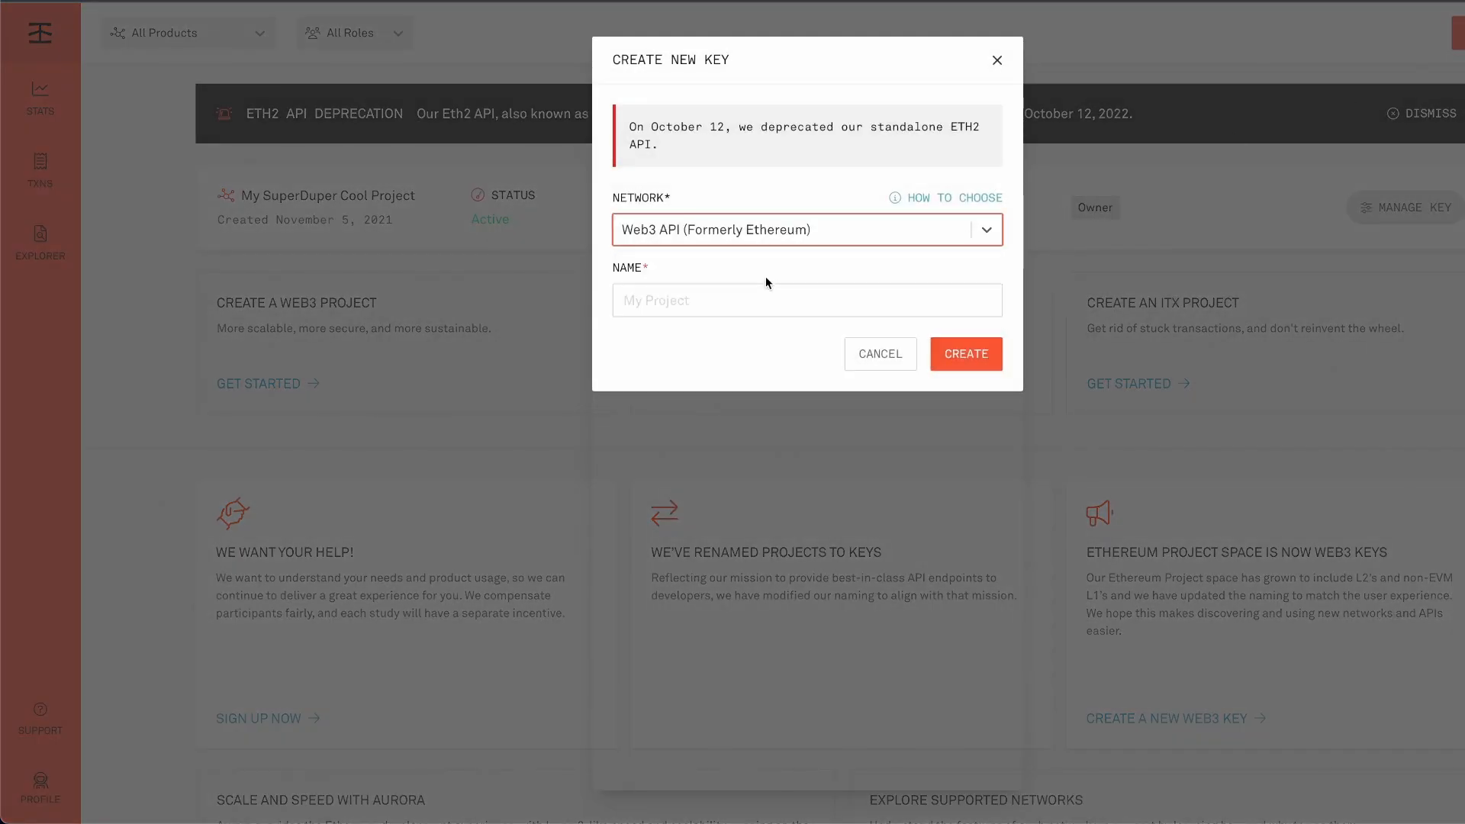
type("wefwef")
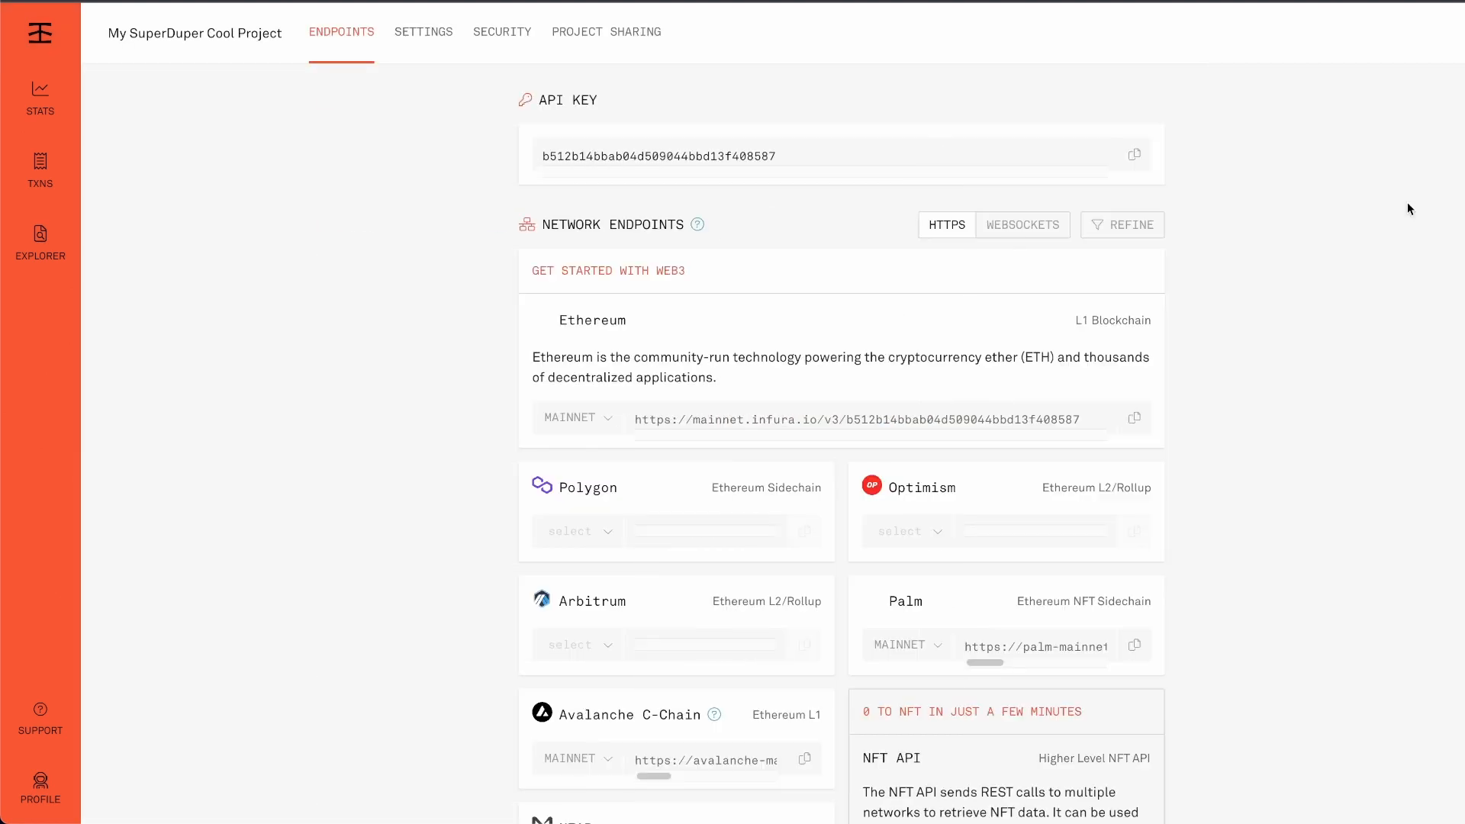
left_click(574, 417)
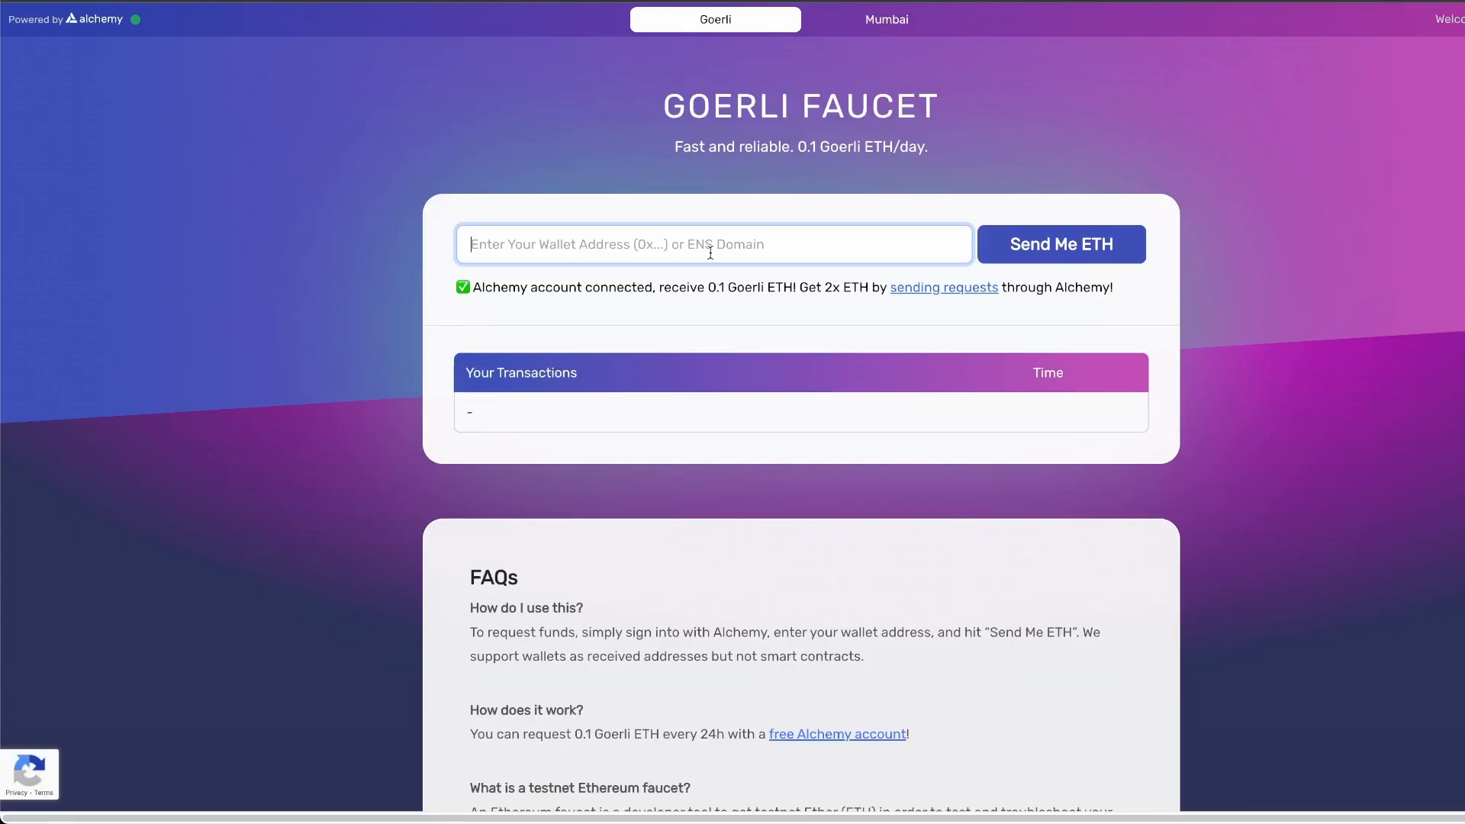
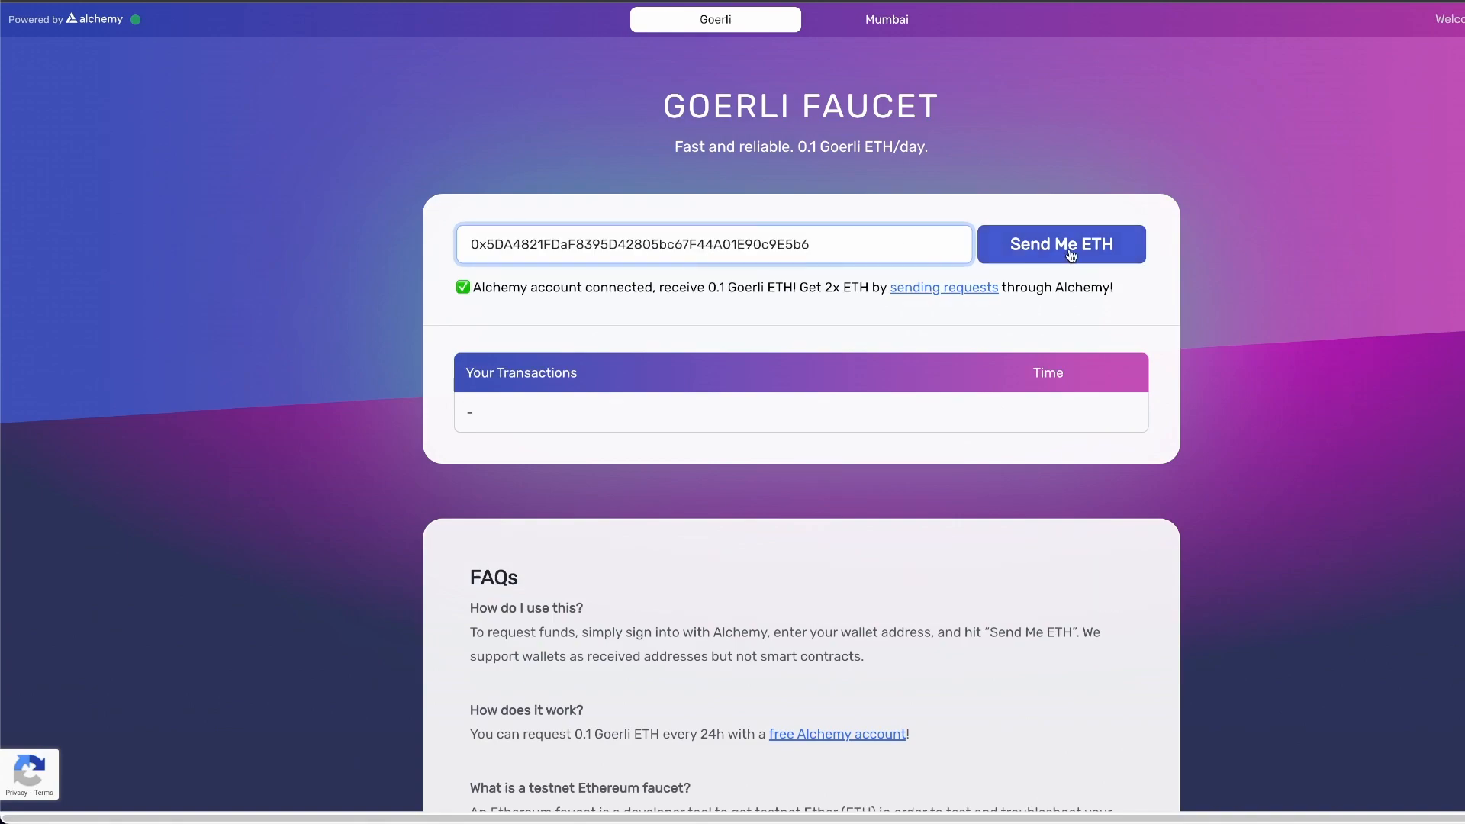
left_click(1060, 244)
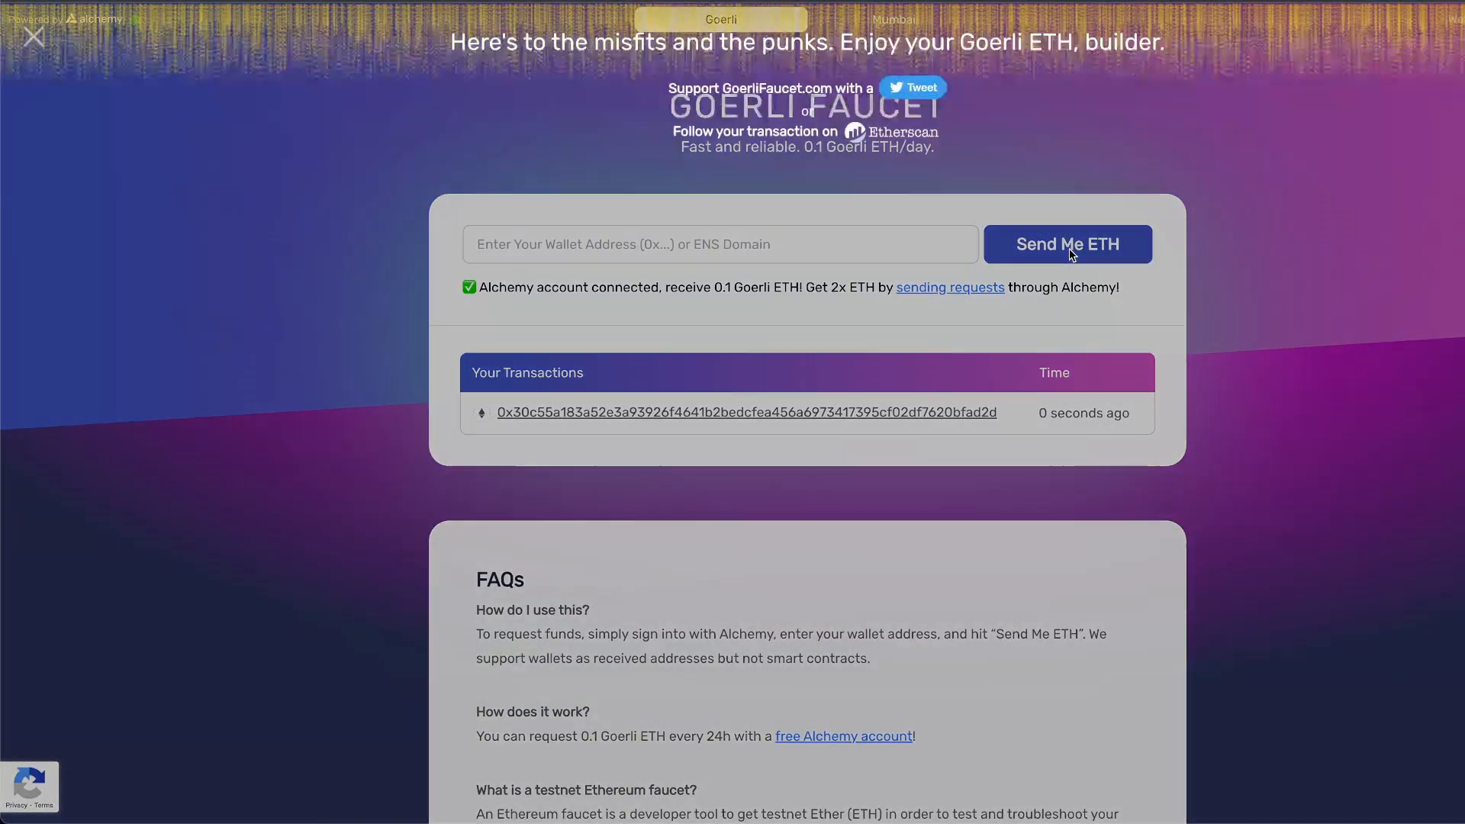
left_click(1277, 31)
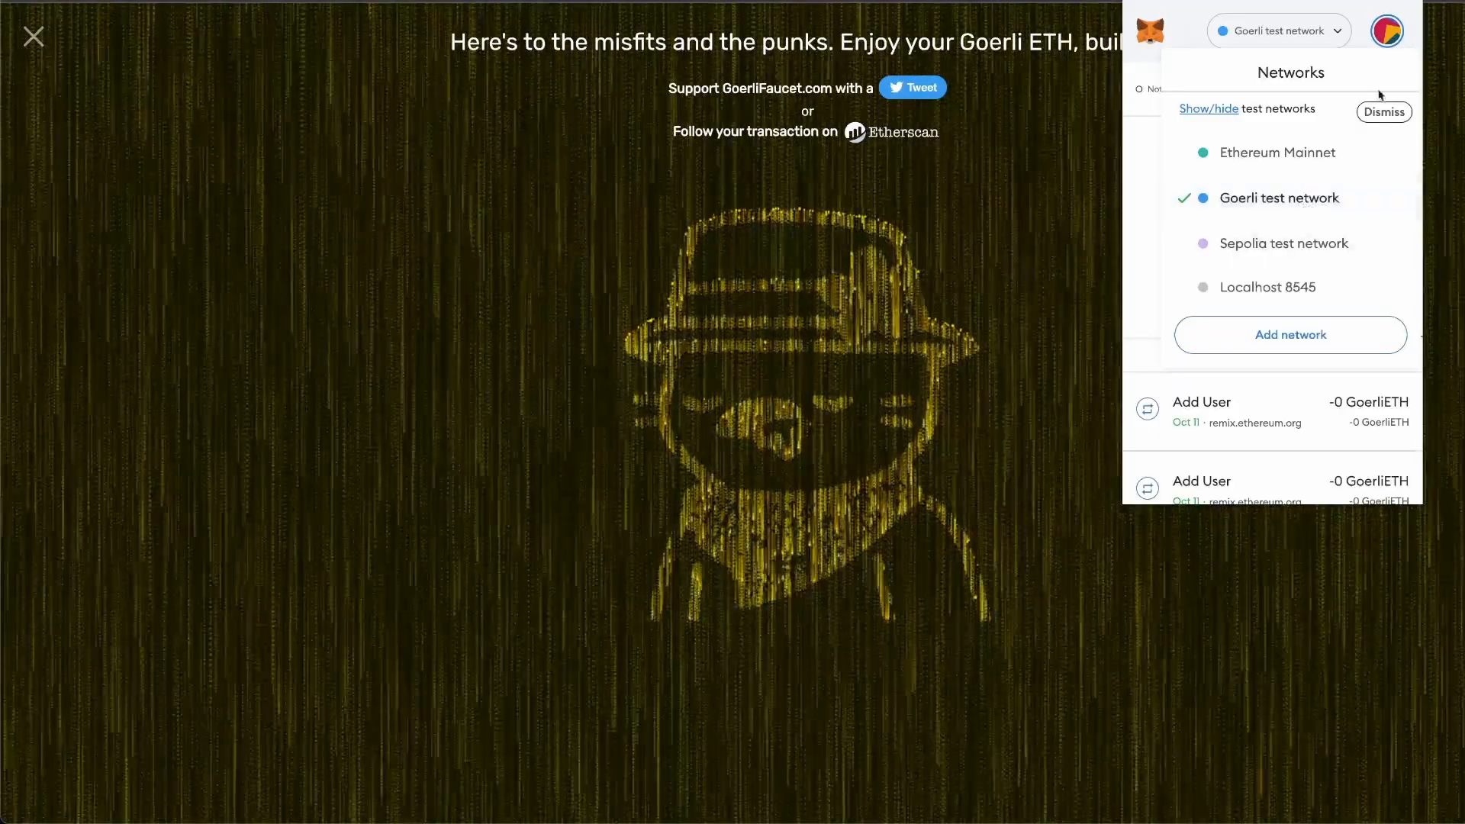
Check in MetaMask's Advanced settings that 'Show test networks' is turned on.
left_click(1386, 31)
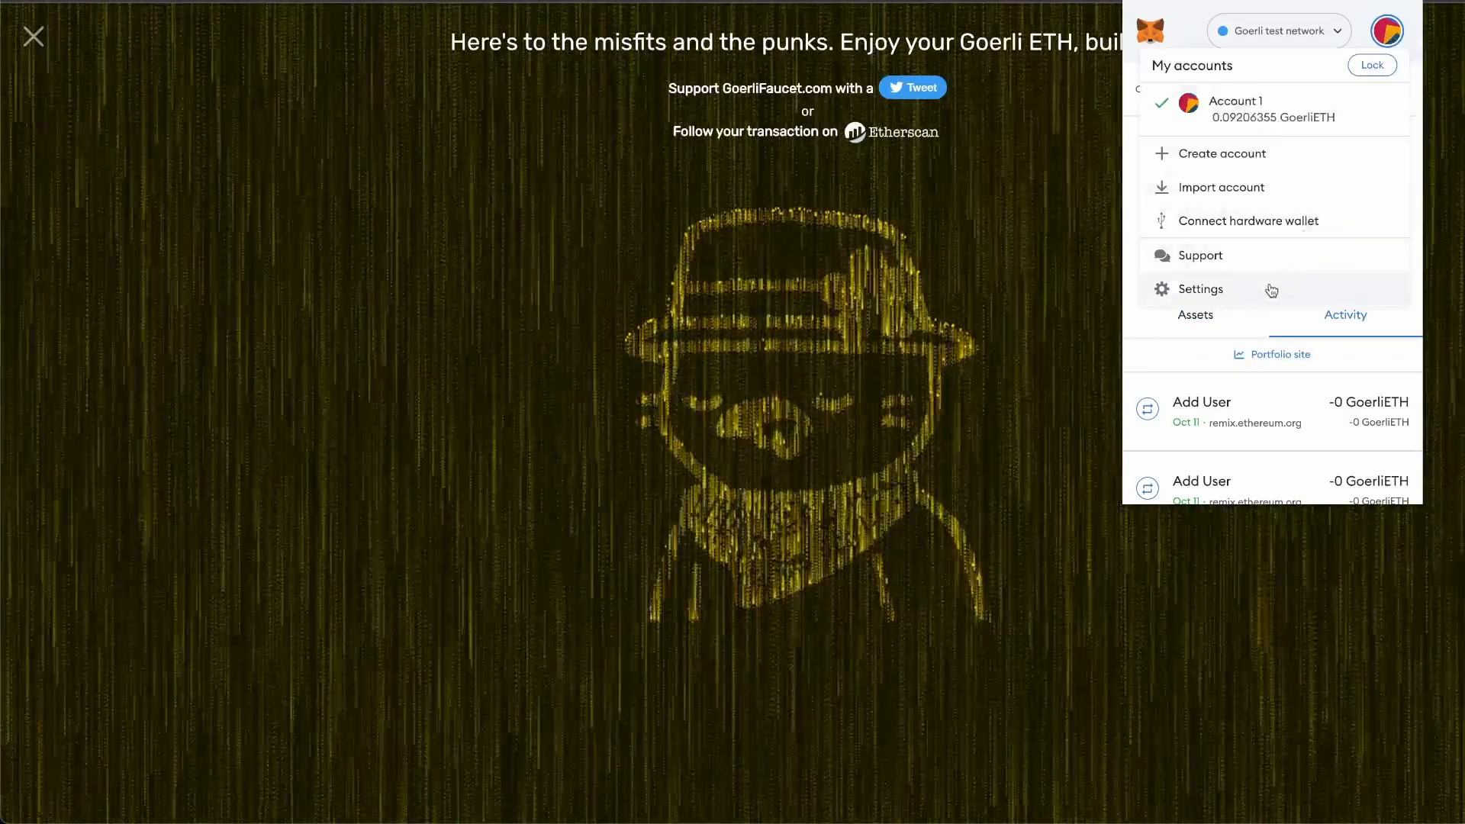
left_click(1200, 288)
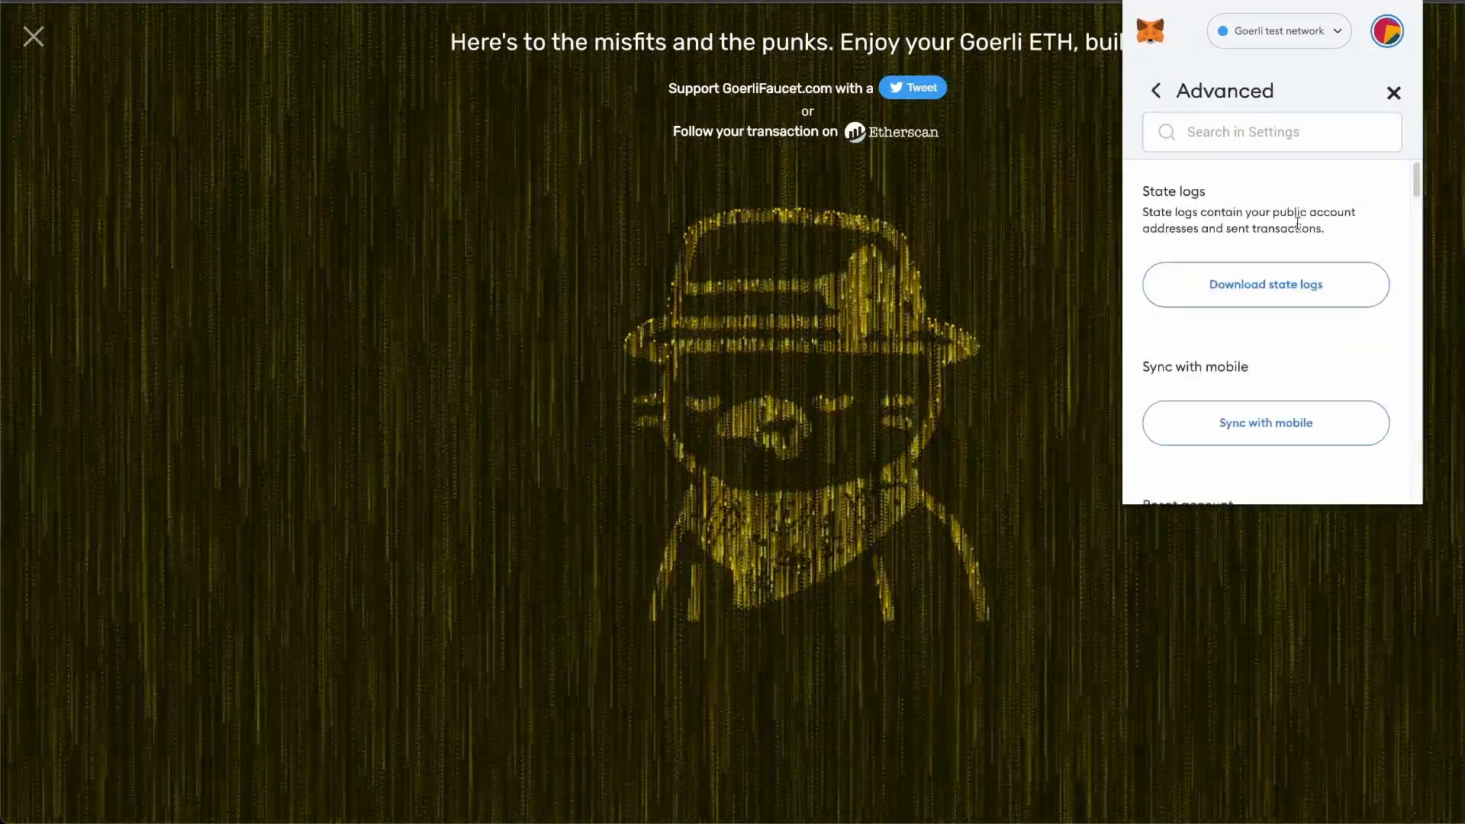
scroll("down", 3)
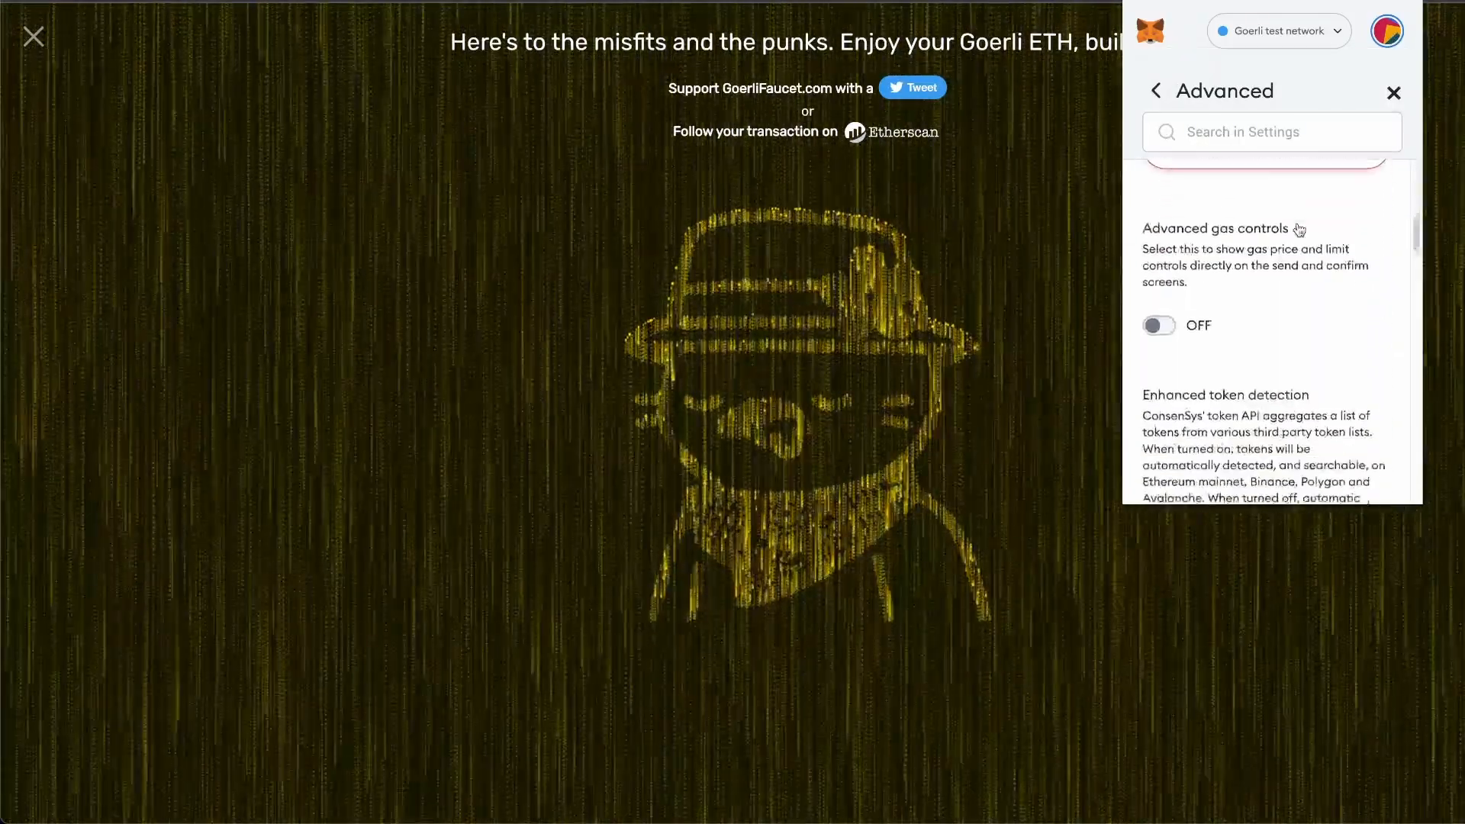
scroll("down", 3)
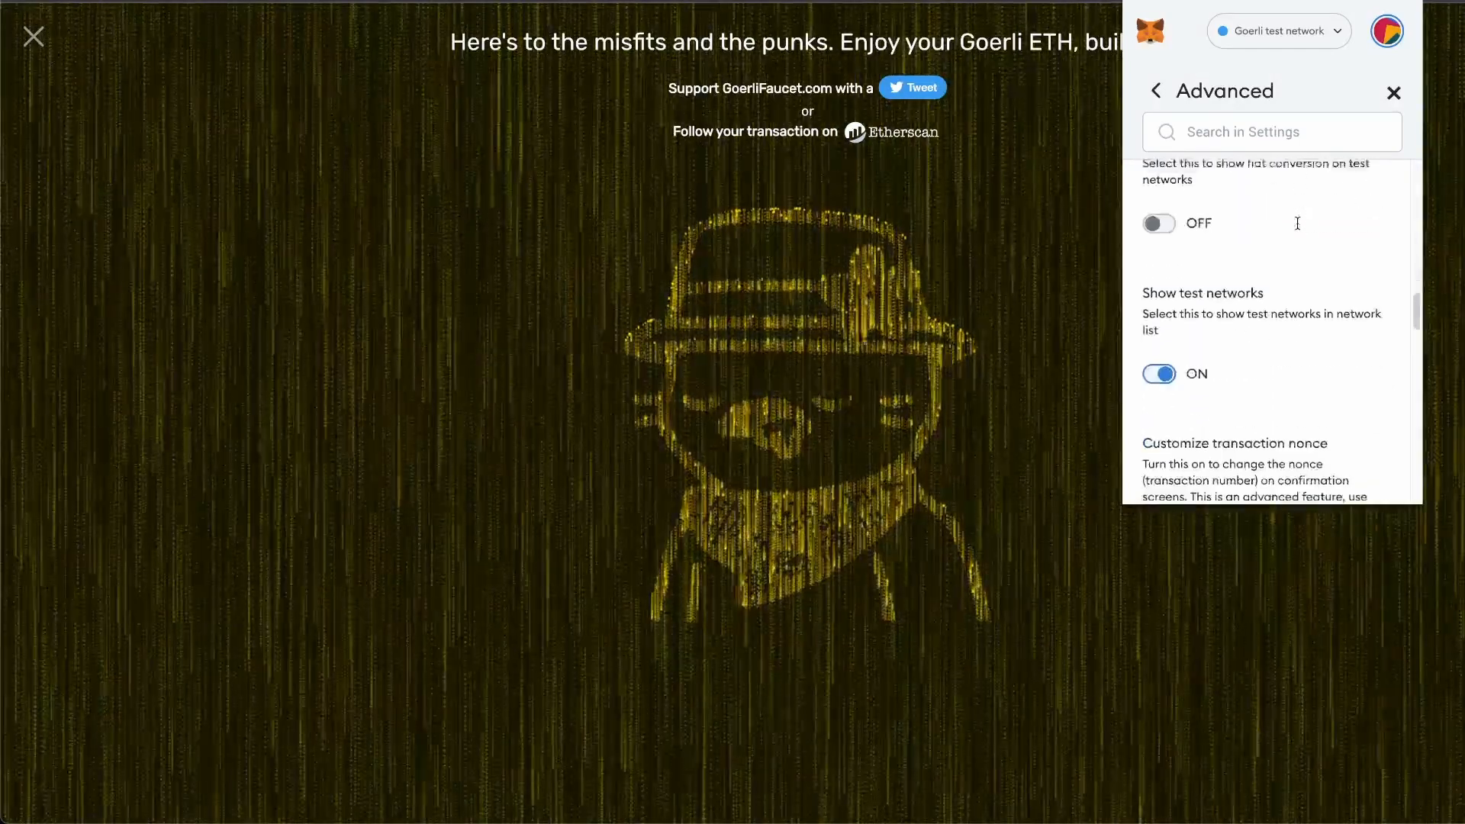
scroll("down", 3)
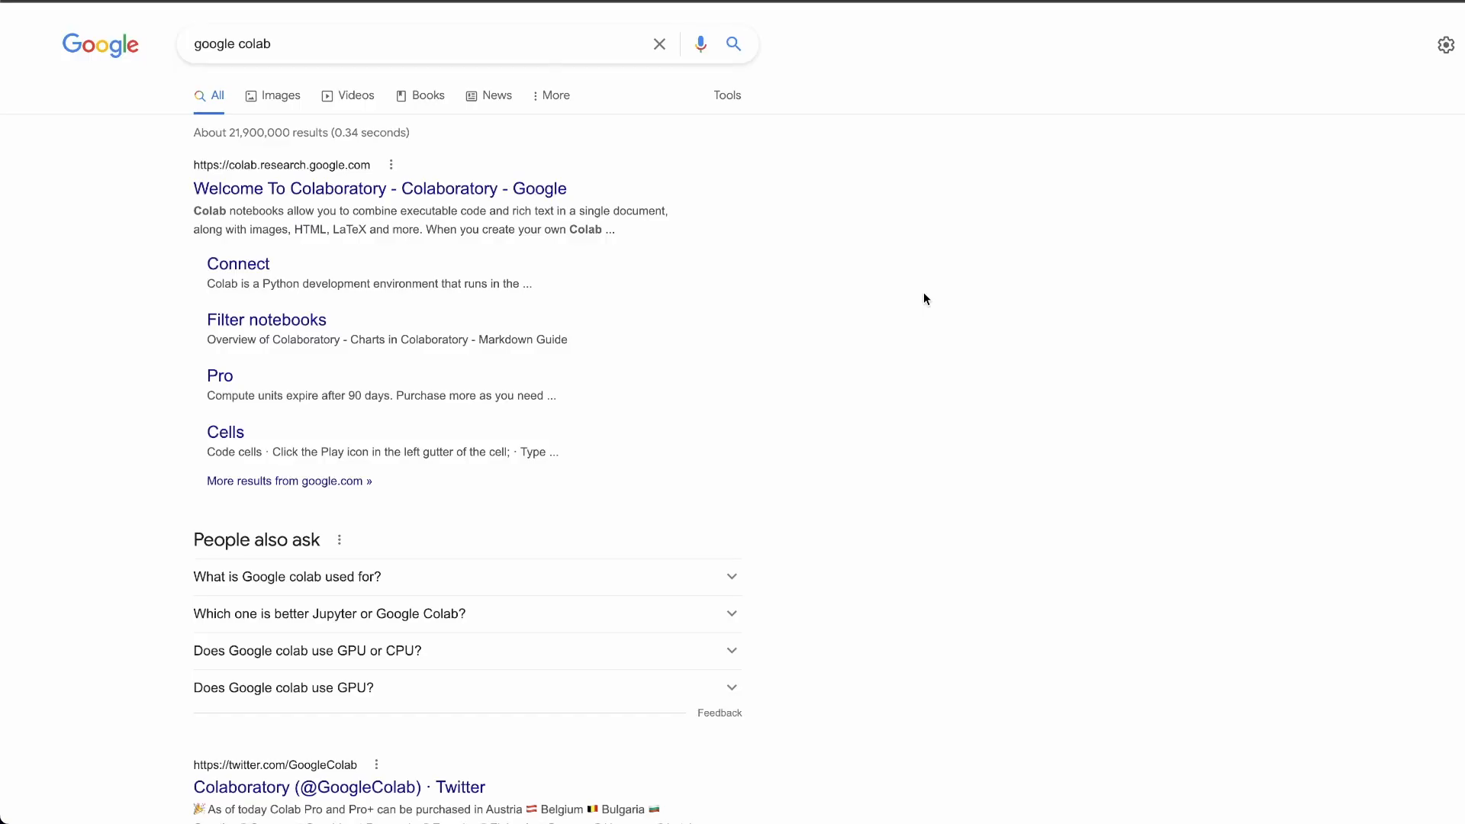
Open Colaboratory from the search results and create a new notebook.
left_click(379, 188)
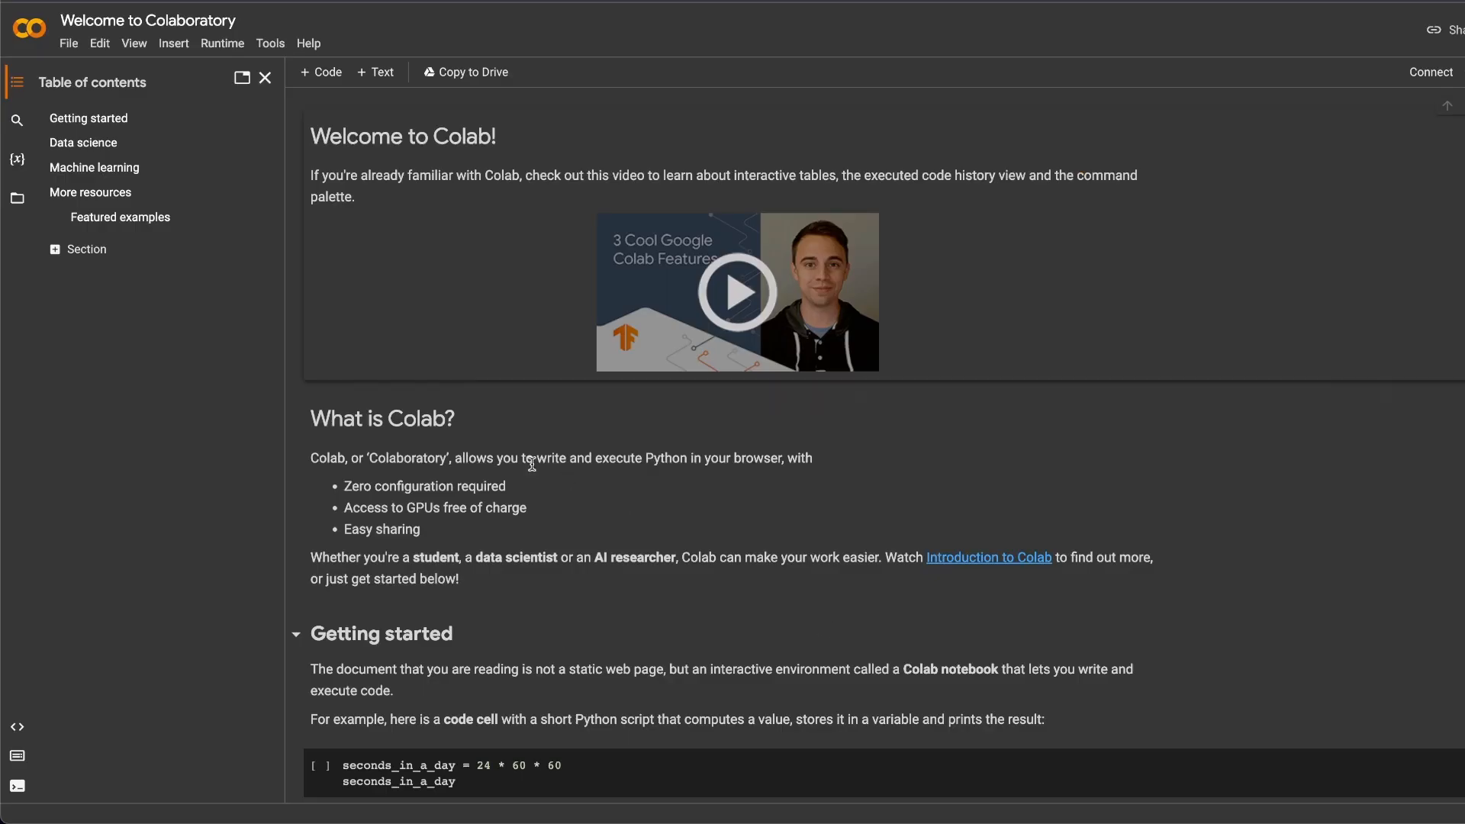
left_click(67, 43)
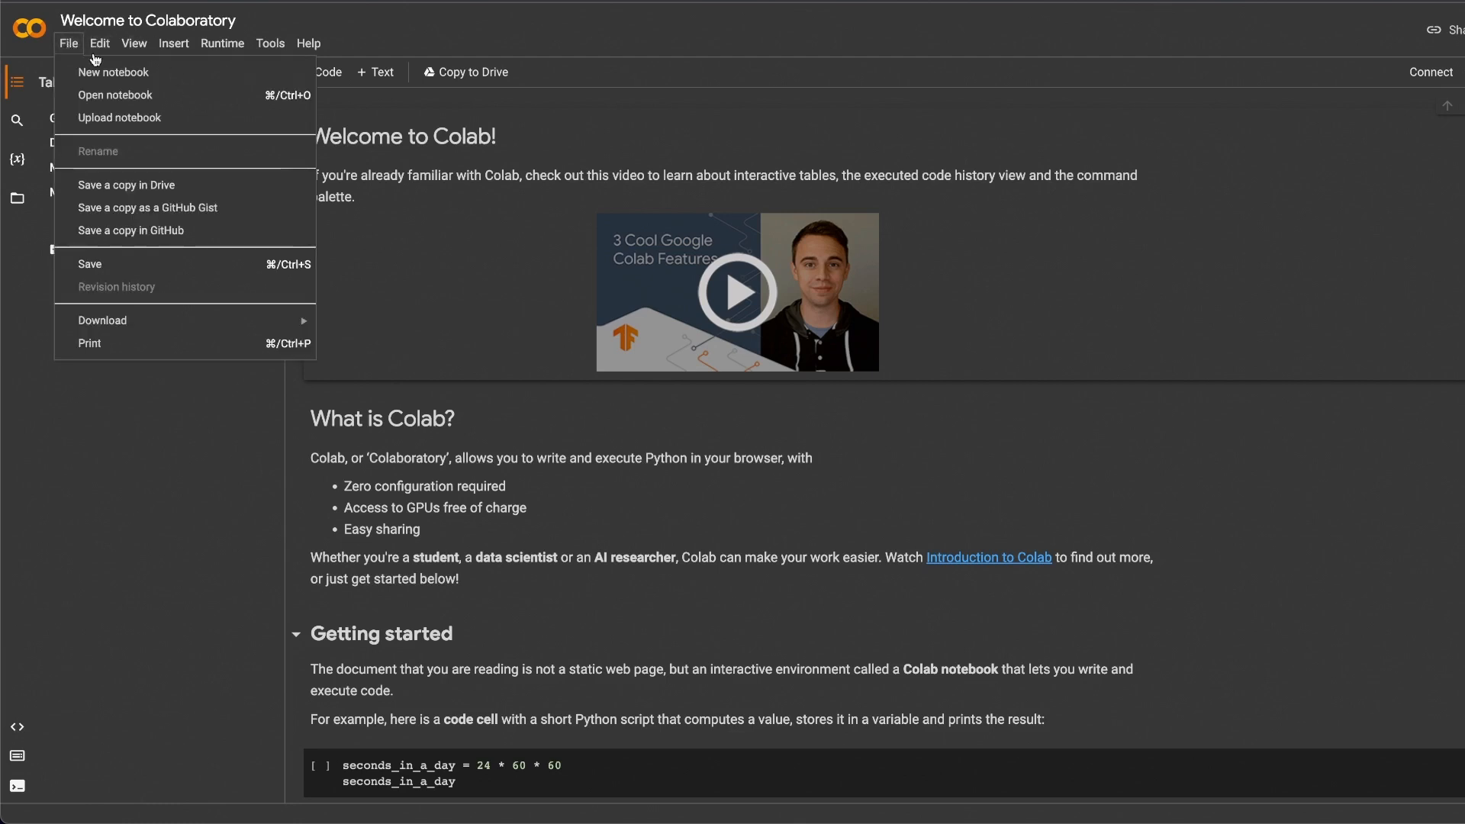
left_click(115, 95)
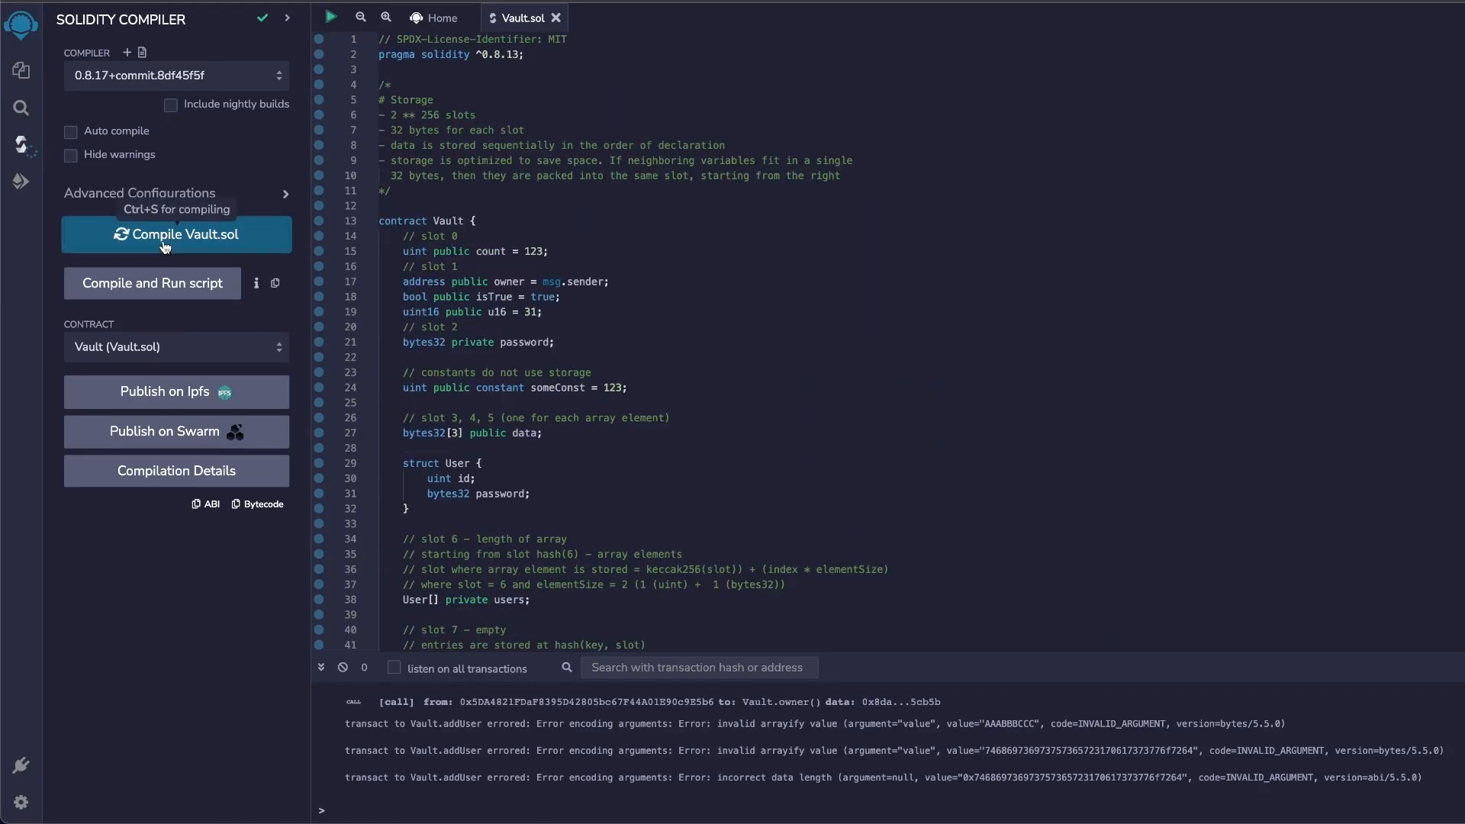
Compile Vault.sol and switch to the Deploy & Run Transactions panel.
left_click(175, 233)
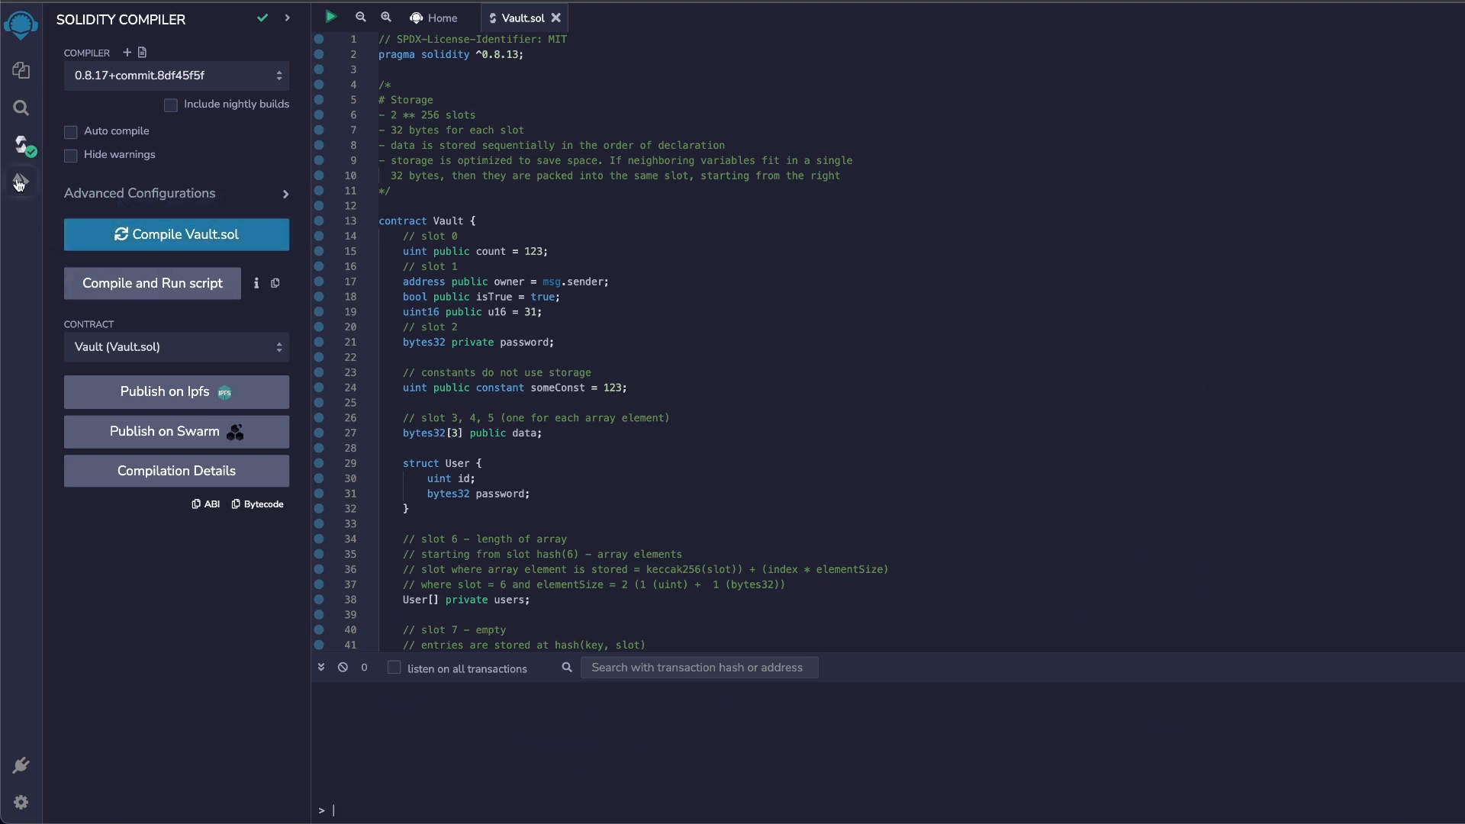
left_click(20, 182)
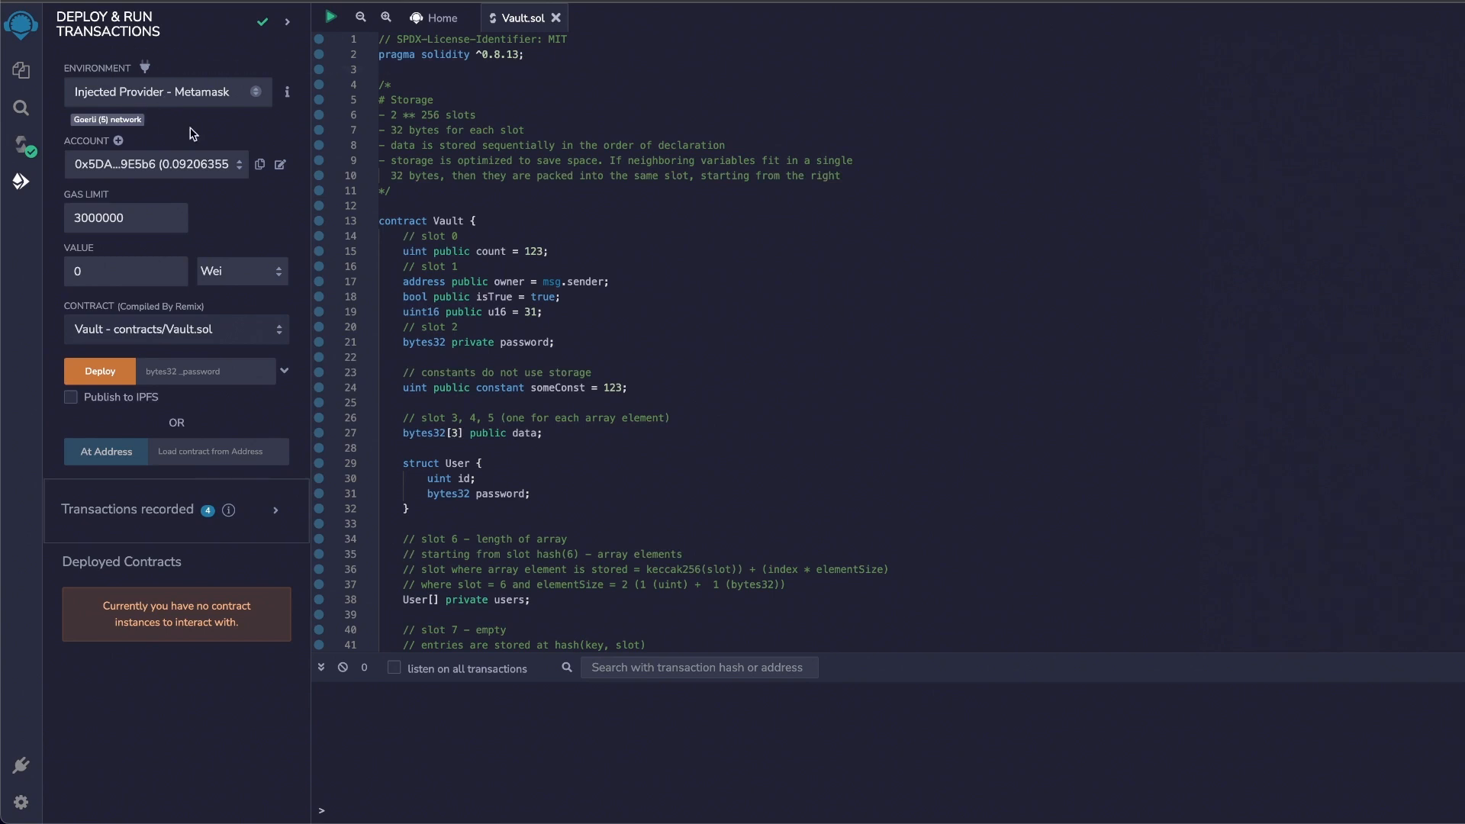
mouse_move(241, 98)
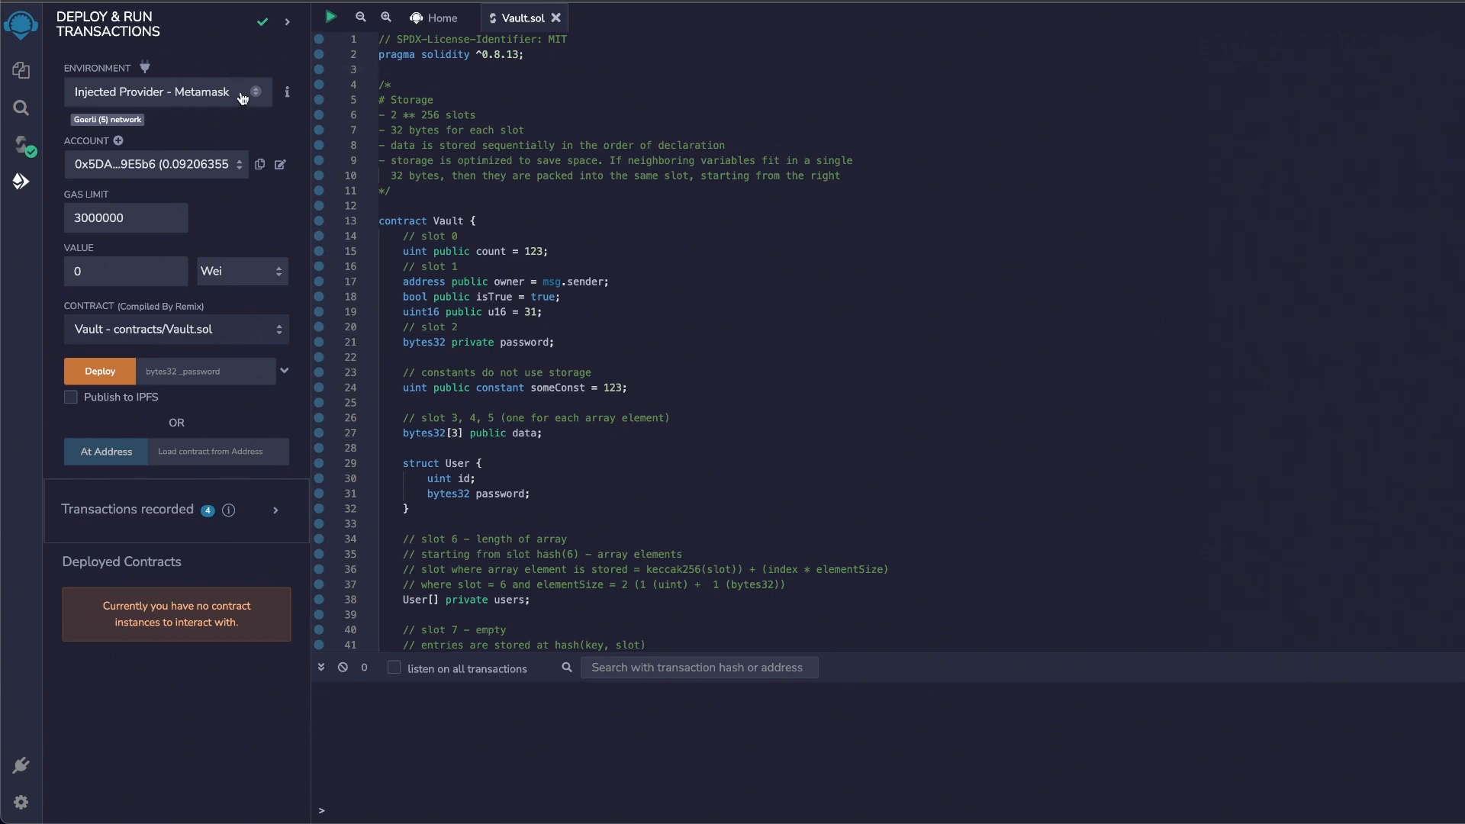
mouse_move(678, 53)
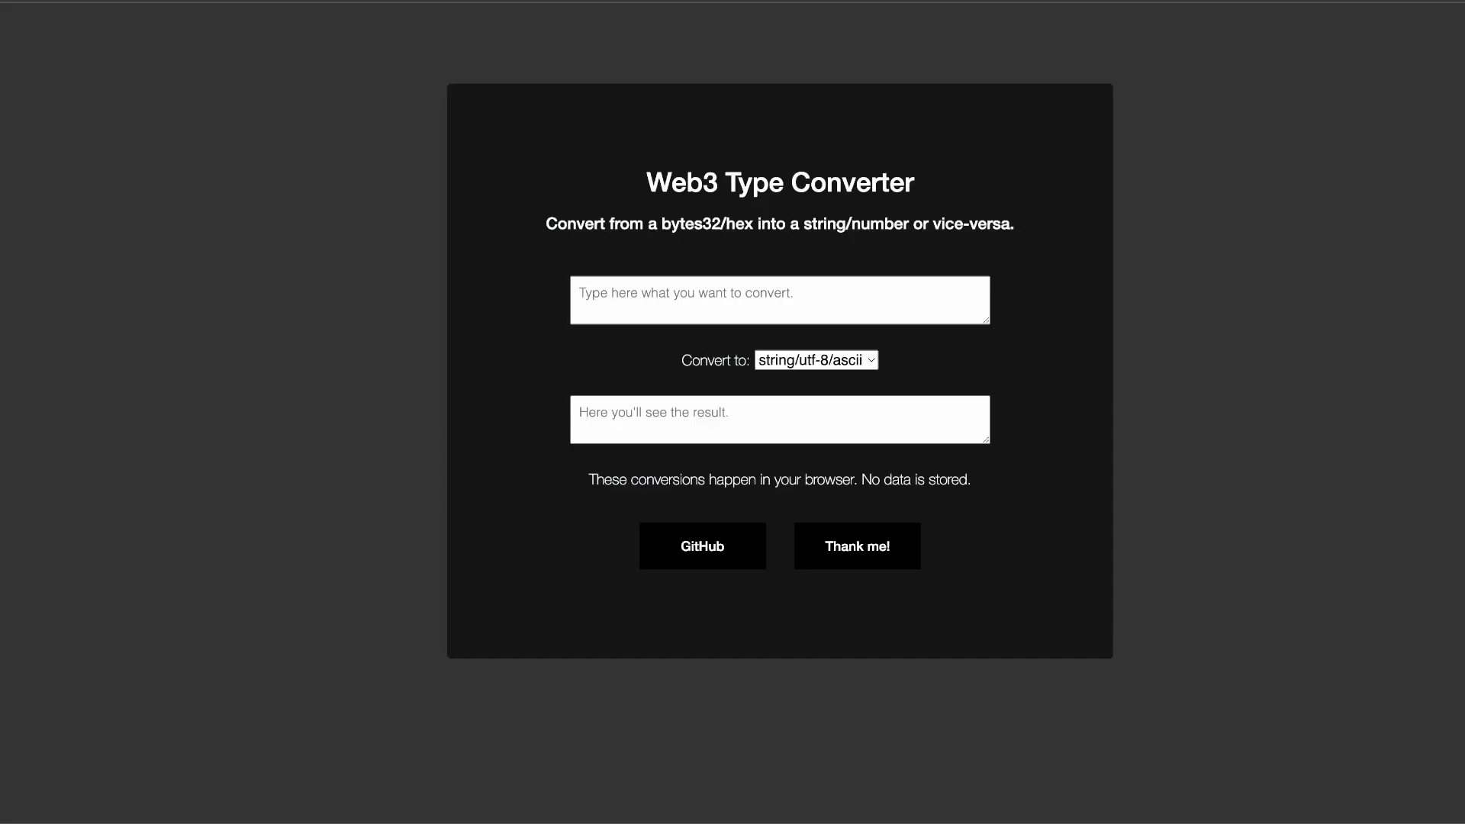
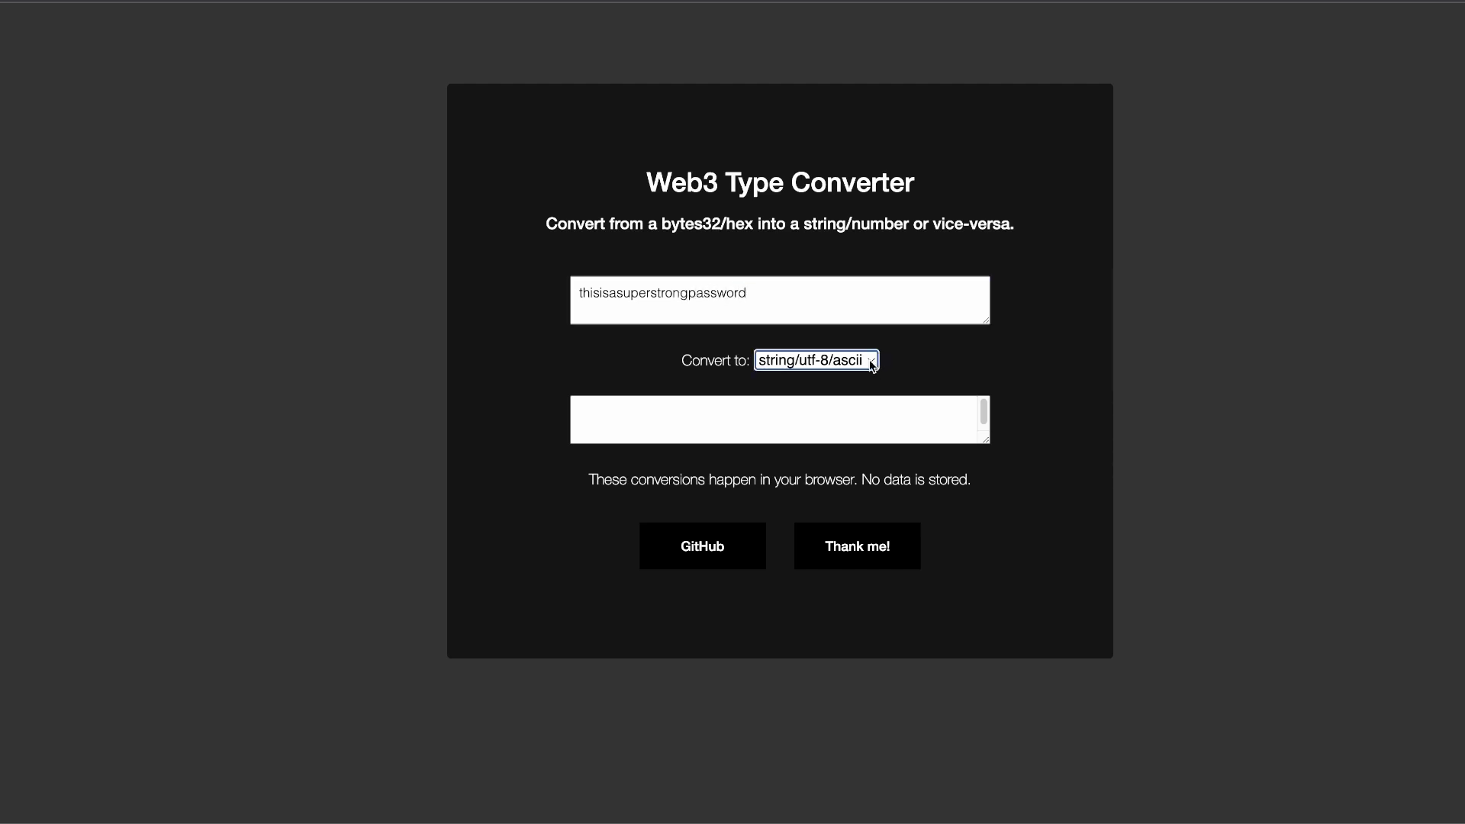
left_click(815, 360)
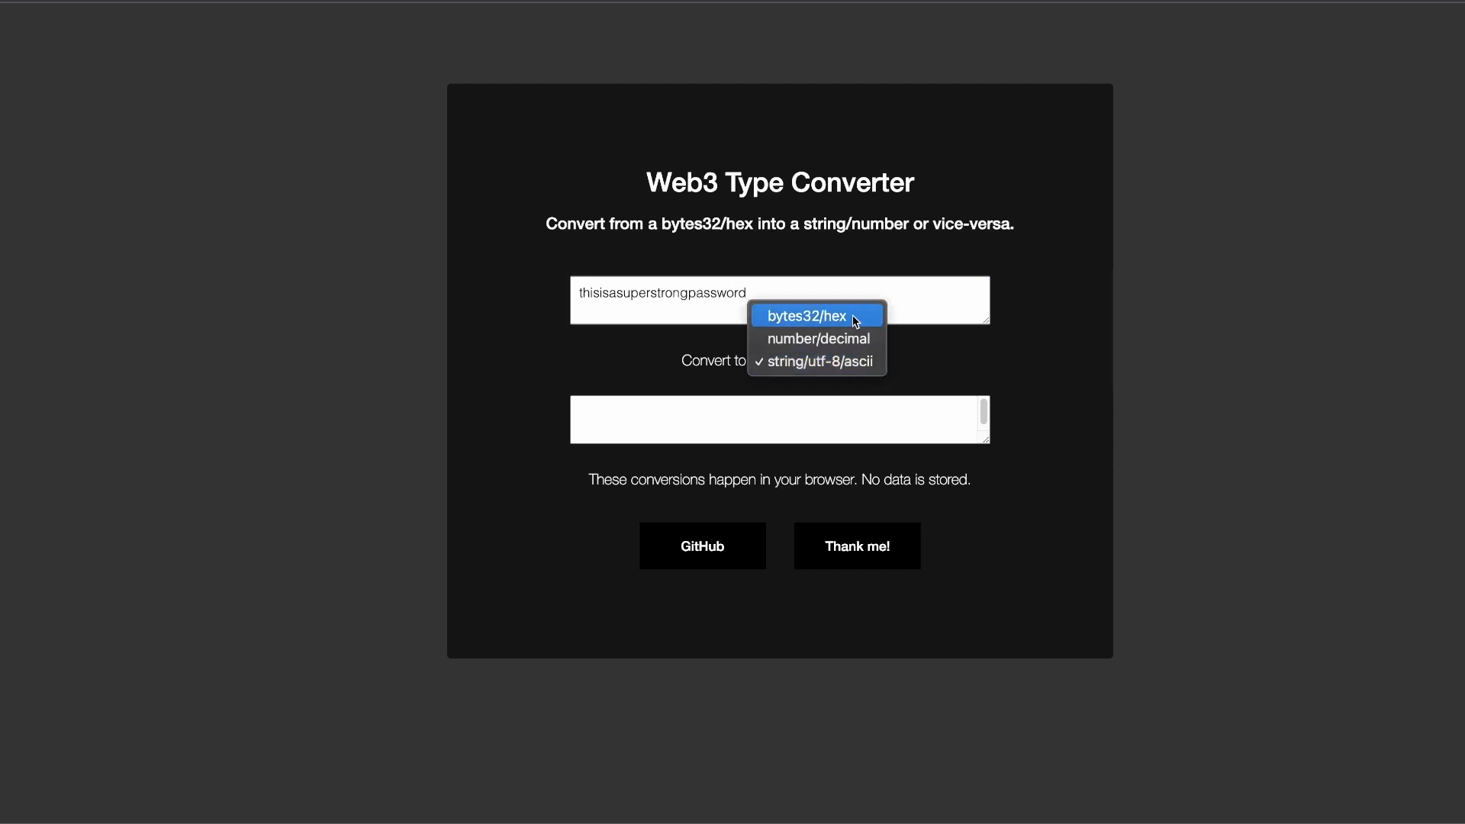
left_click(805, 316)
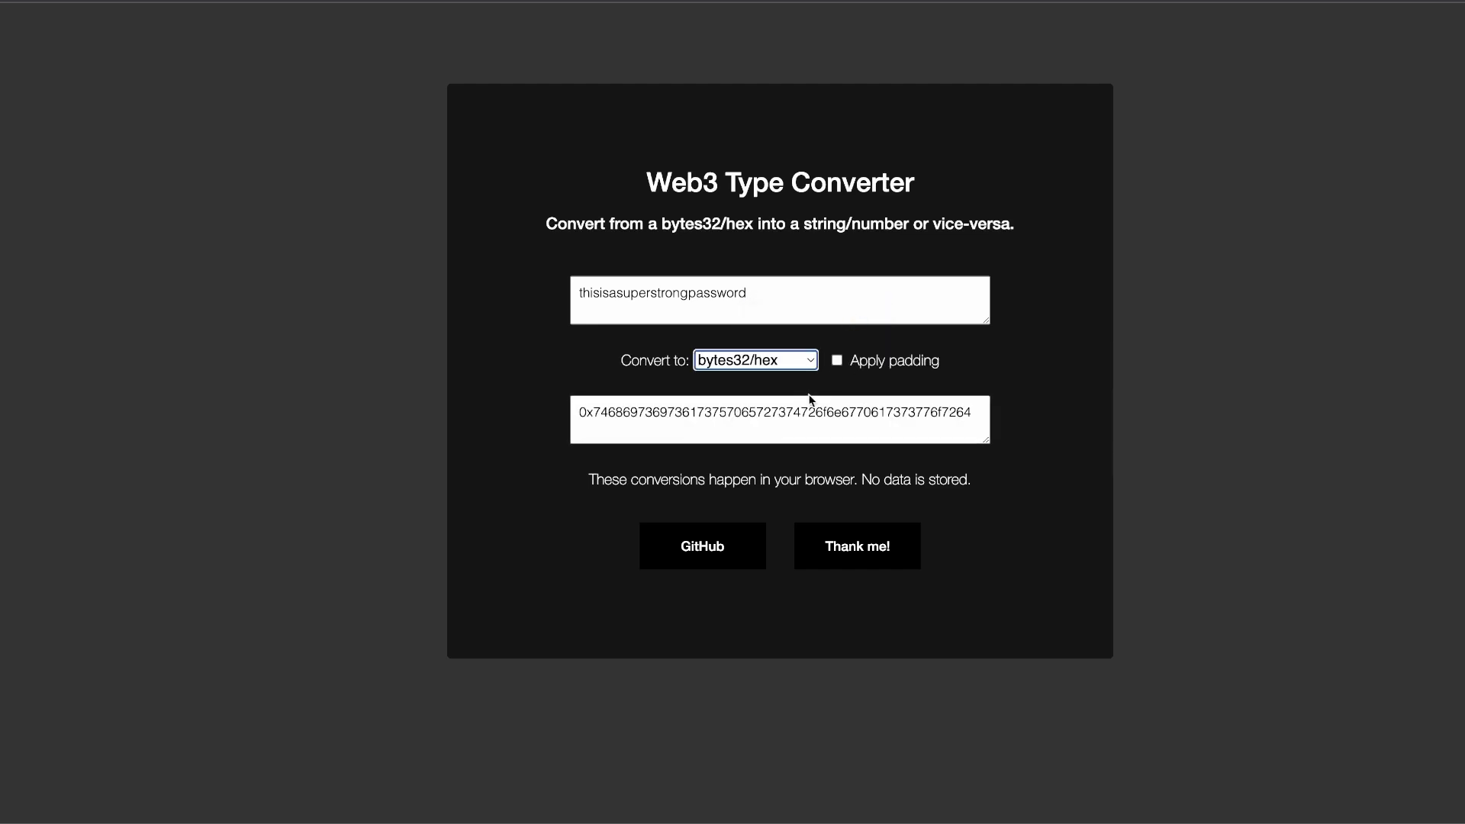
left_click(836, 361)
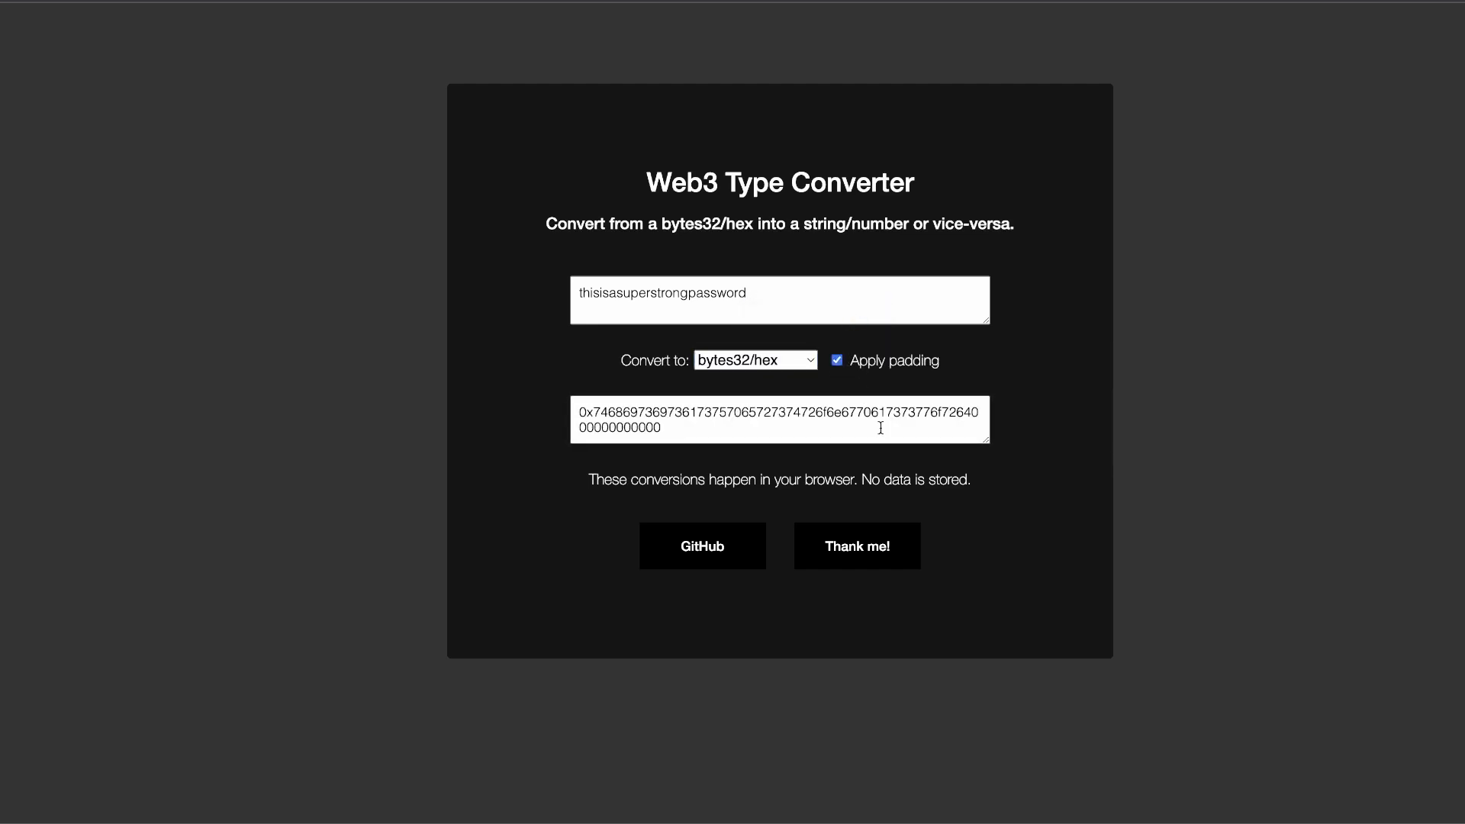
mouse_move(1343, 266)
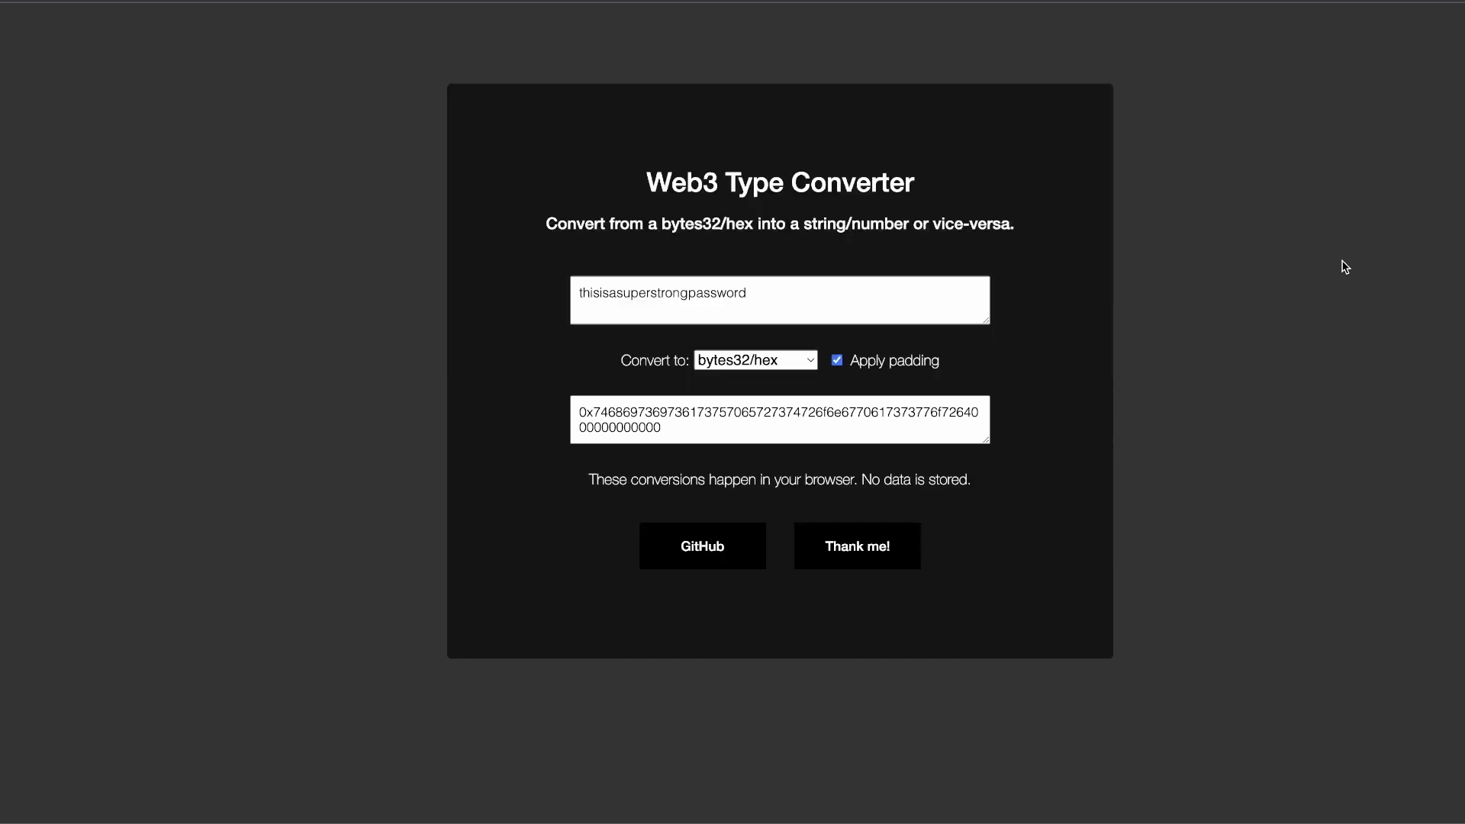
mouse_move(1170, 308)
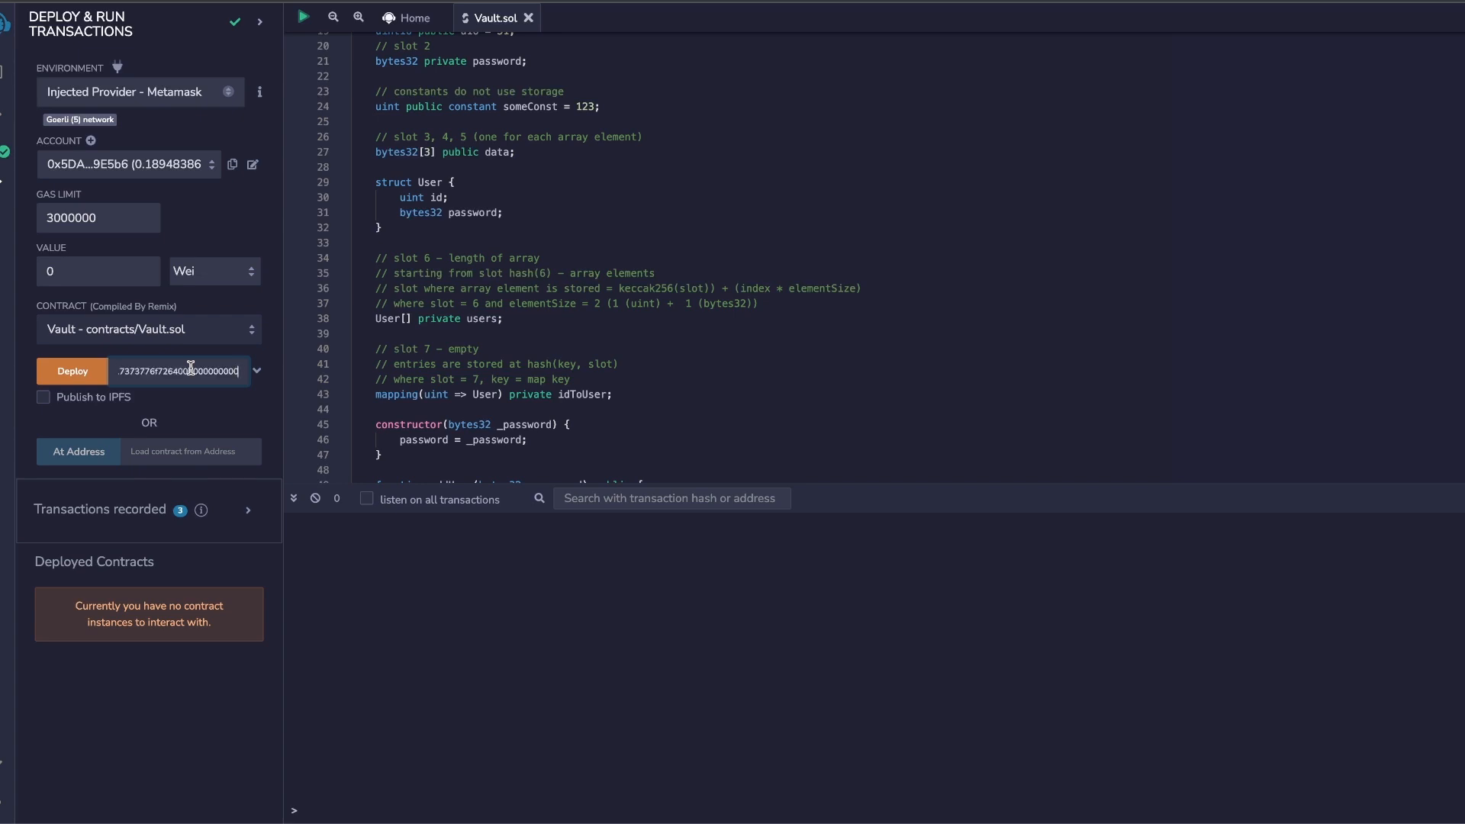
Deploy Vault with the padded password and approve the MetaMask transaction.
left_click(72, 371)
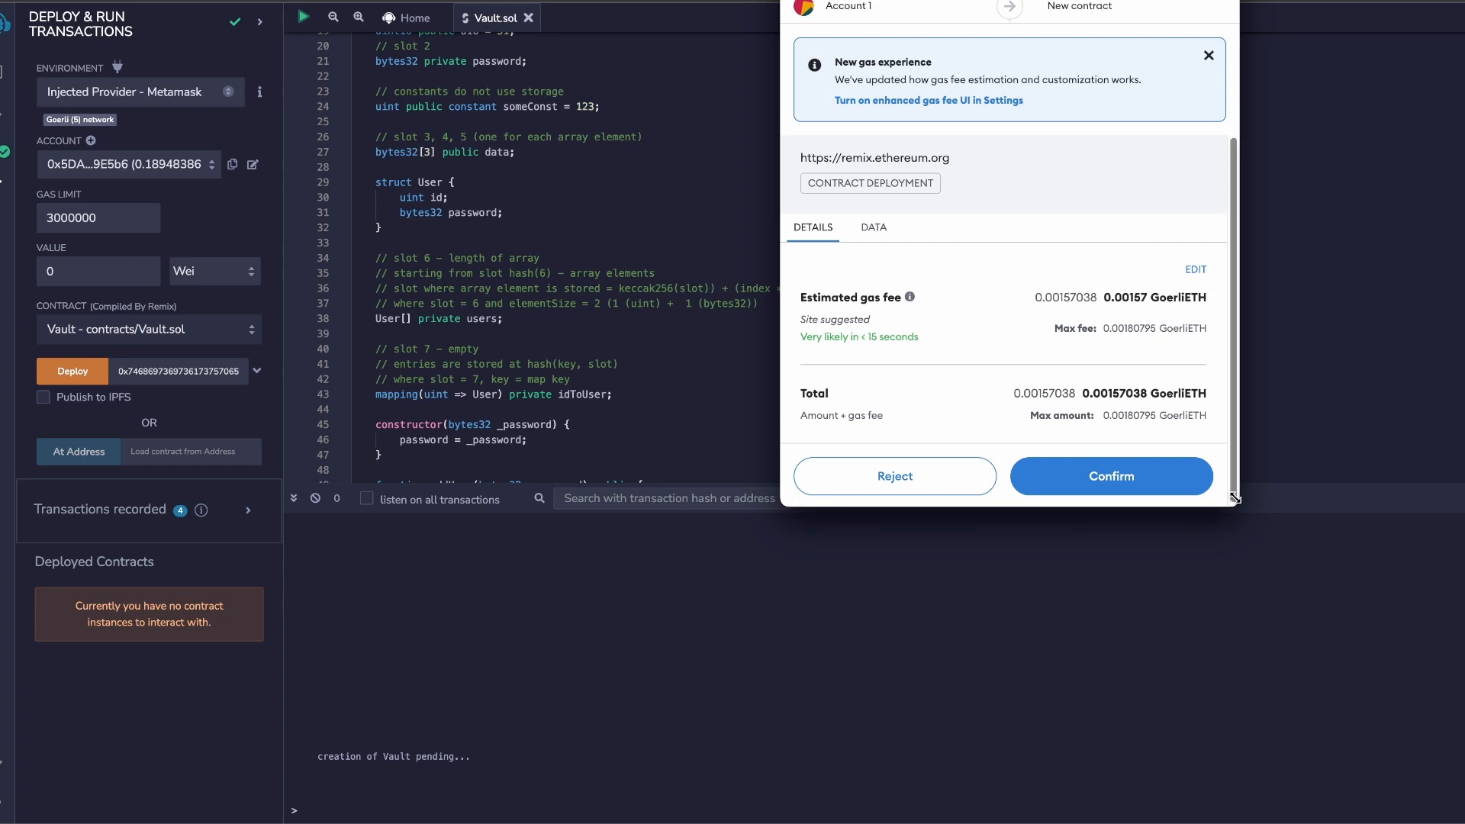
mouse_move(1130, 481)
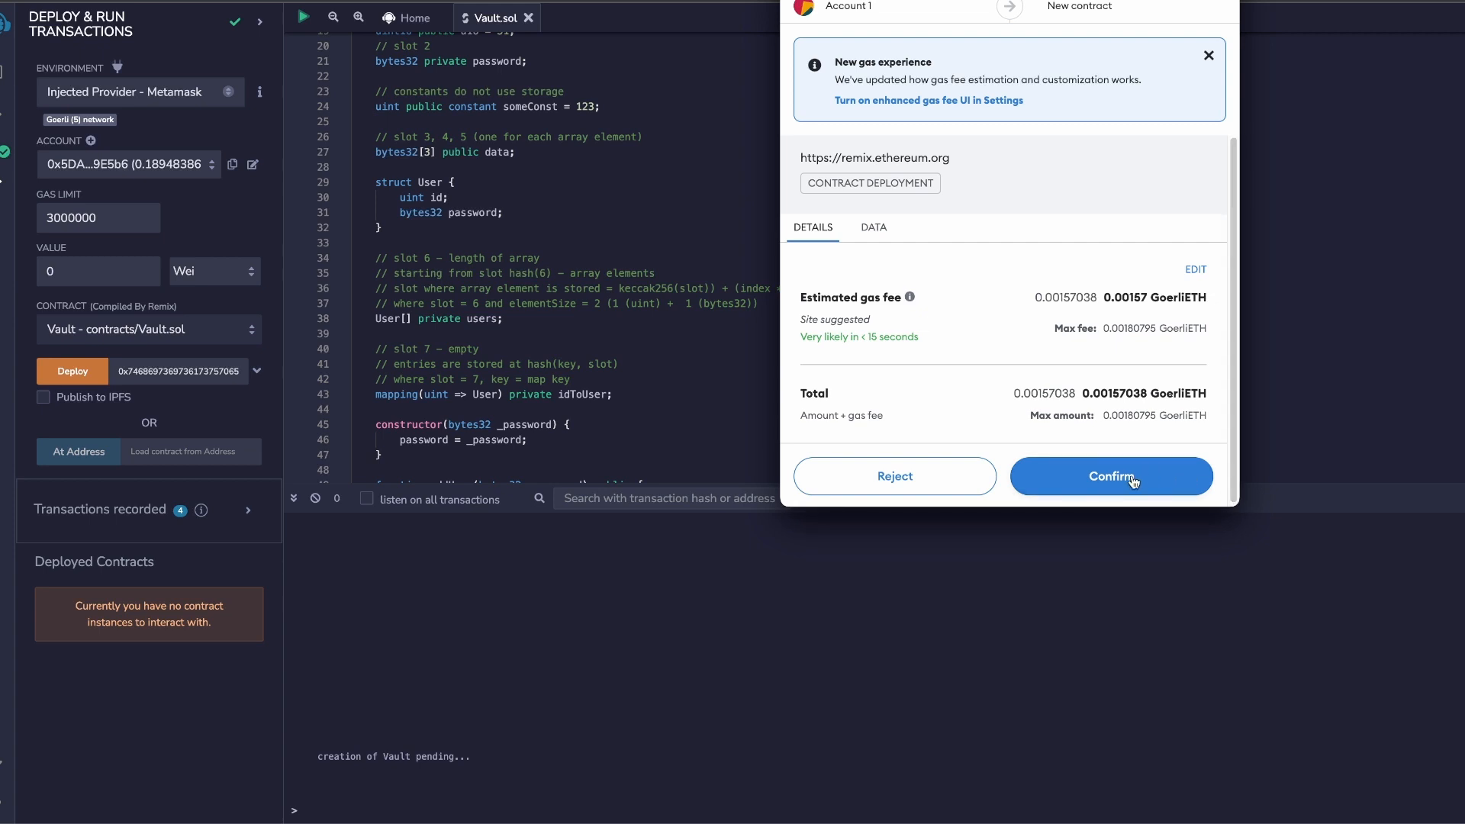
left_click(1111, 476)
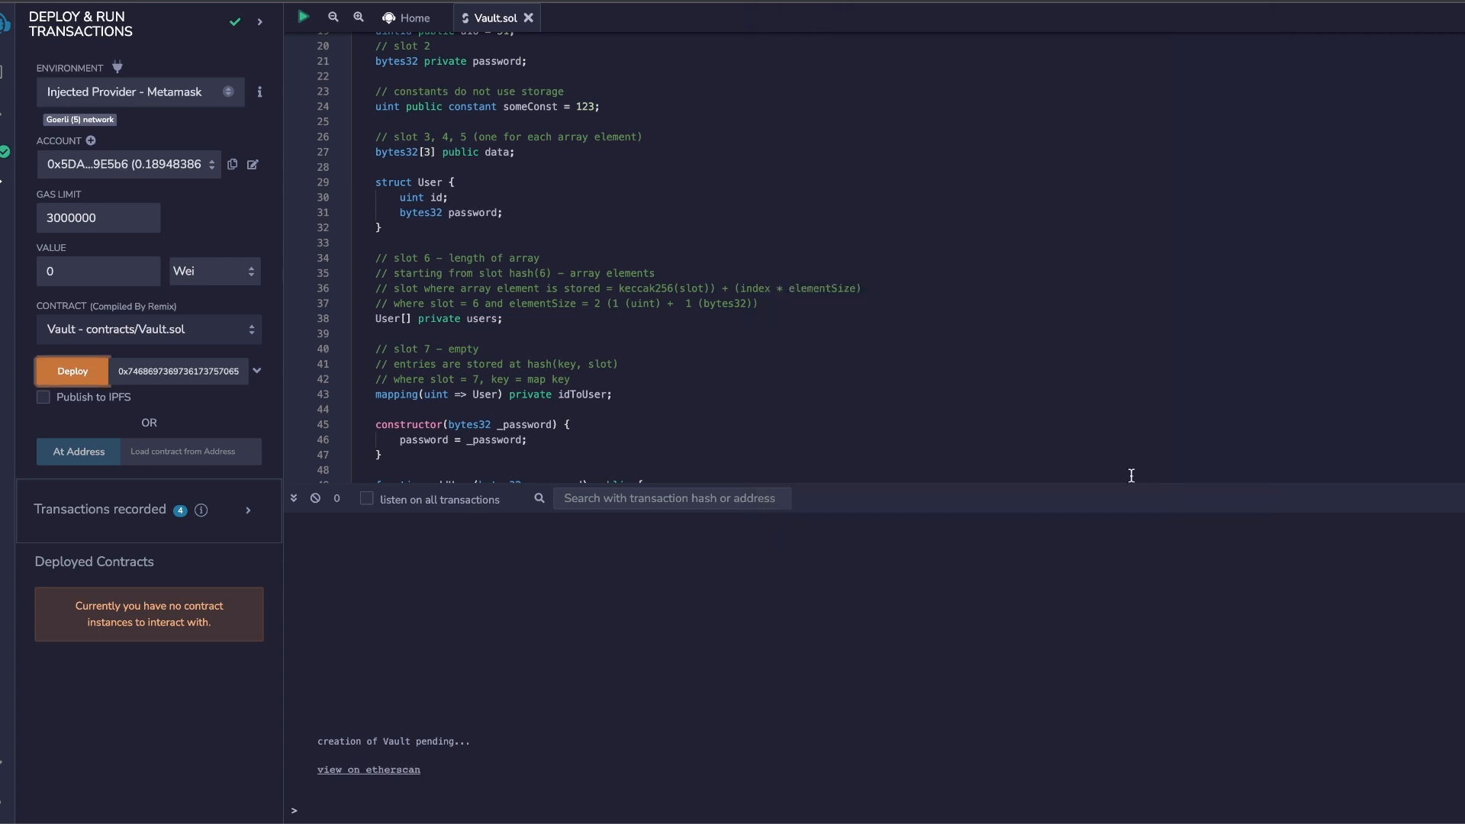
left_click(71, 371)
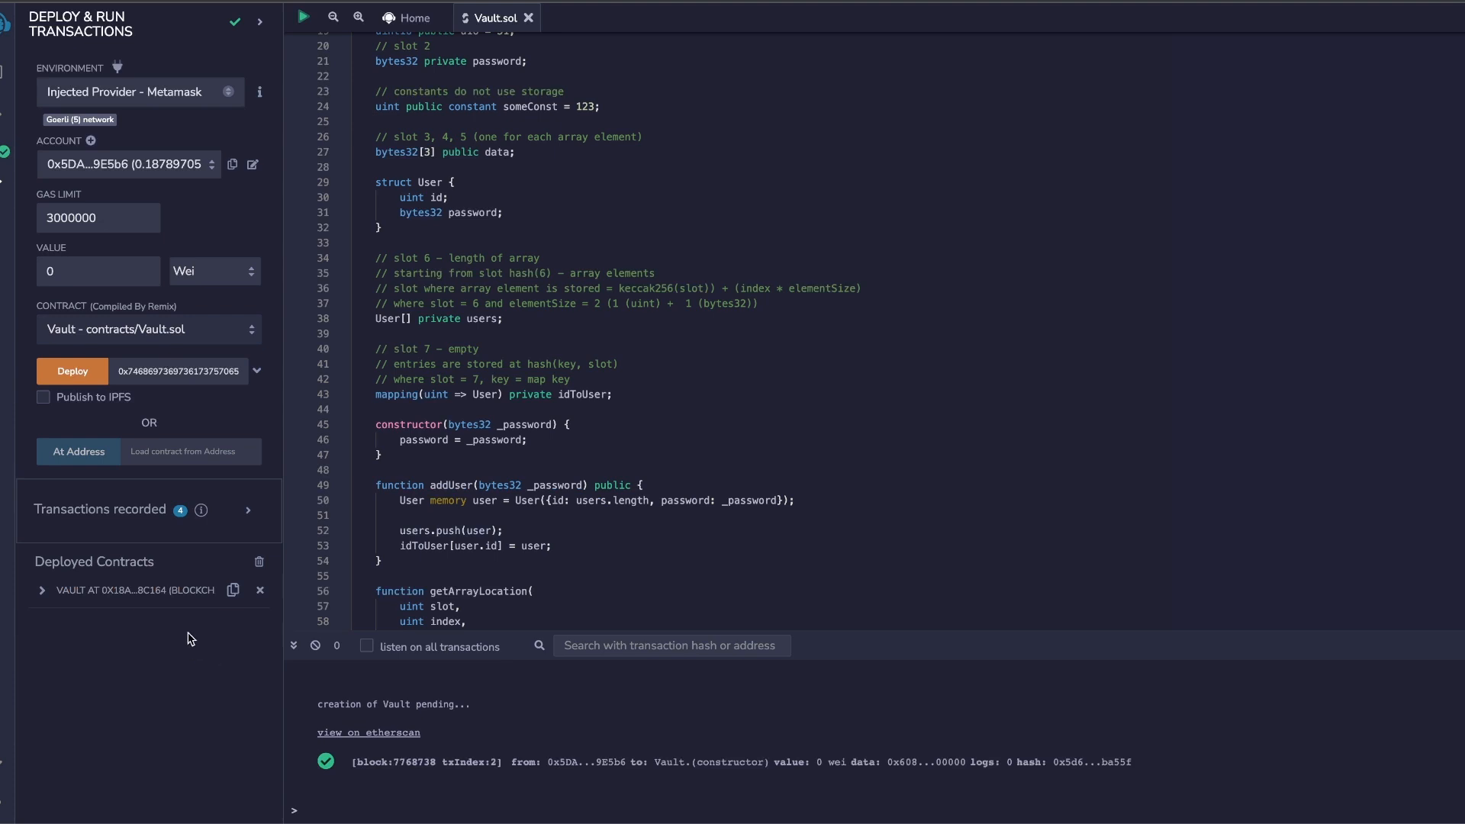
mouse_move(446, 537)
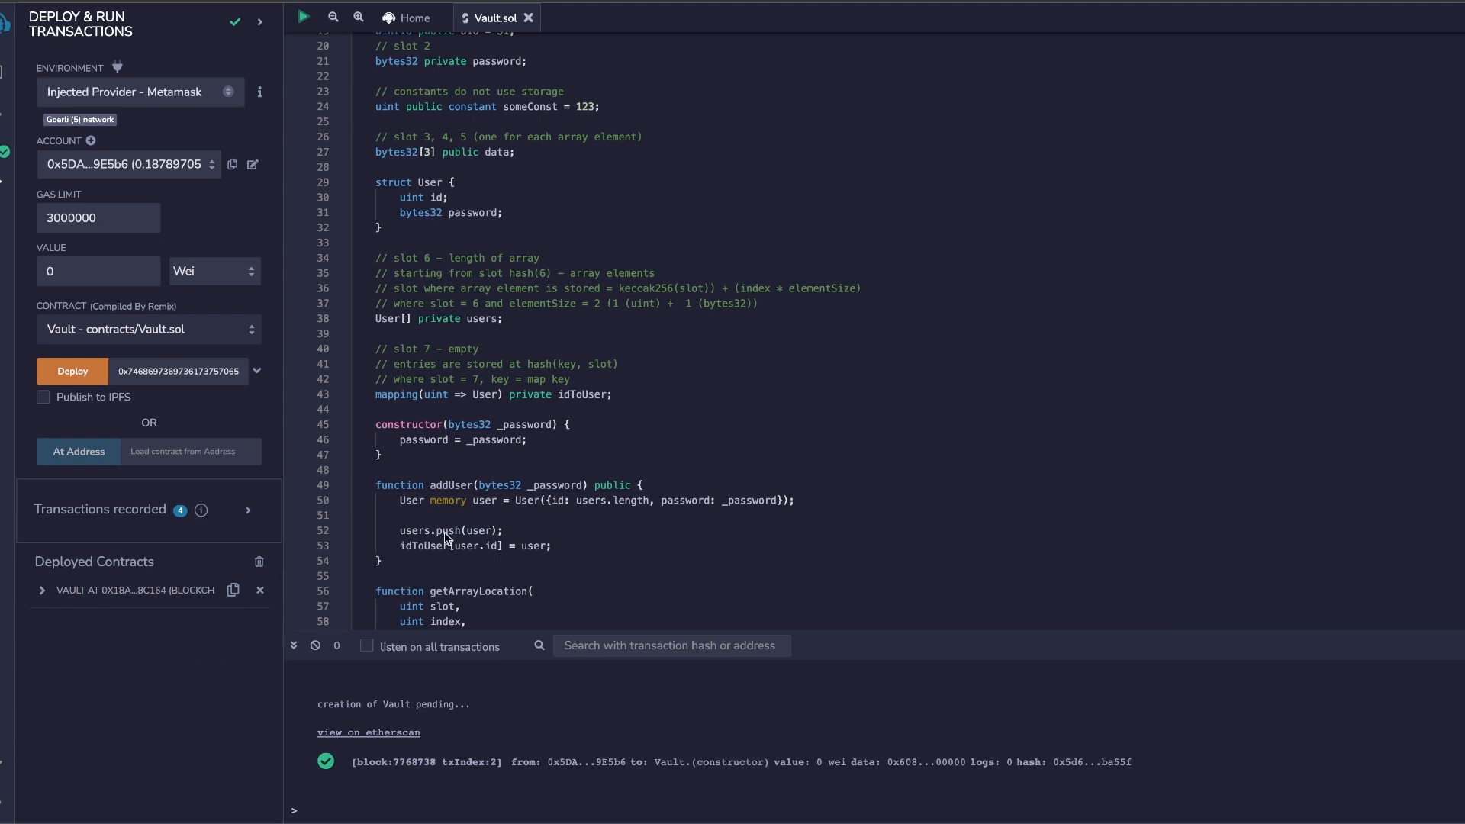
mouse_move(19, 651)
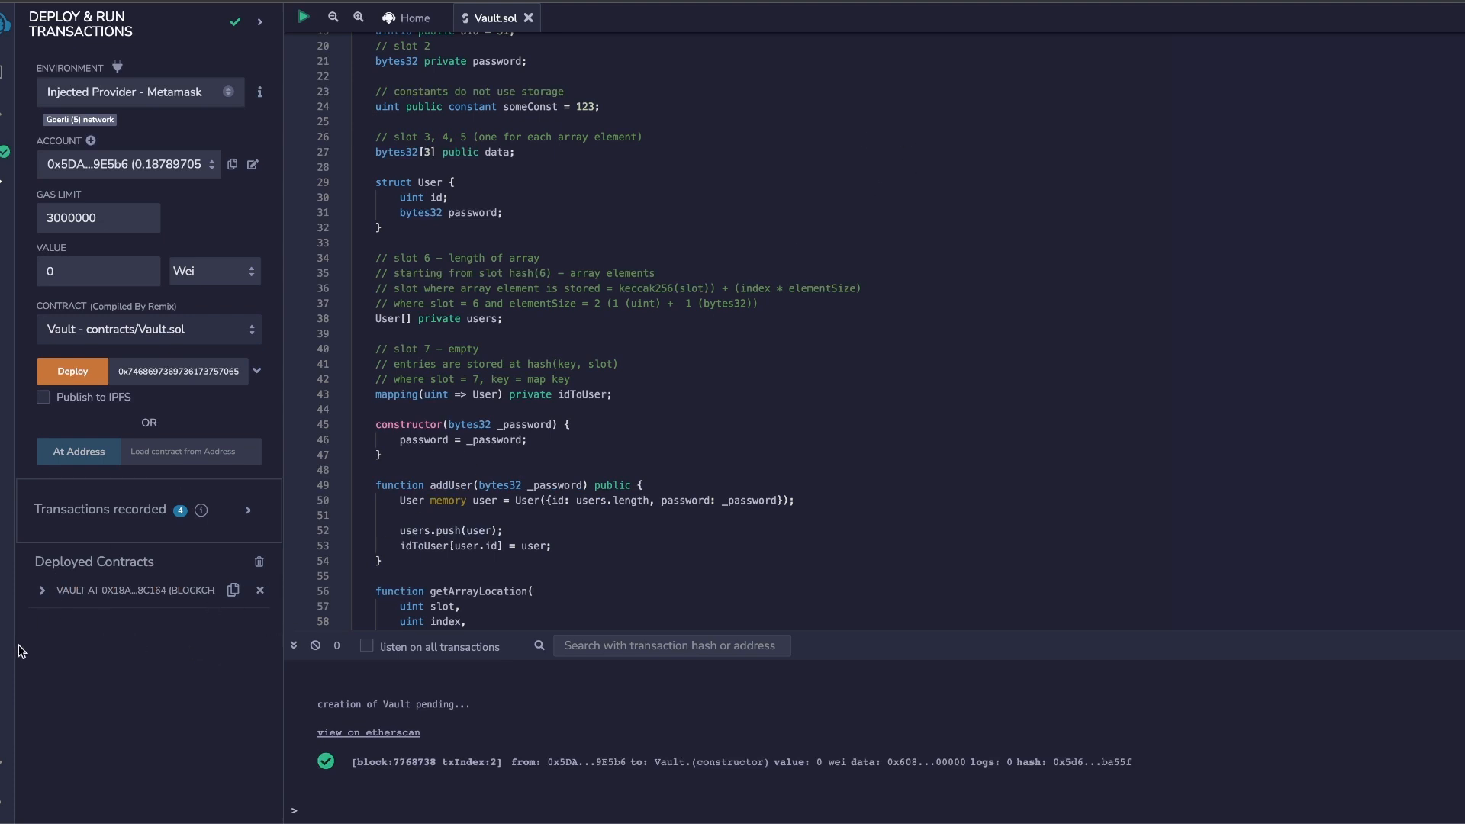
left_click(41, 594)
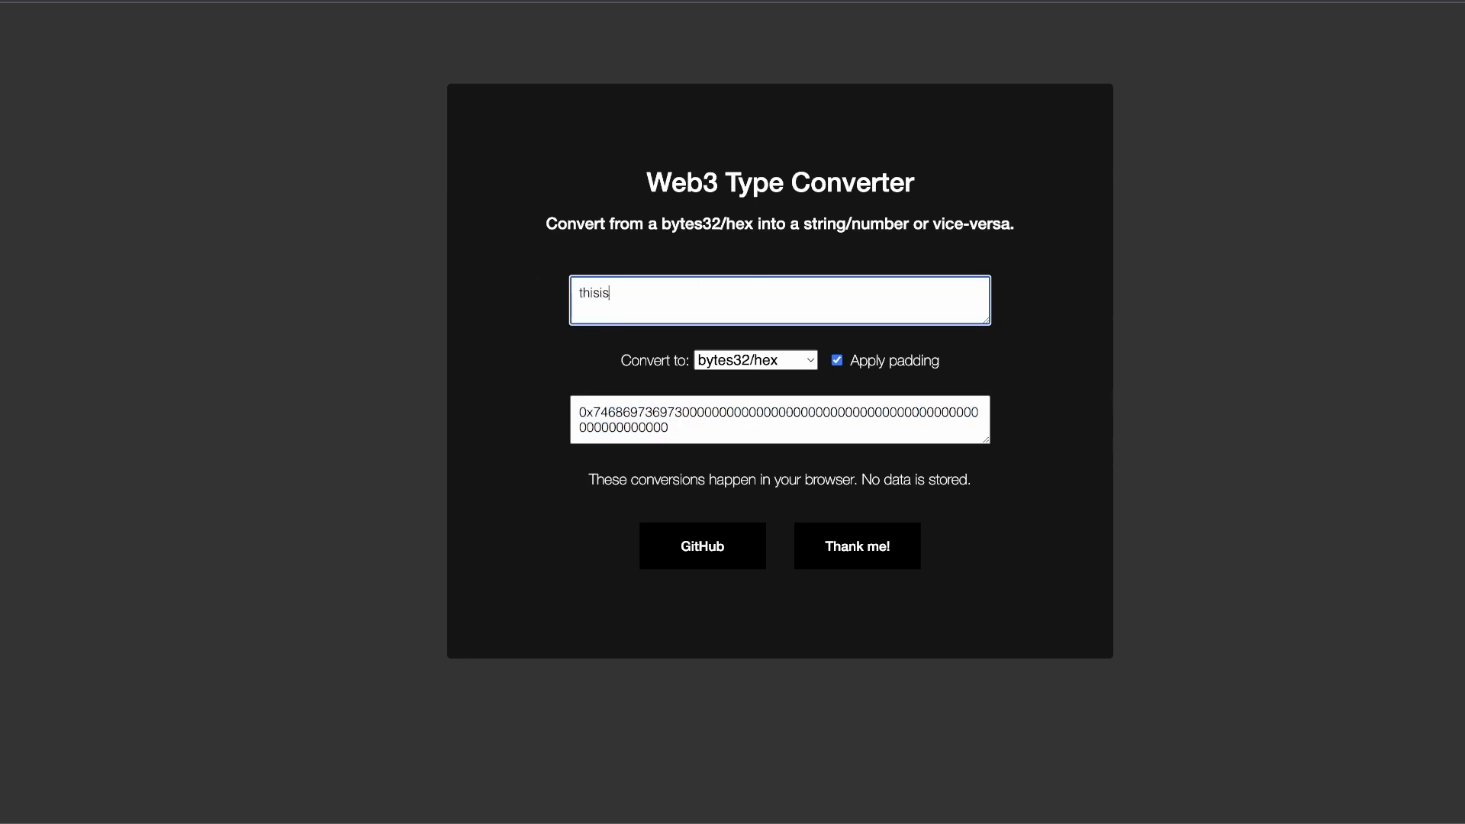
type("user")
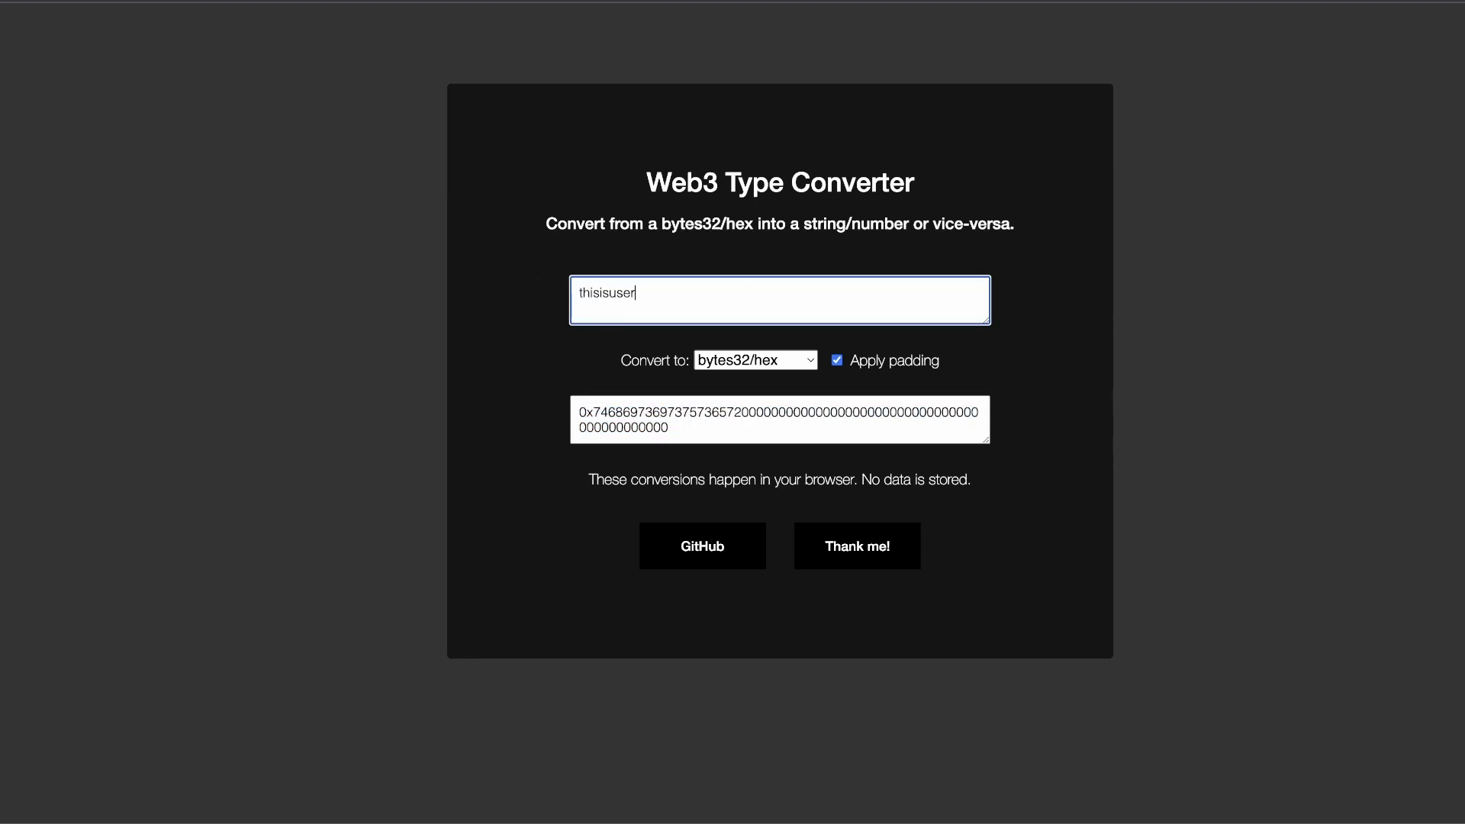
type("1password")
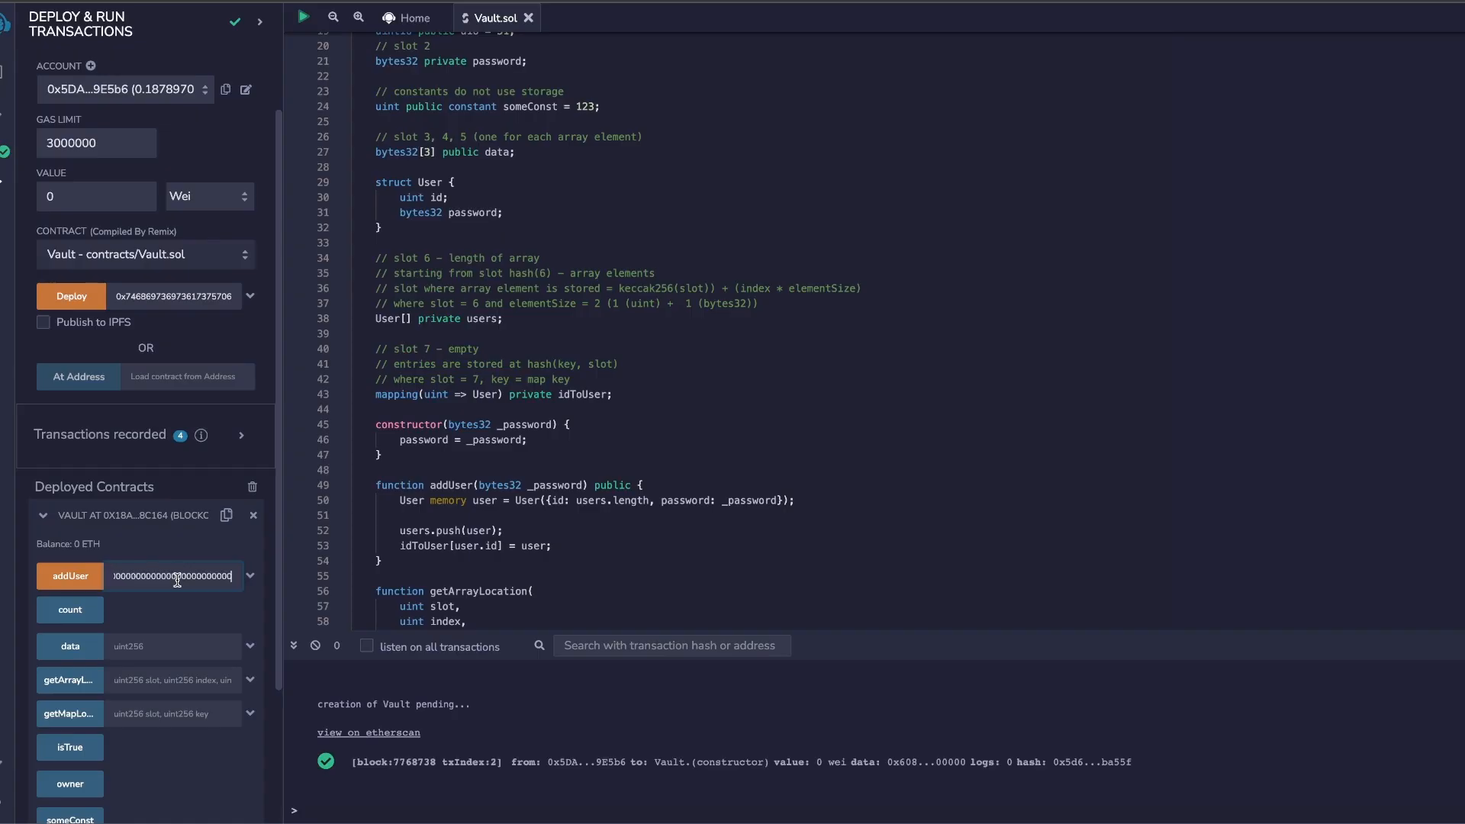
left_click(69, 575)
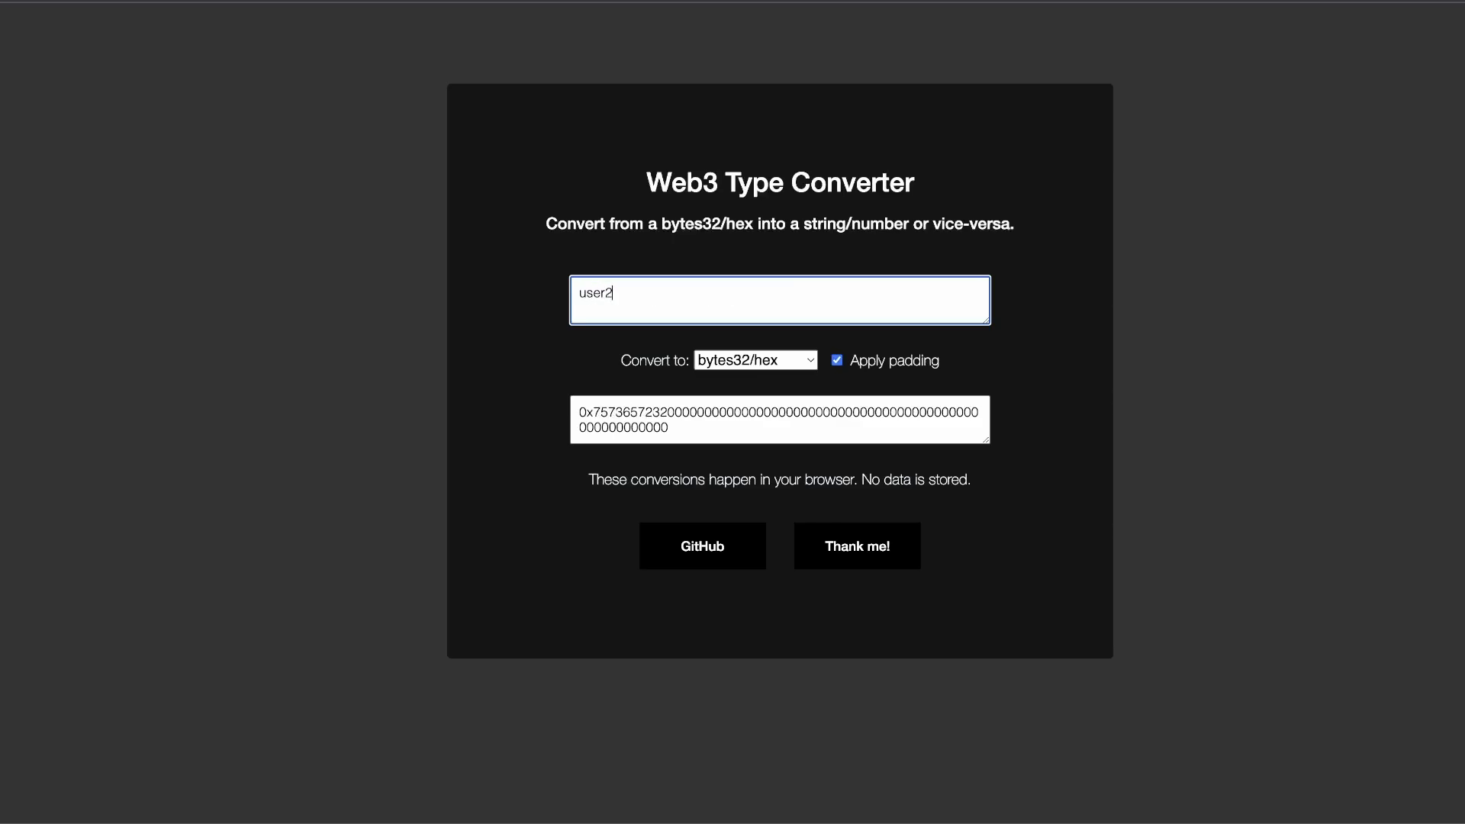
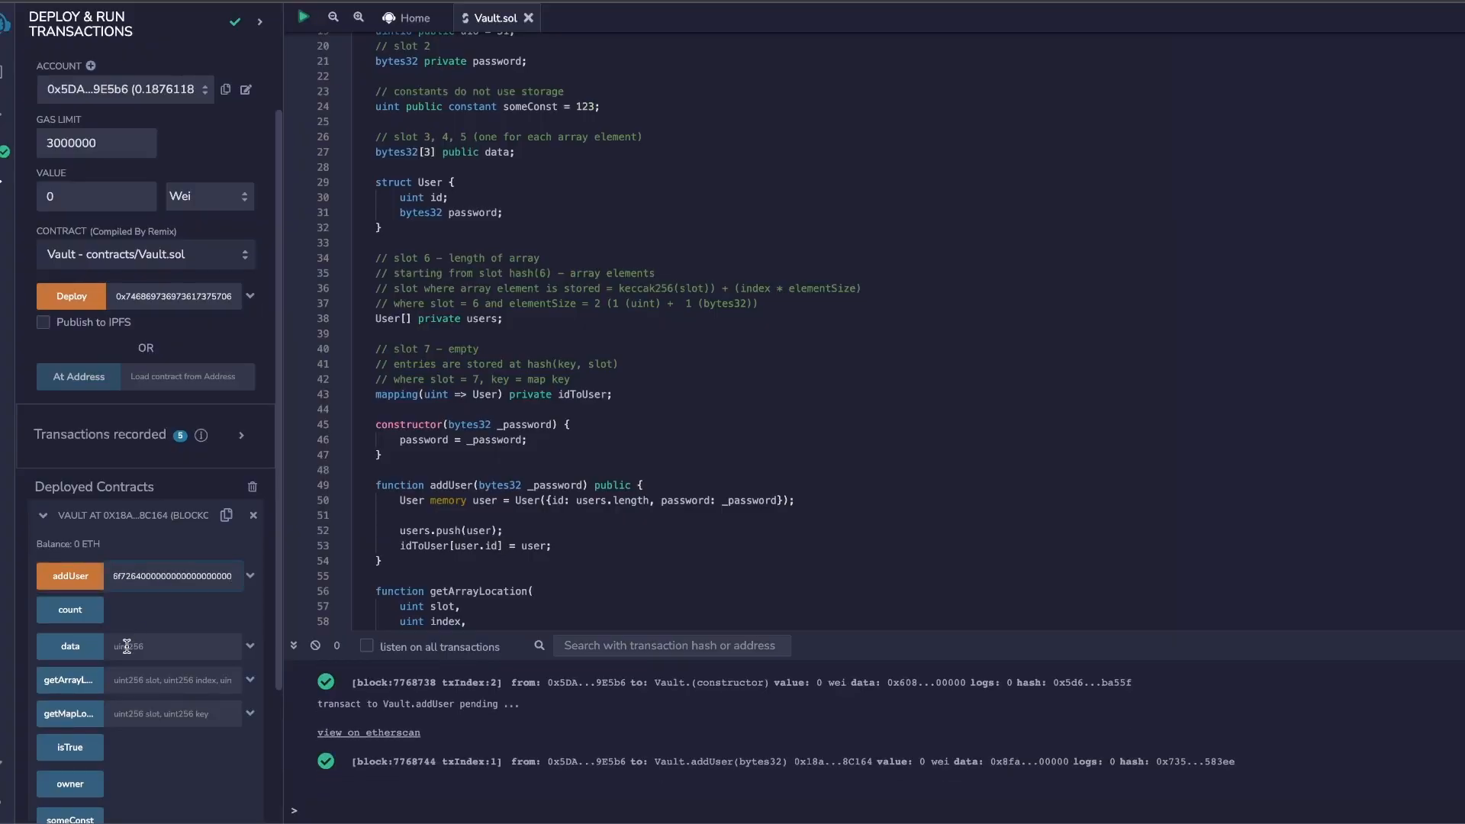
Add the second user with its padded password and approve in MetaMask.
left_click(69, 576)
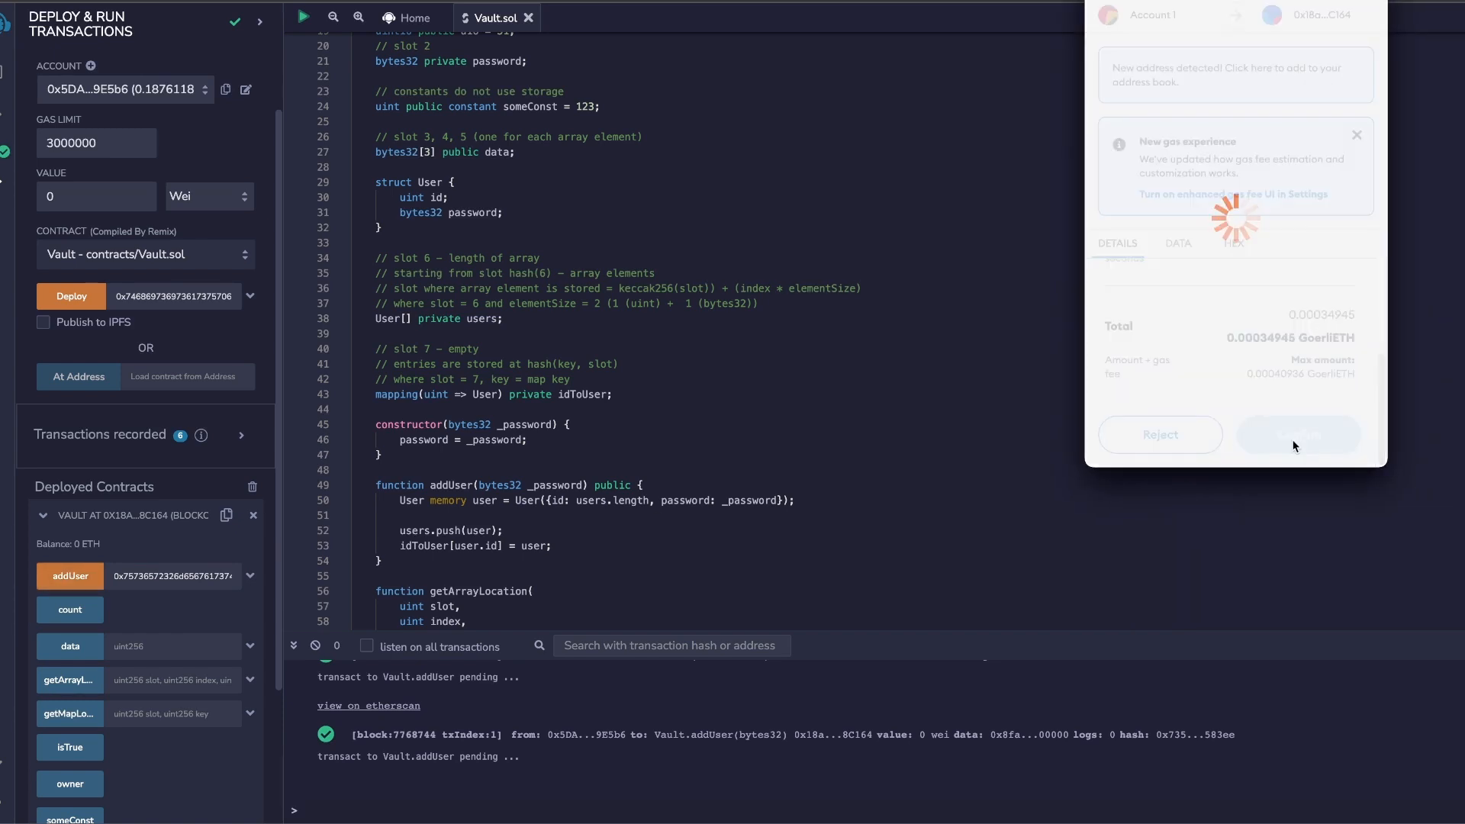
left_click(1297, 434)
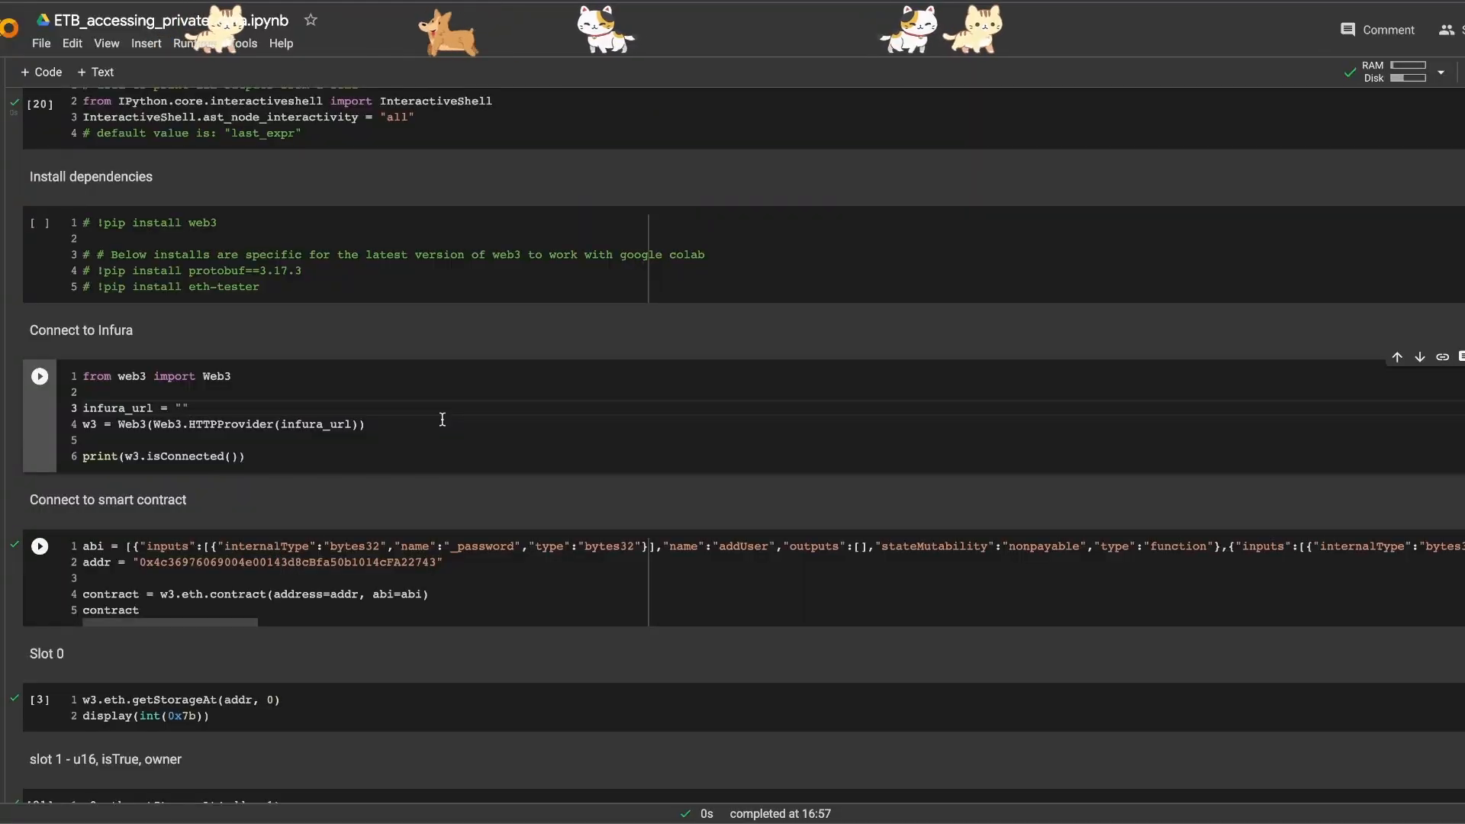
mouse_move(113, 338)
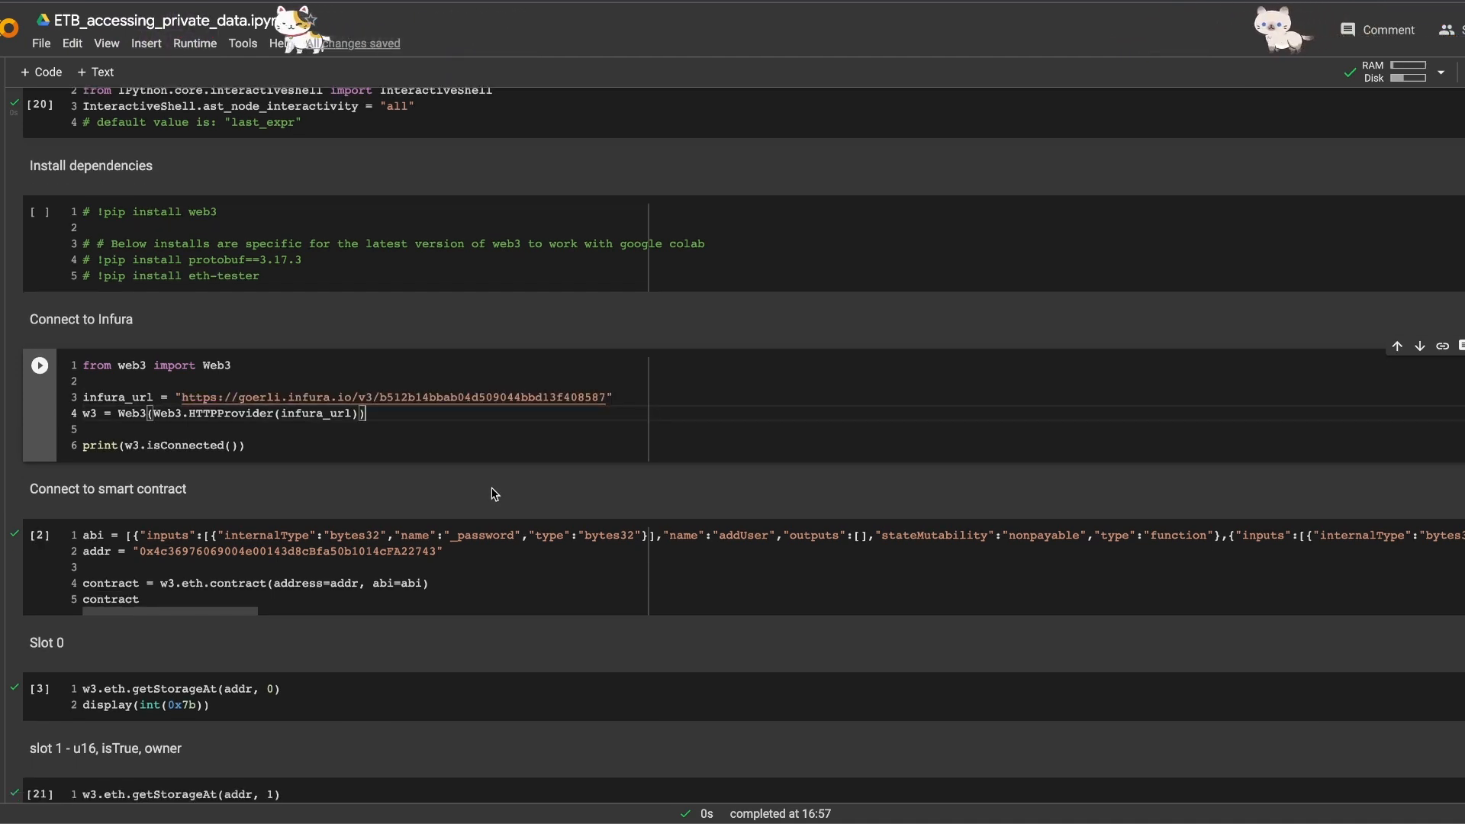
mouse_move(663, 115)
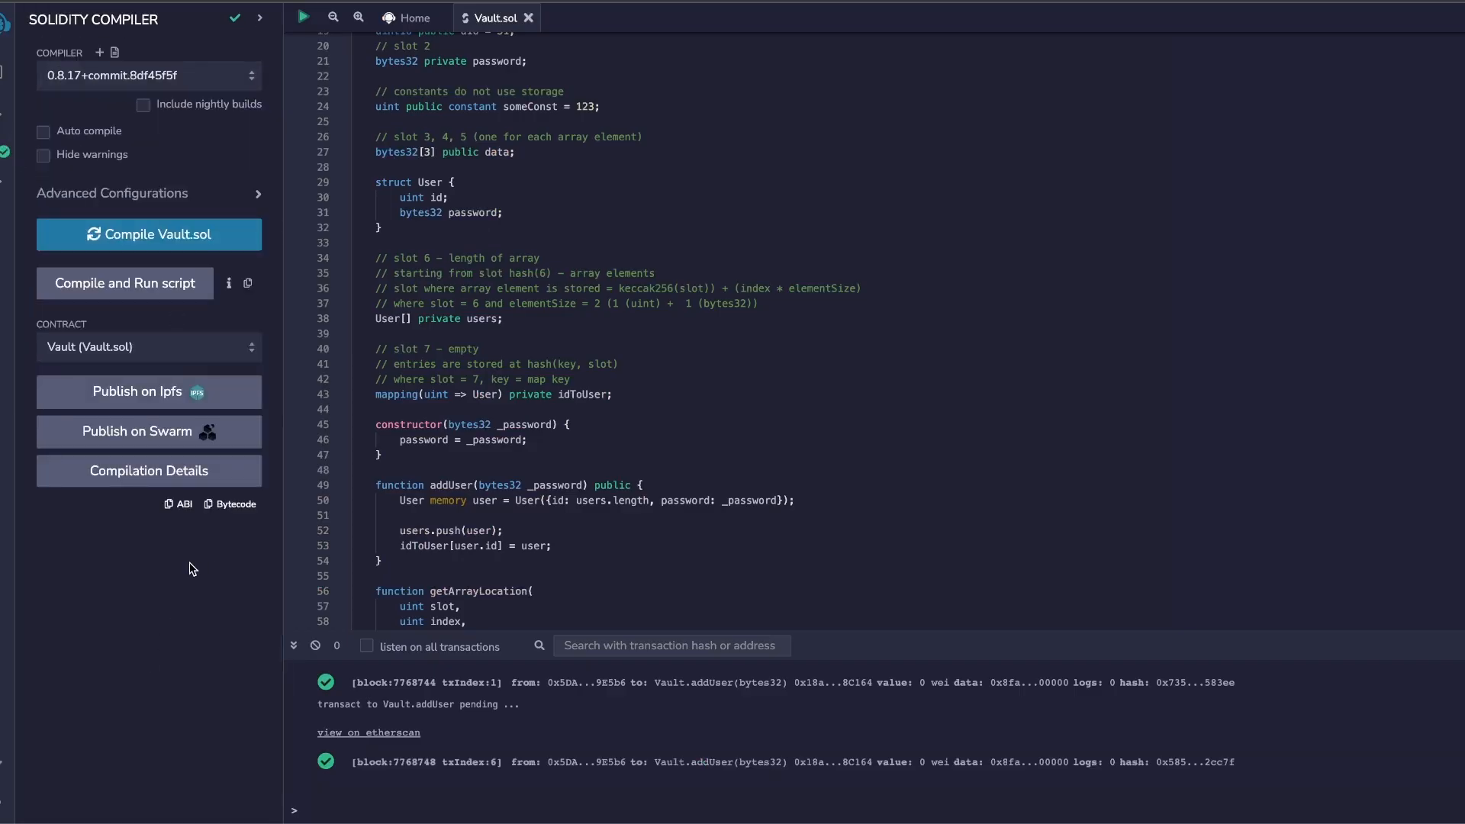
mouse_move(140, 504)
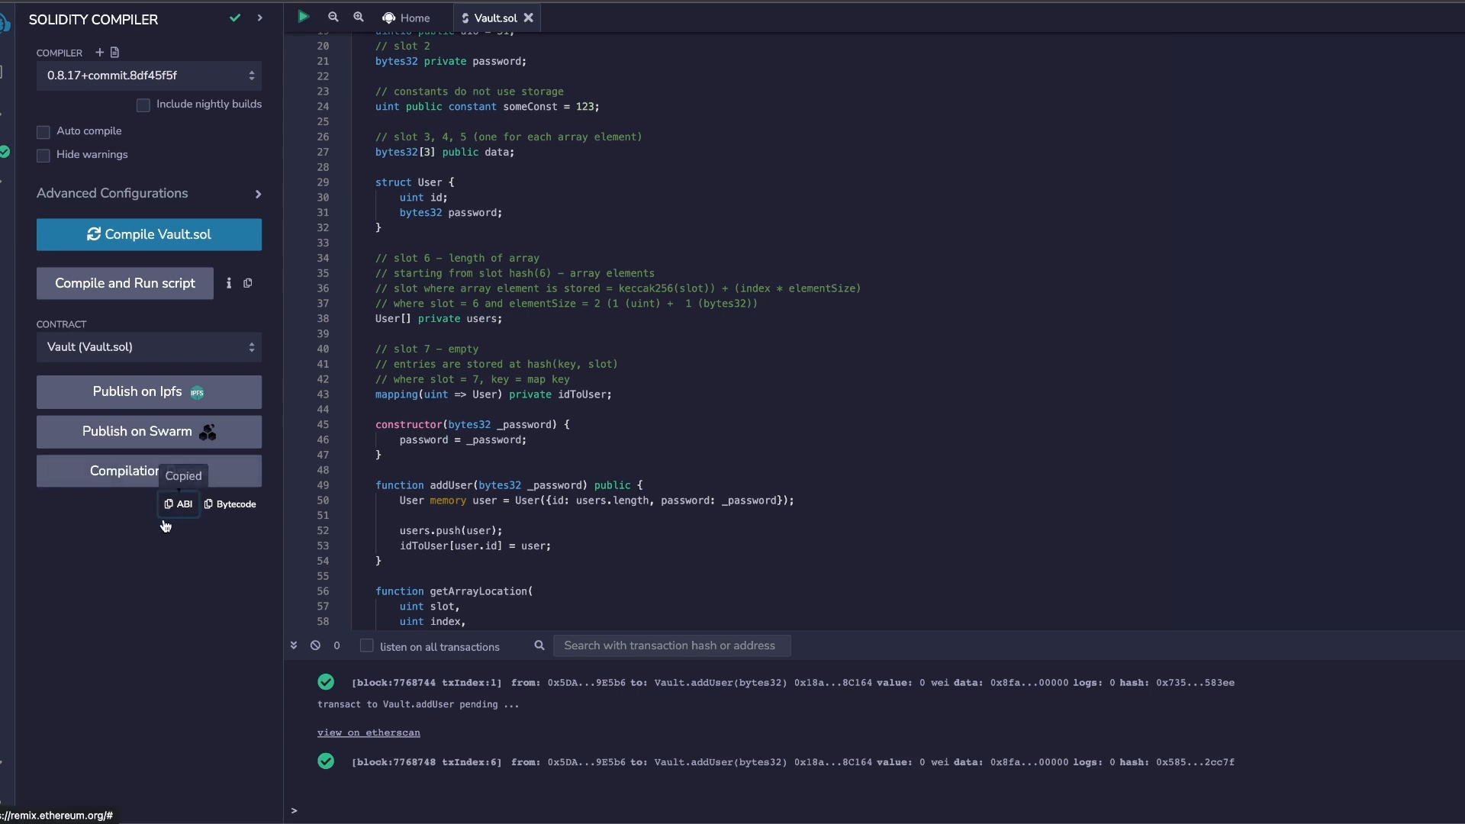
mouse_move(192, 553)
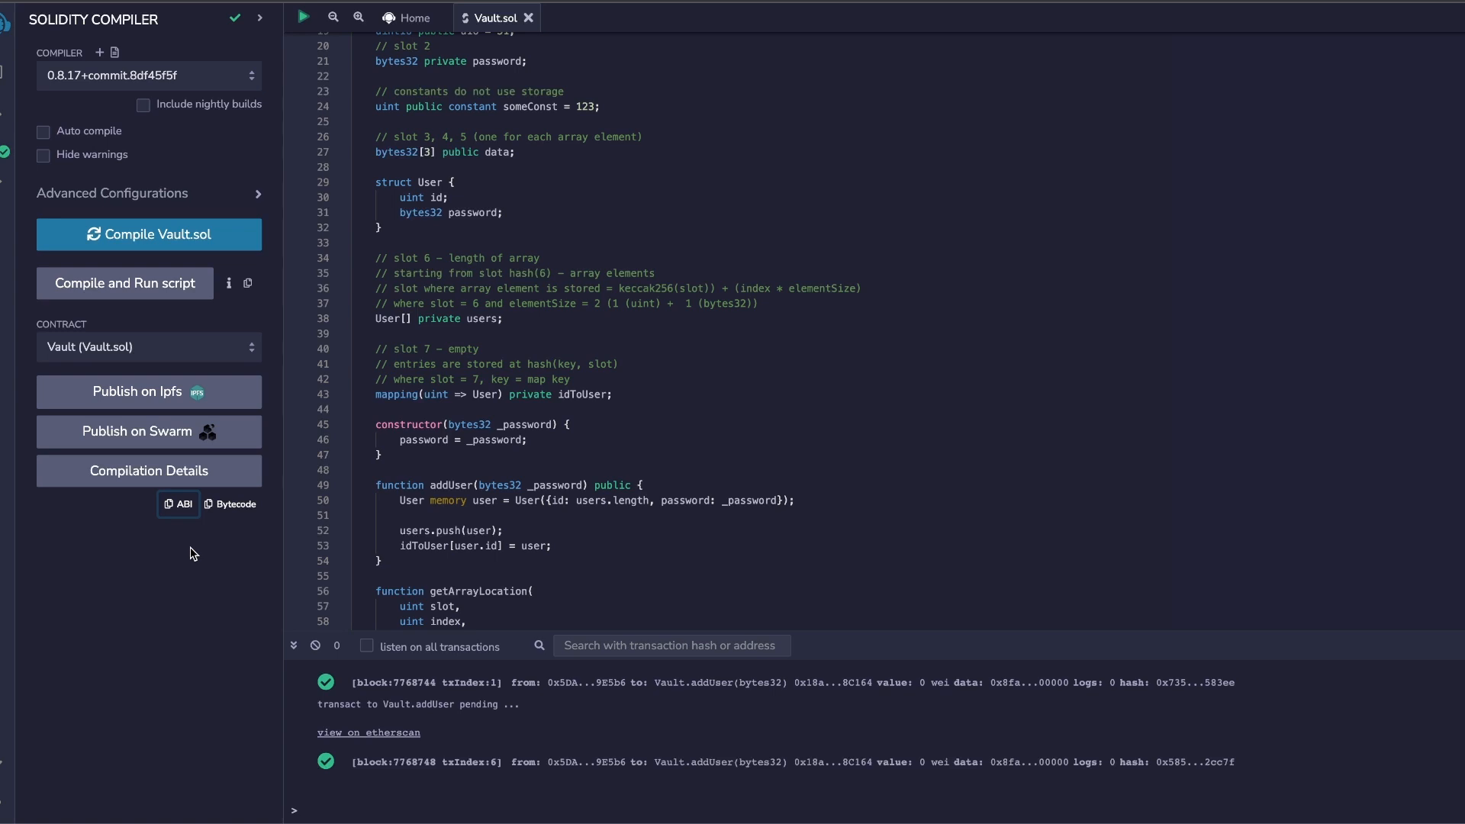
mouse_move(166, 558)
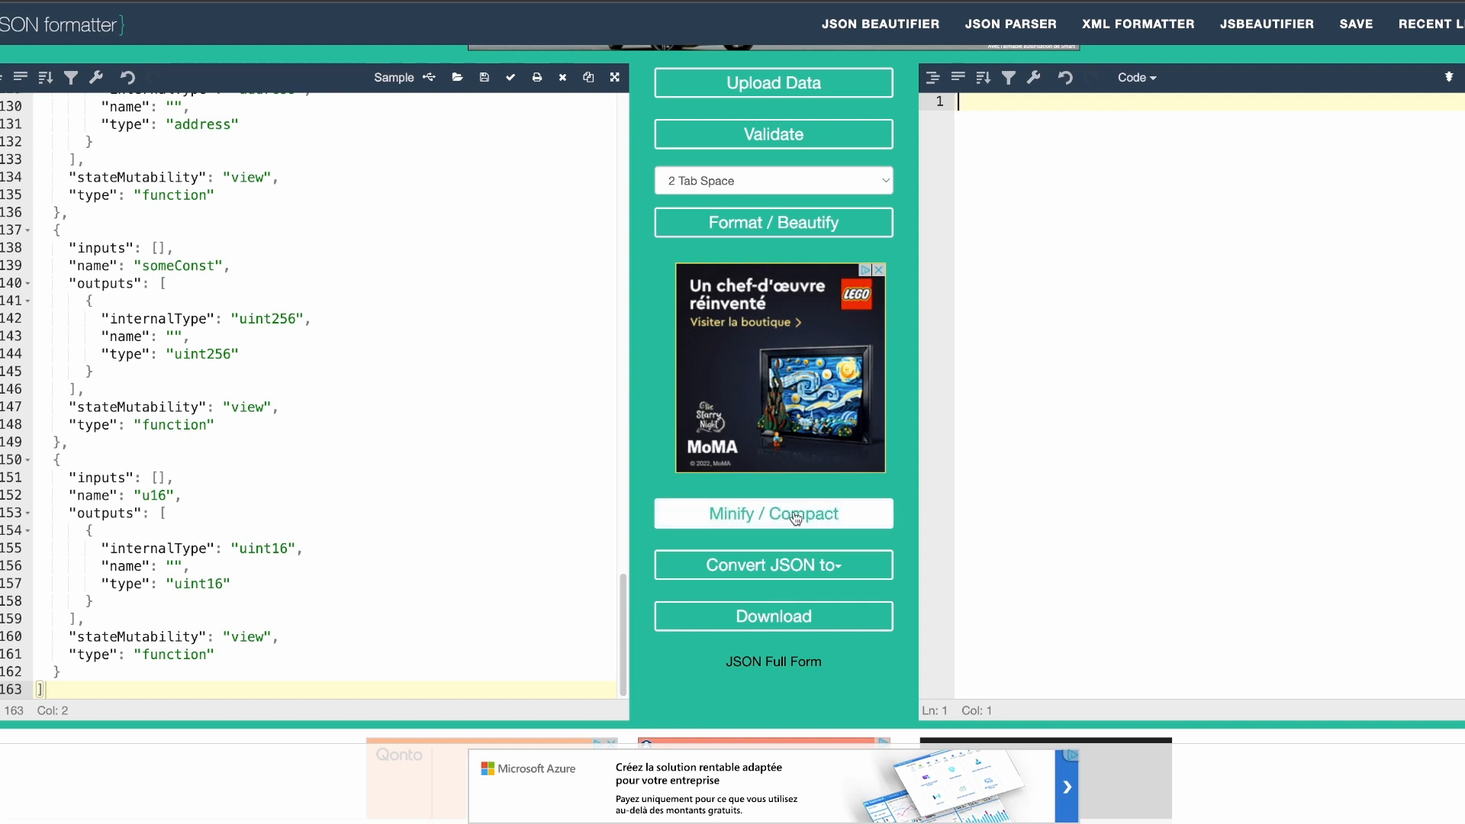
Minify the Vault ABI to one line and select the result for copying.
left_click(772, 512)
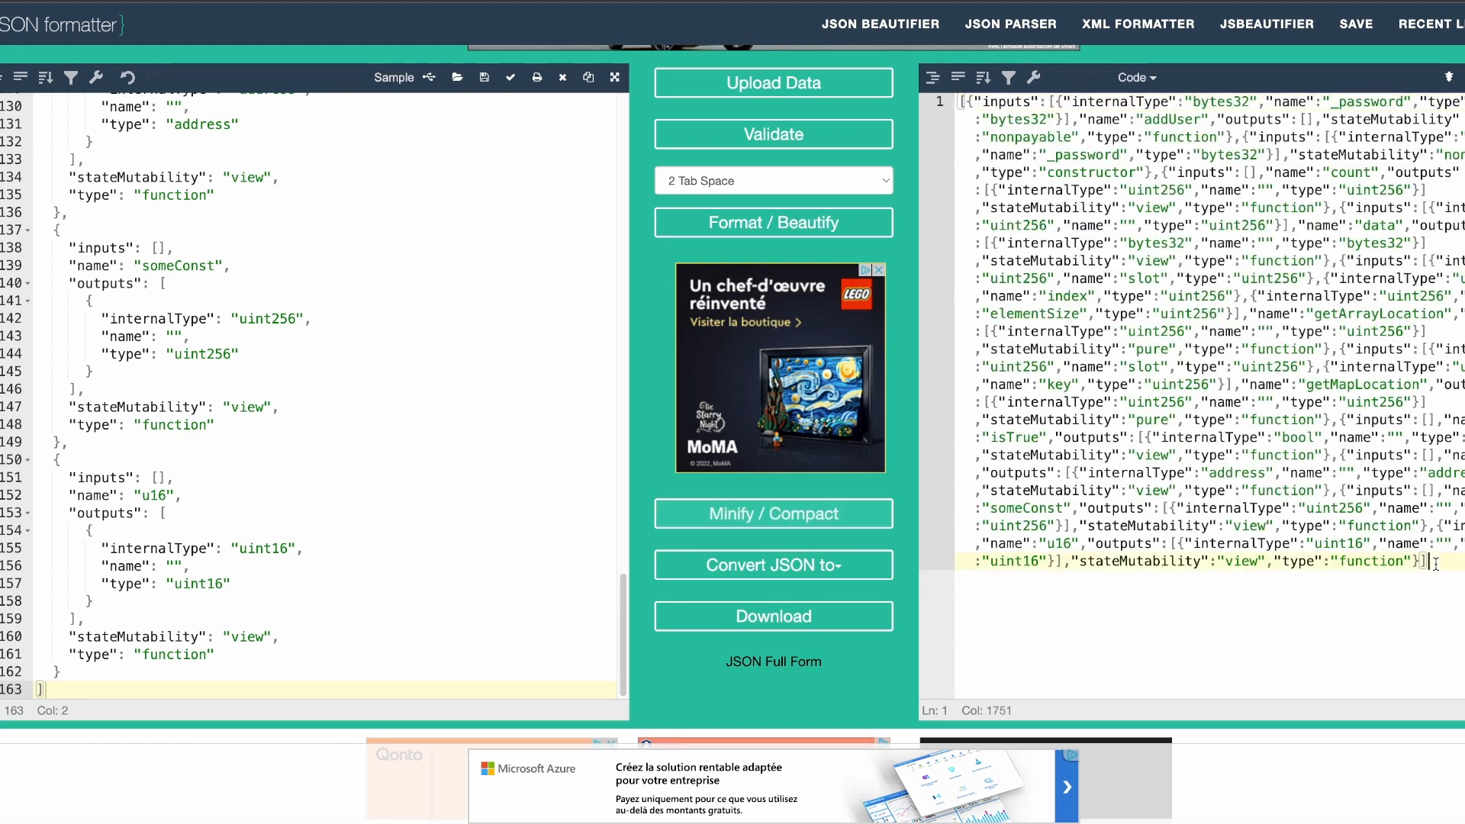
key("ctrl+a")
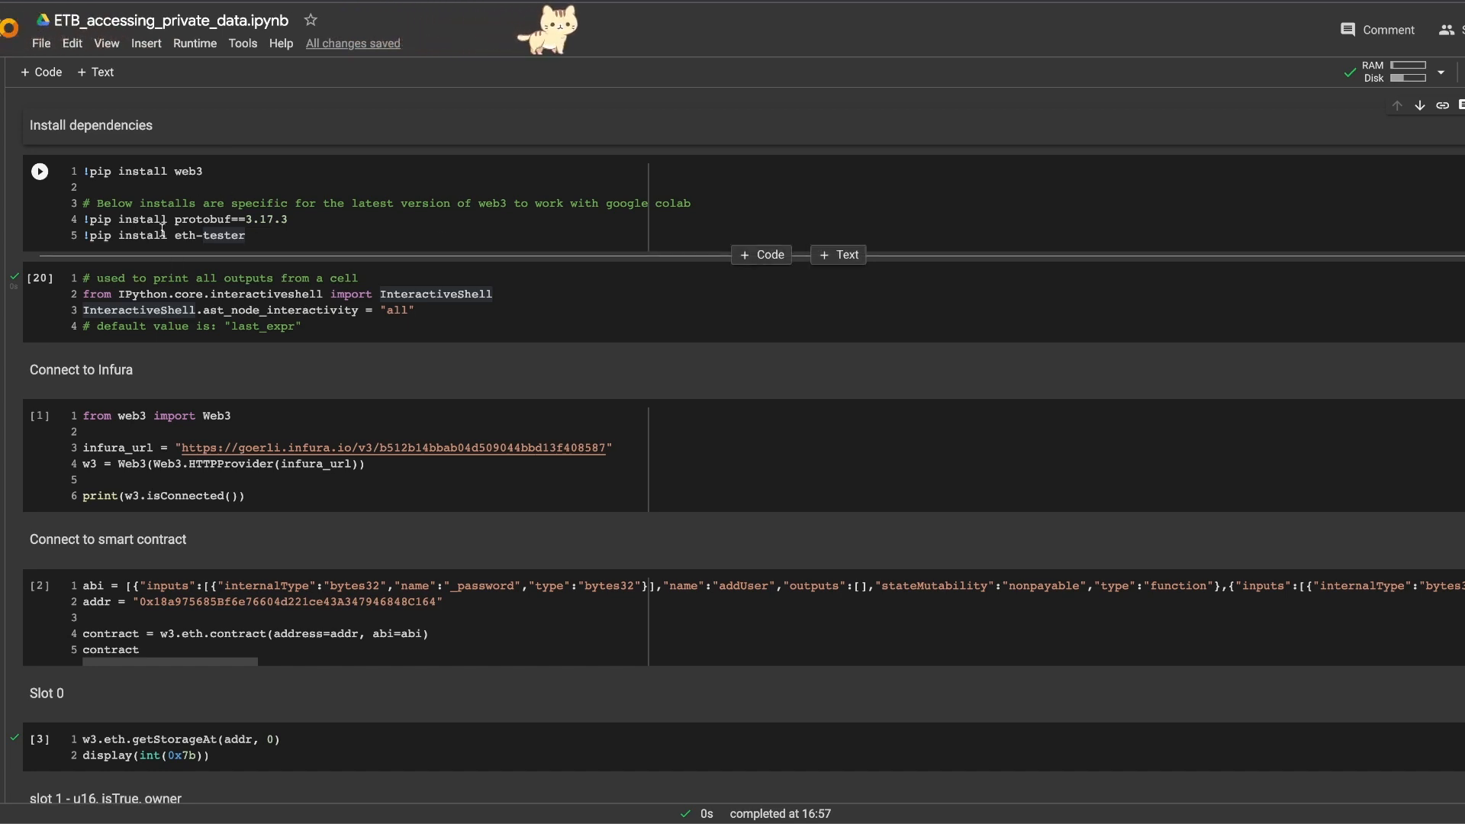
Install dependencies, restart the runtime, and rerun the Infura and contract connection cells.
left_click(39, 170)
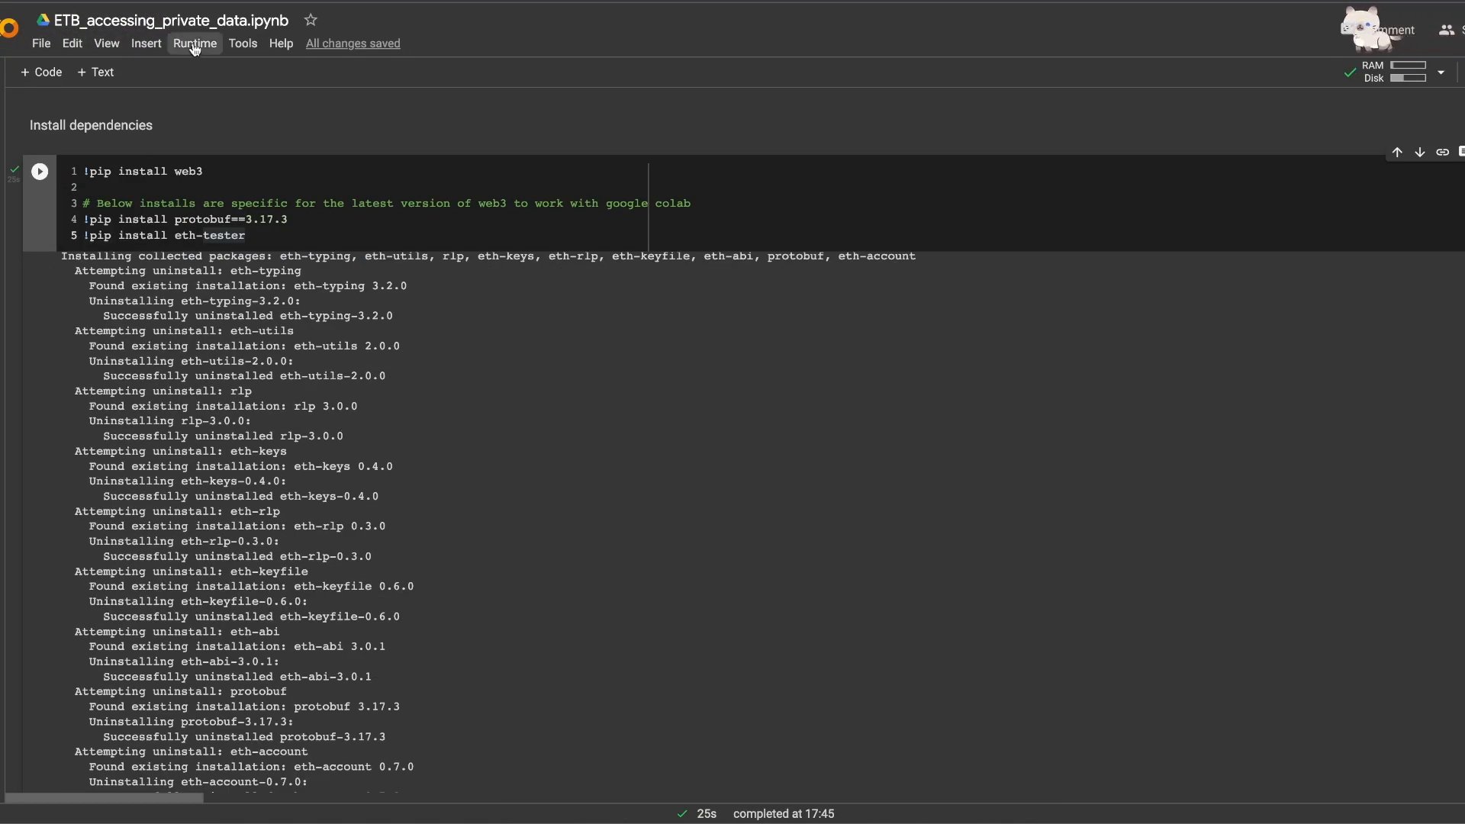
left_click(195, 43)
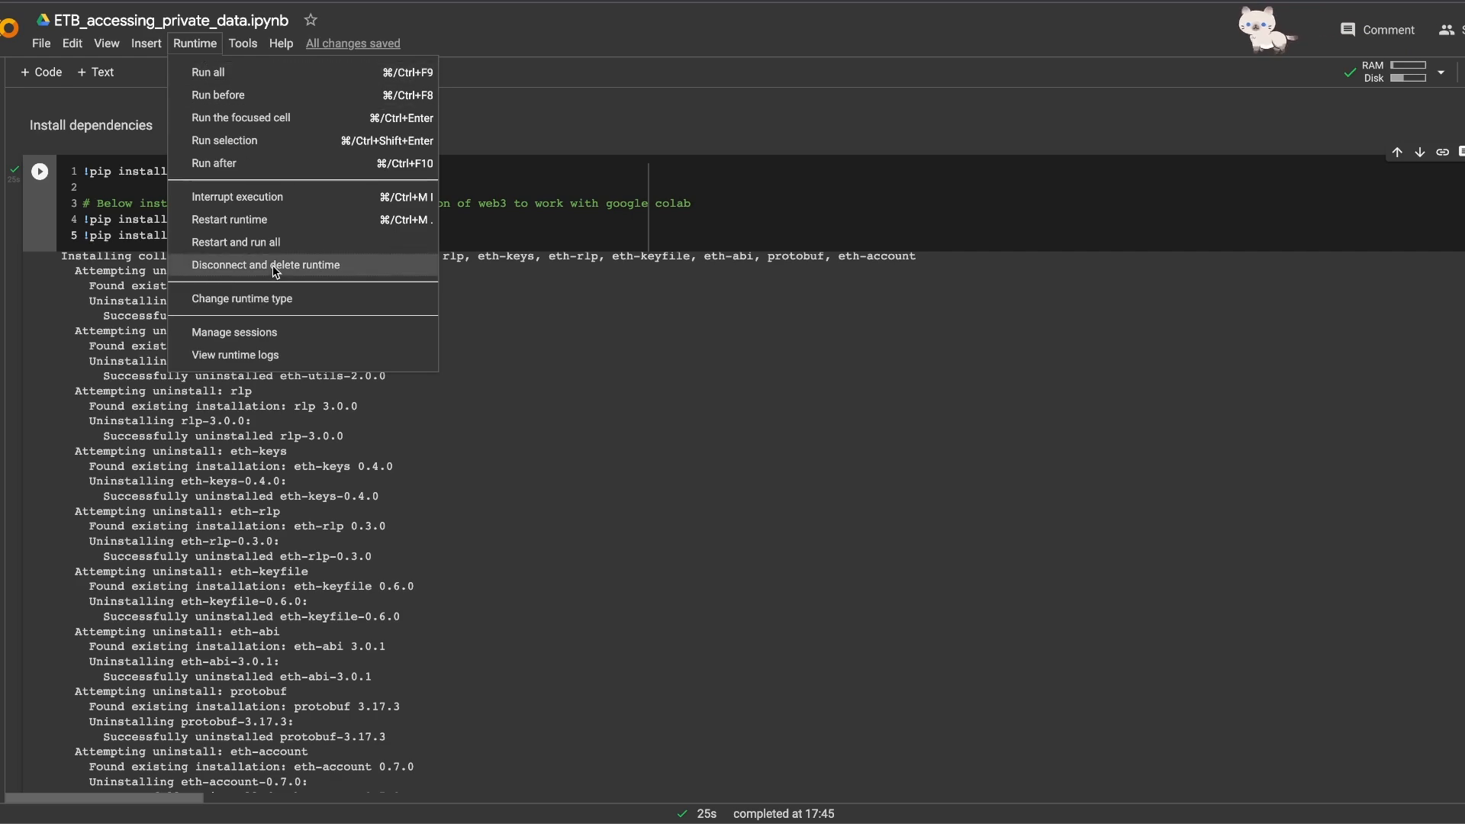
left_click(228, 219)
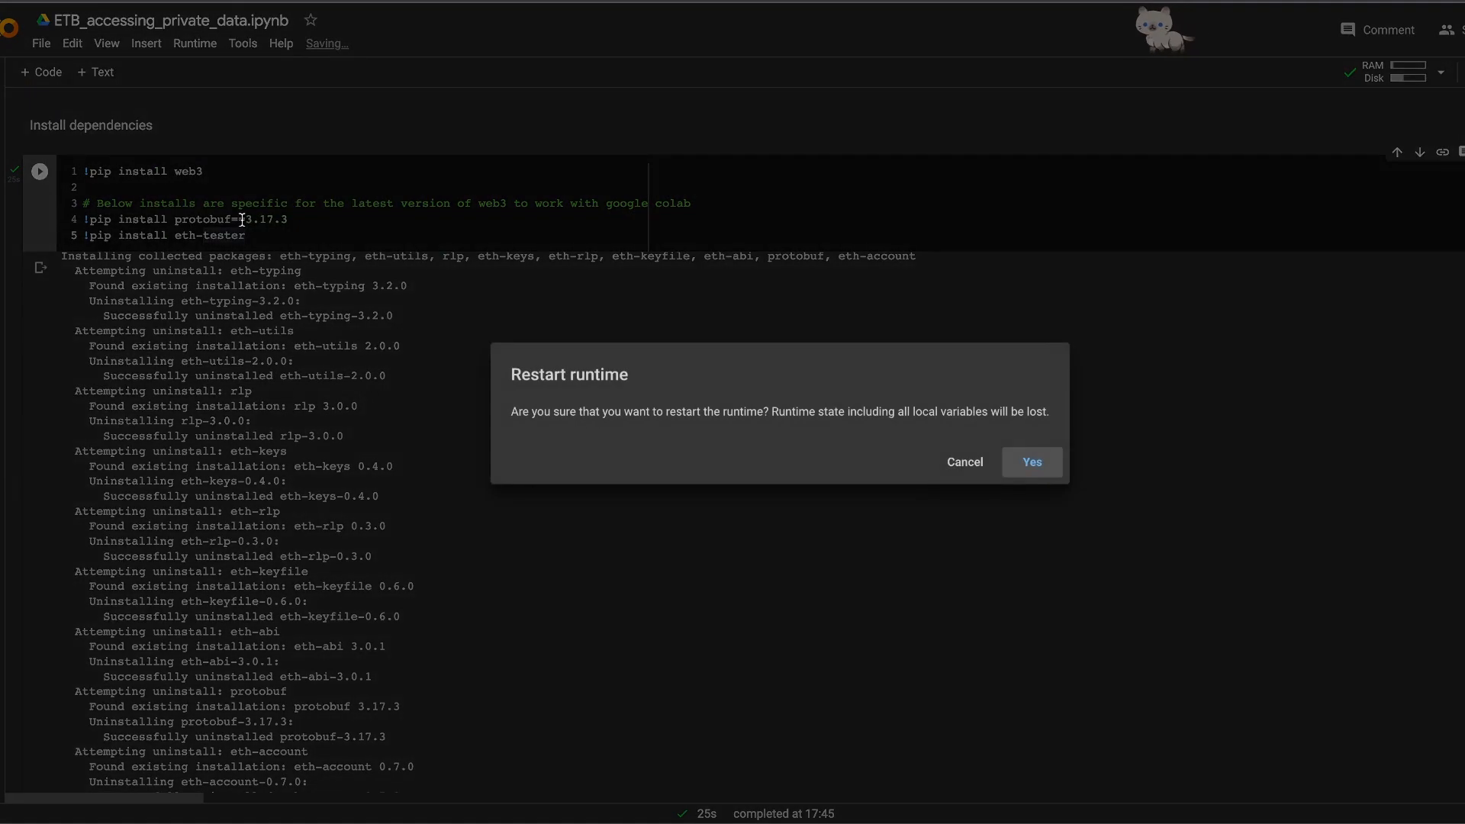
left_click(1031, 461)
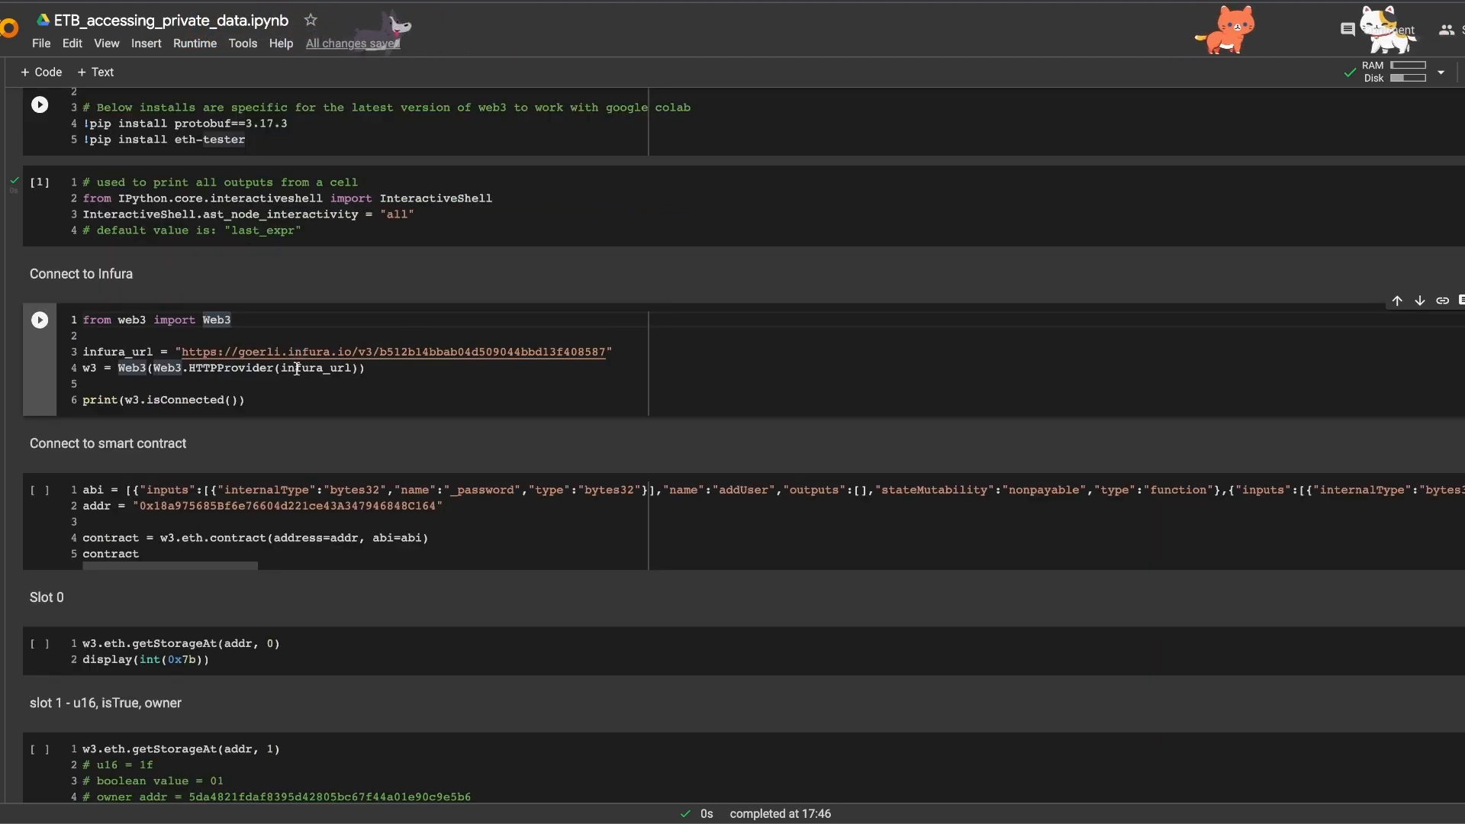
left_click(38, 320)
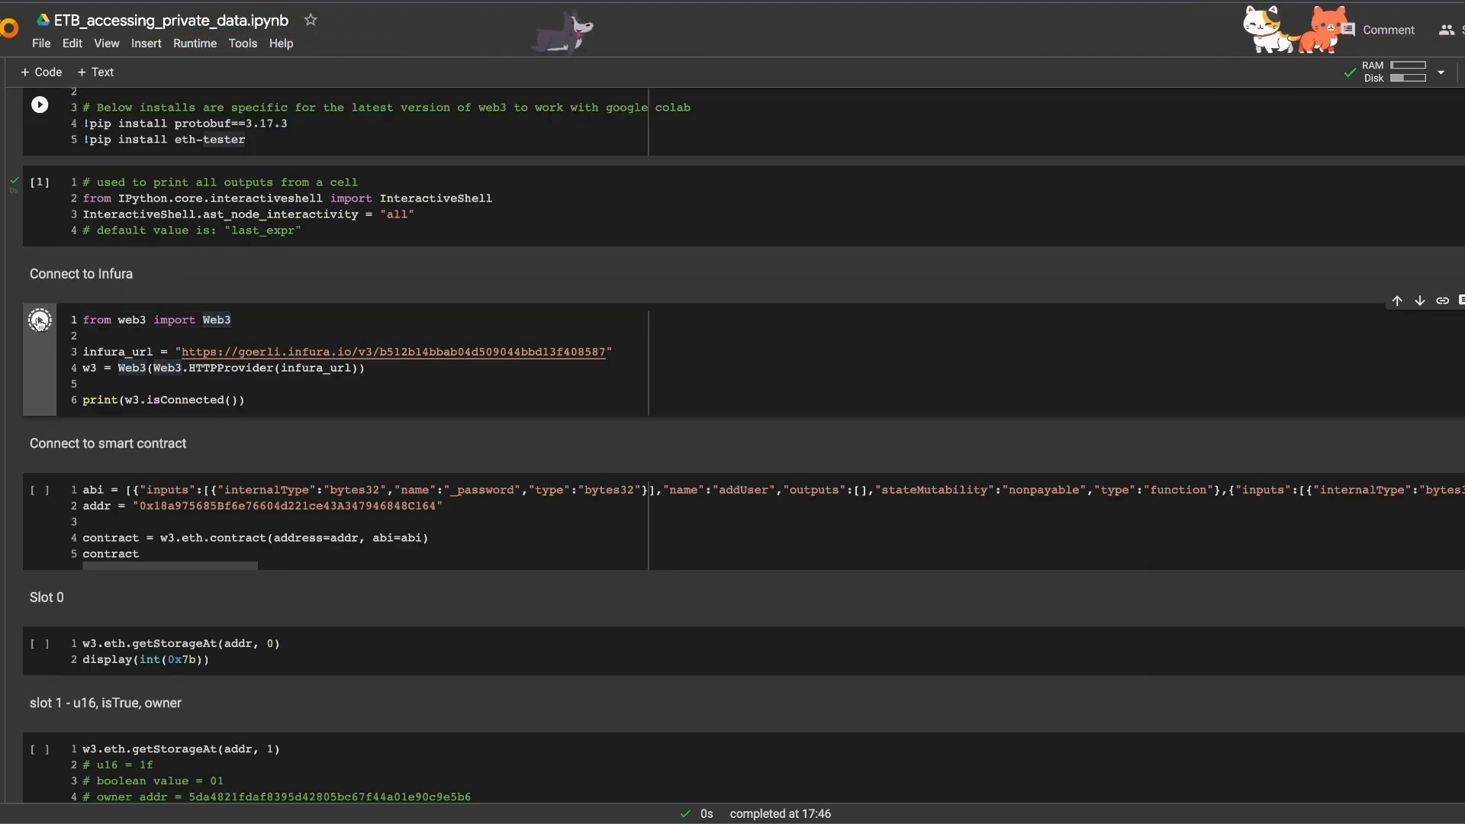
left_click(39, 320)
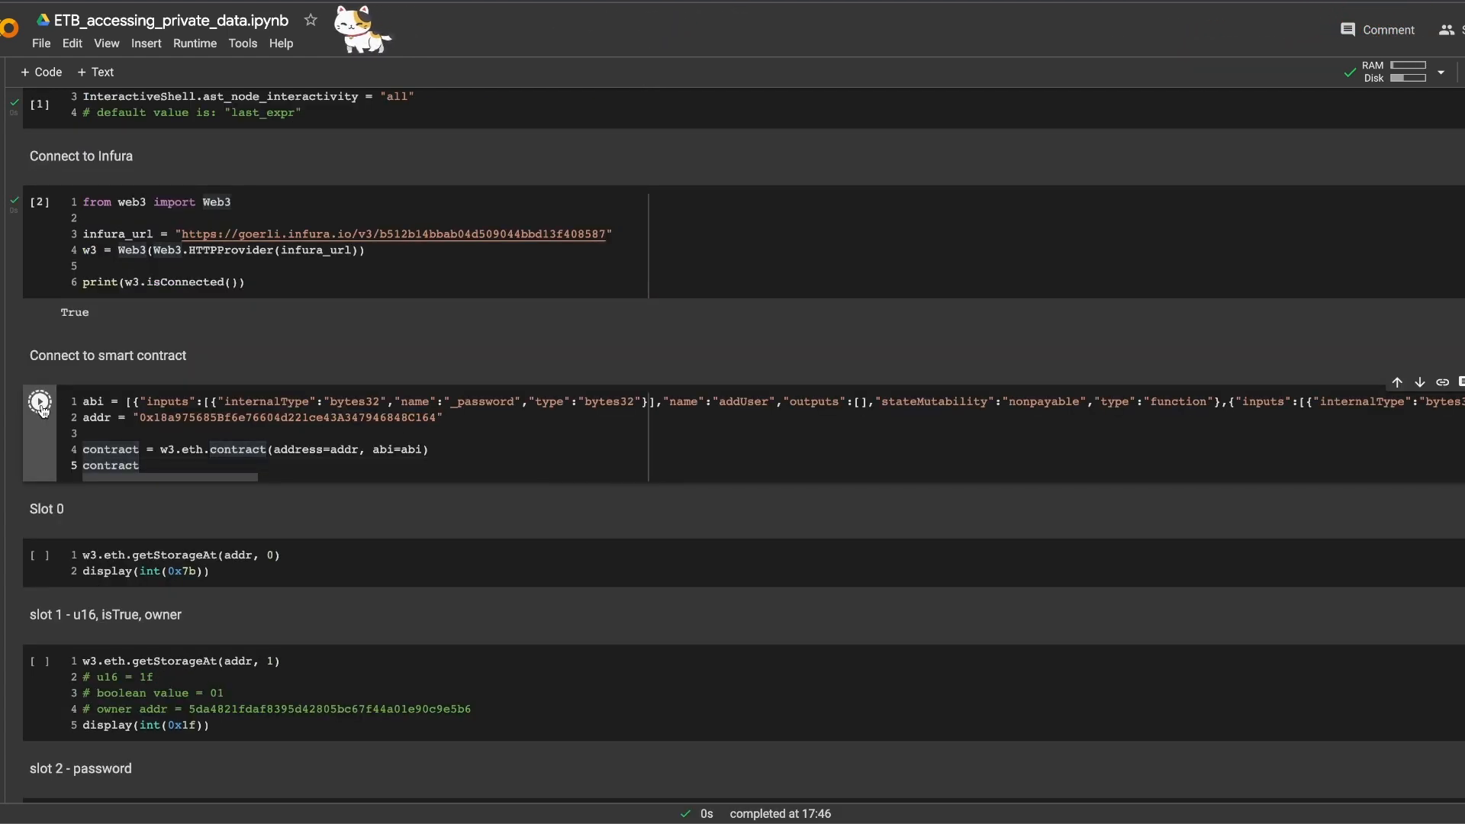
Run the contract cell and read storage slots 0 and 1, showing 123 and 31.
left_click(39, 402)
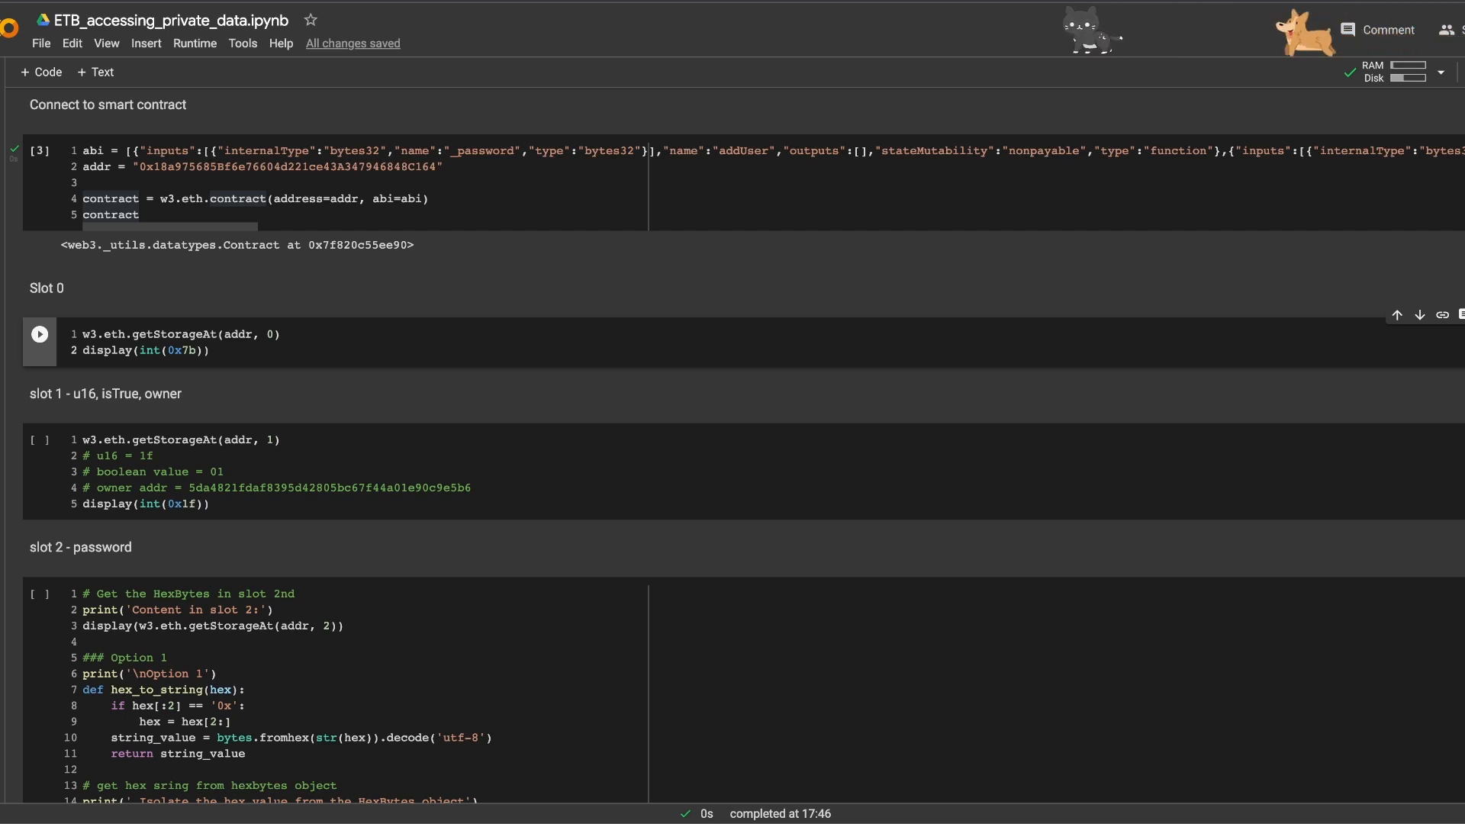
left_click(39, 334)
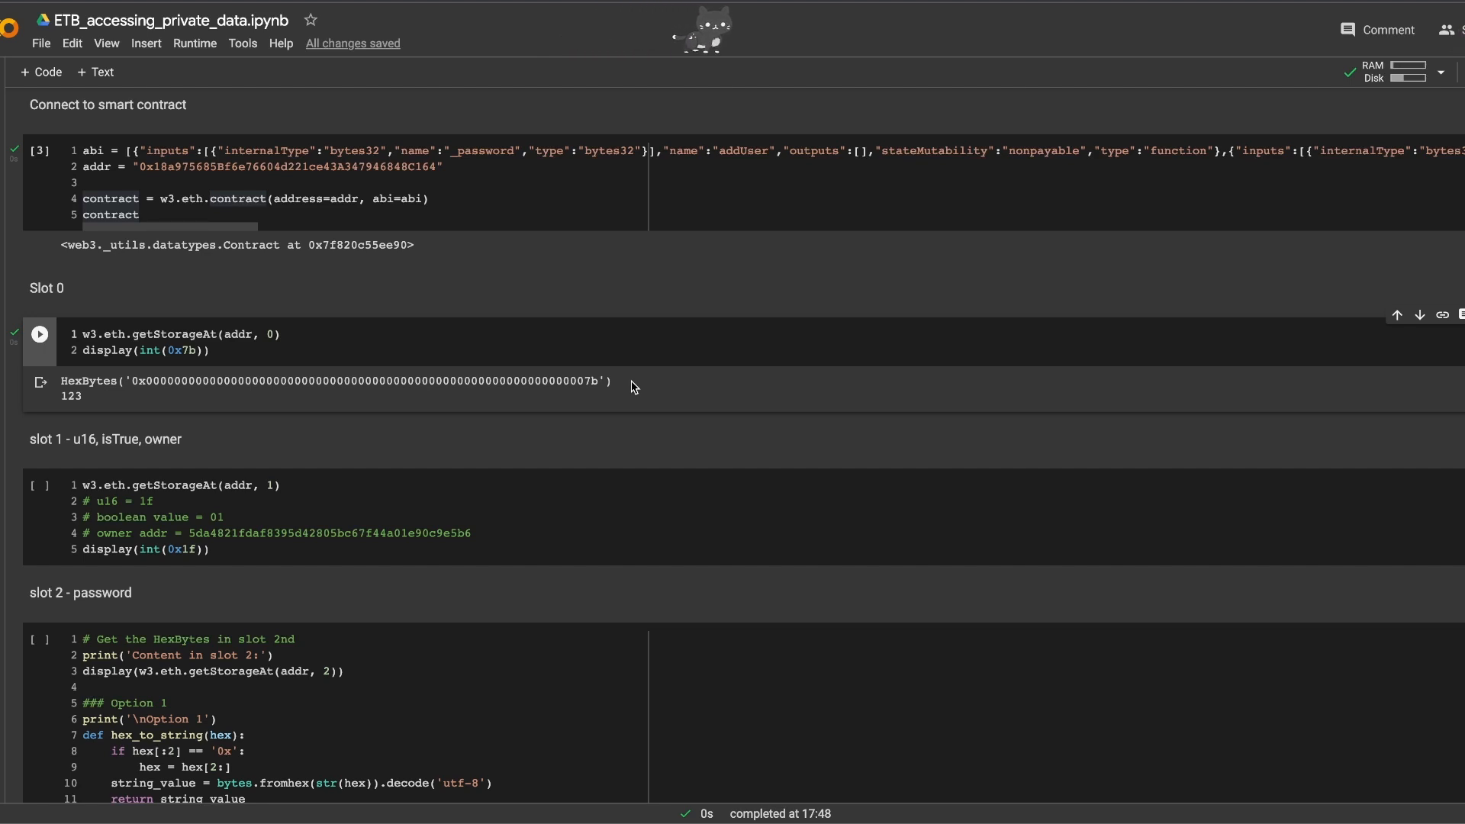
double_click(589, 381)
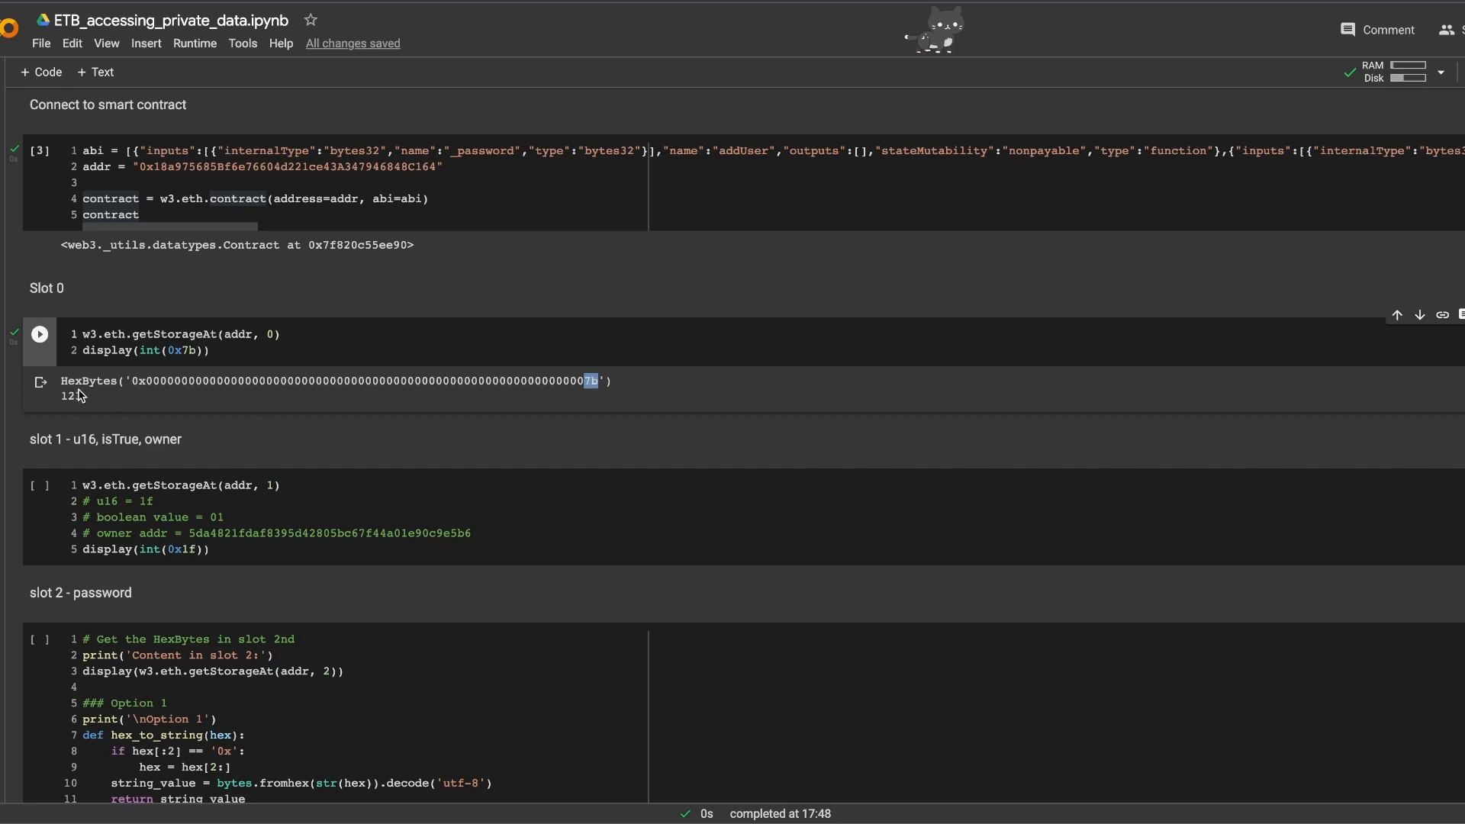
scroll("down", 3)
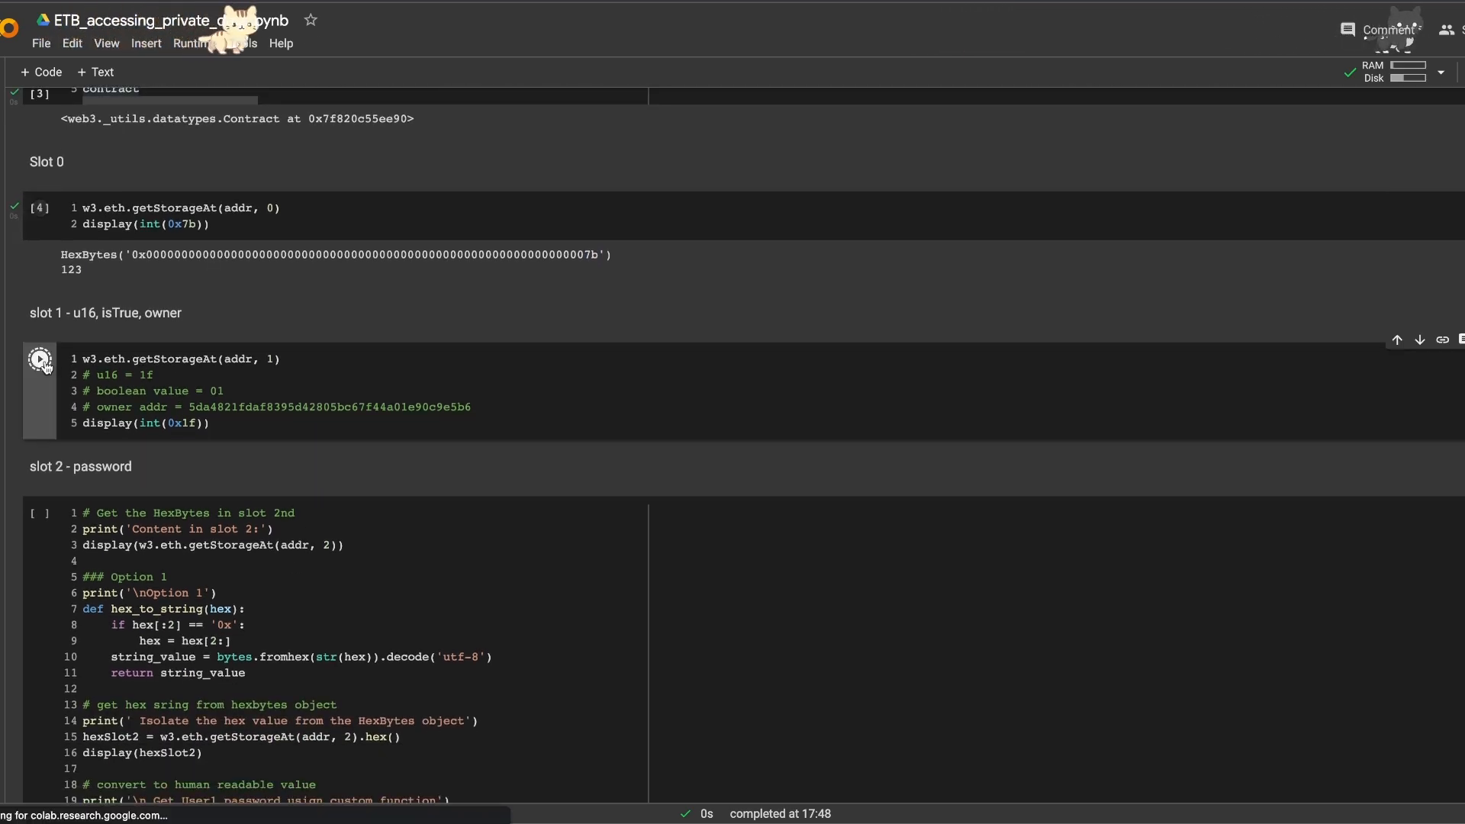
left_click(39, 359)
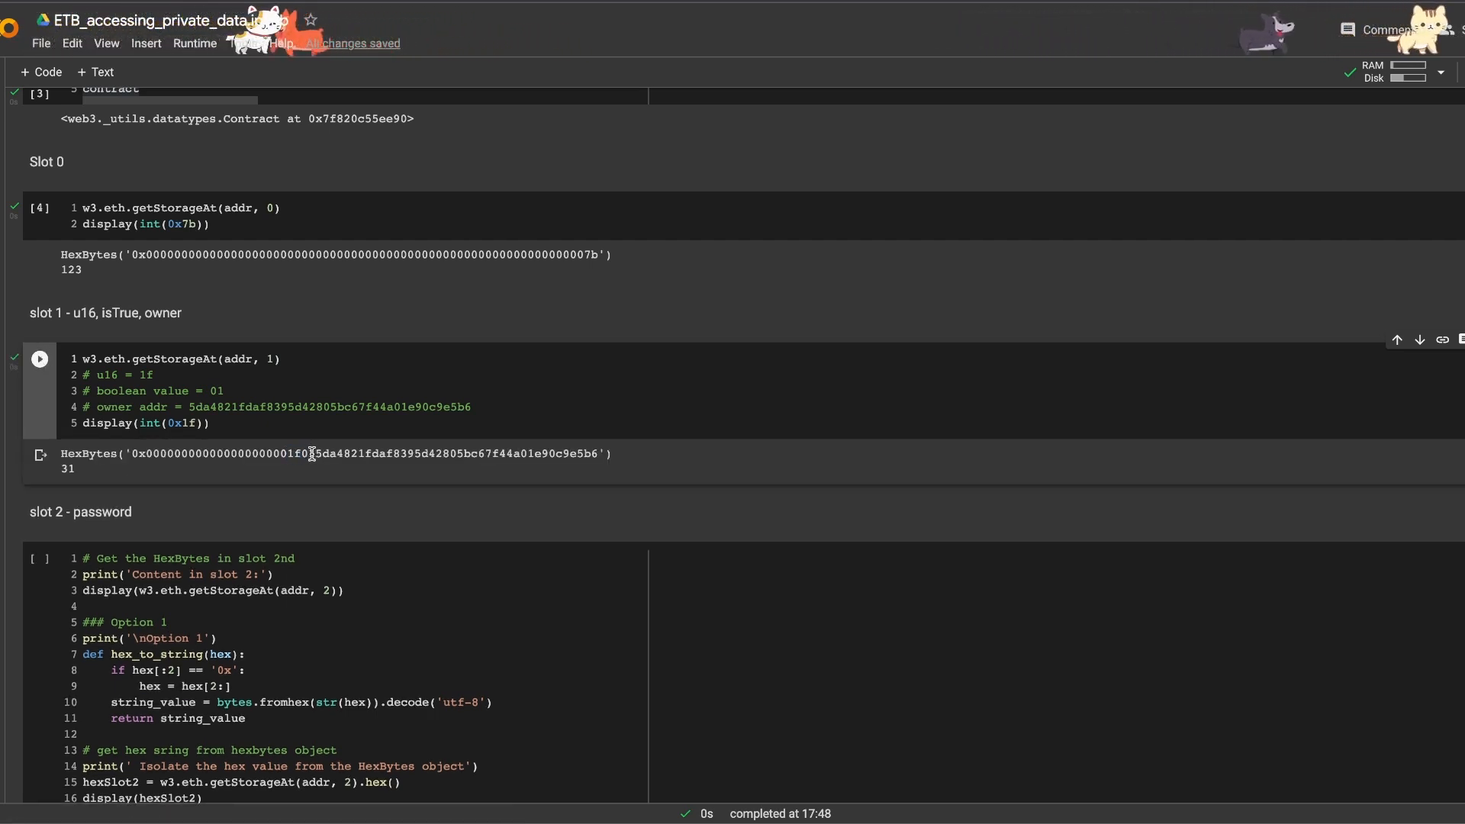
double_click(307, 453)
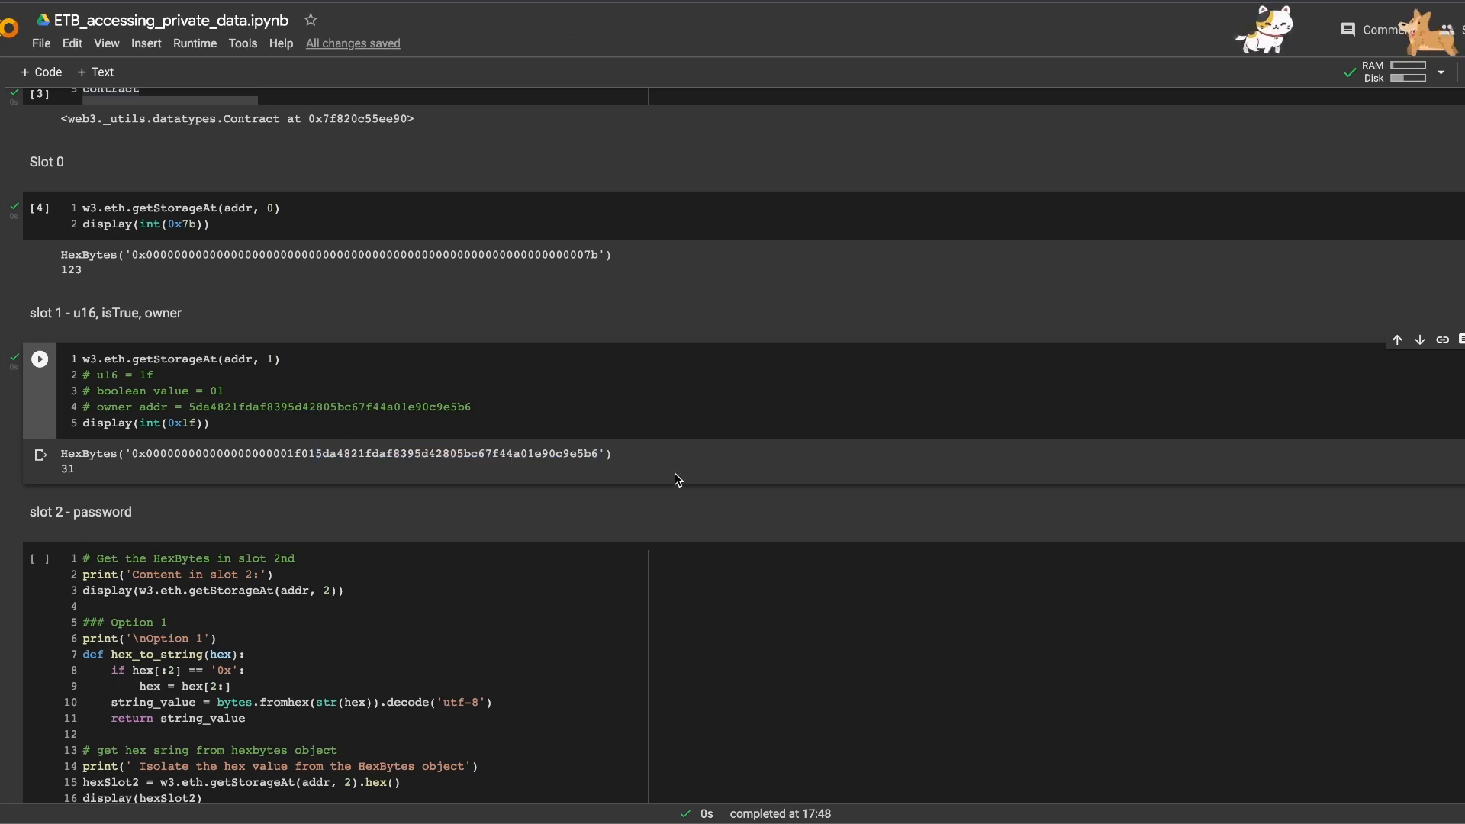
scroll("down", 3)
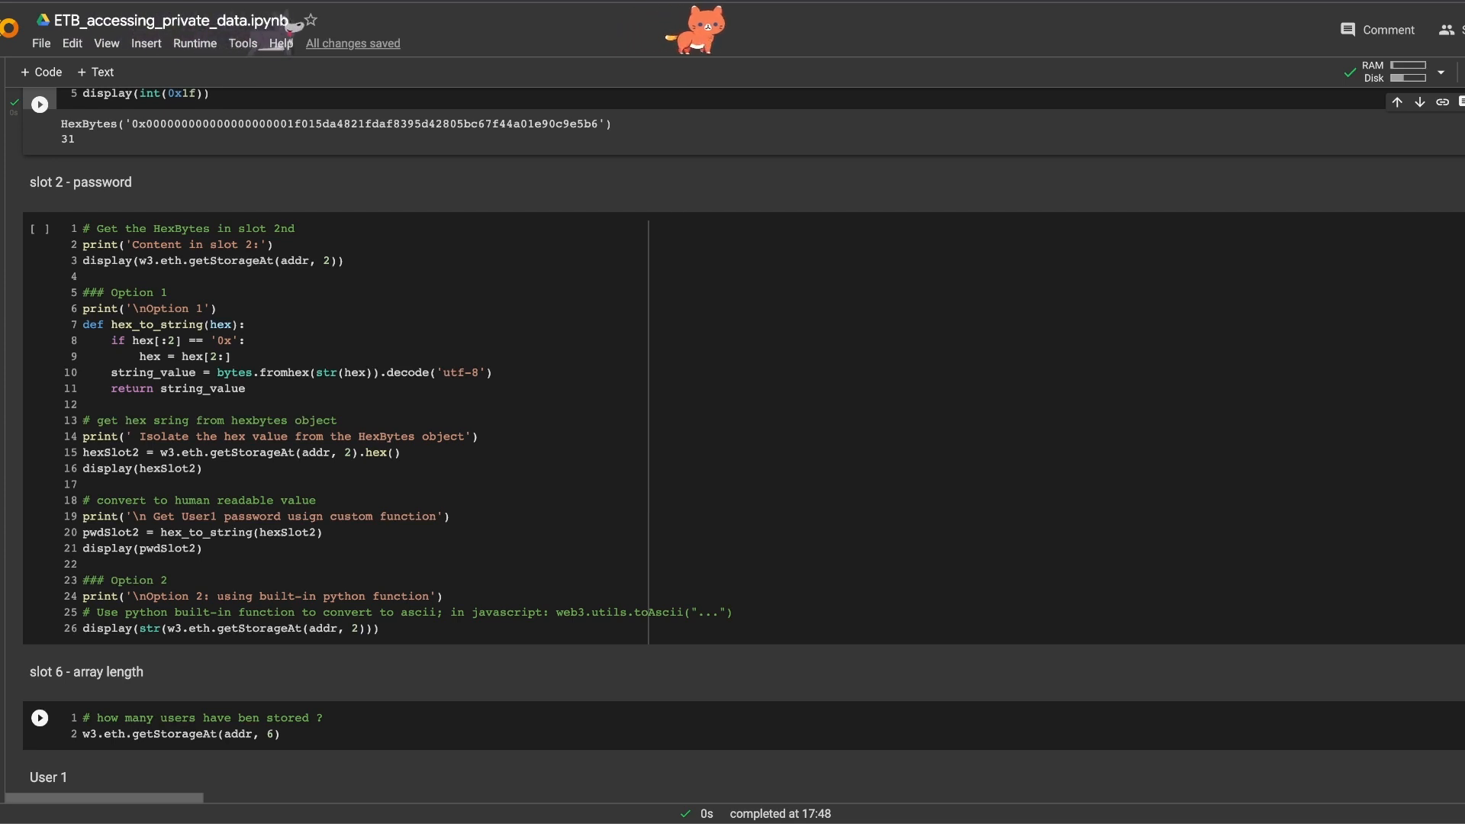
left_click(520, 391)
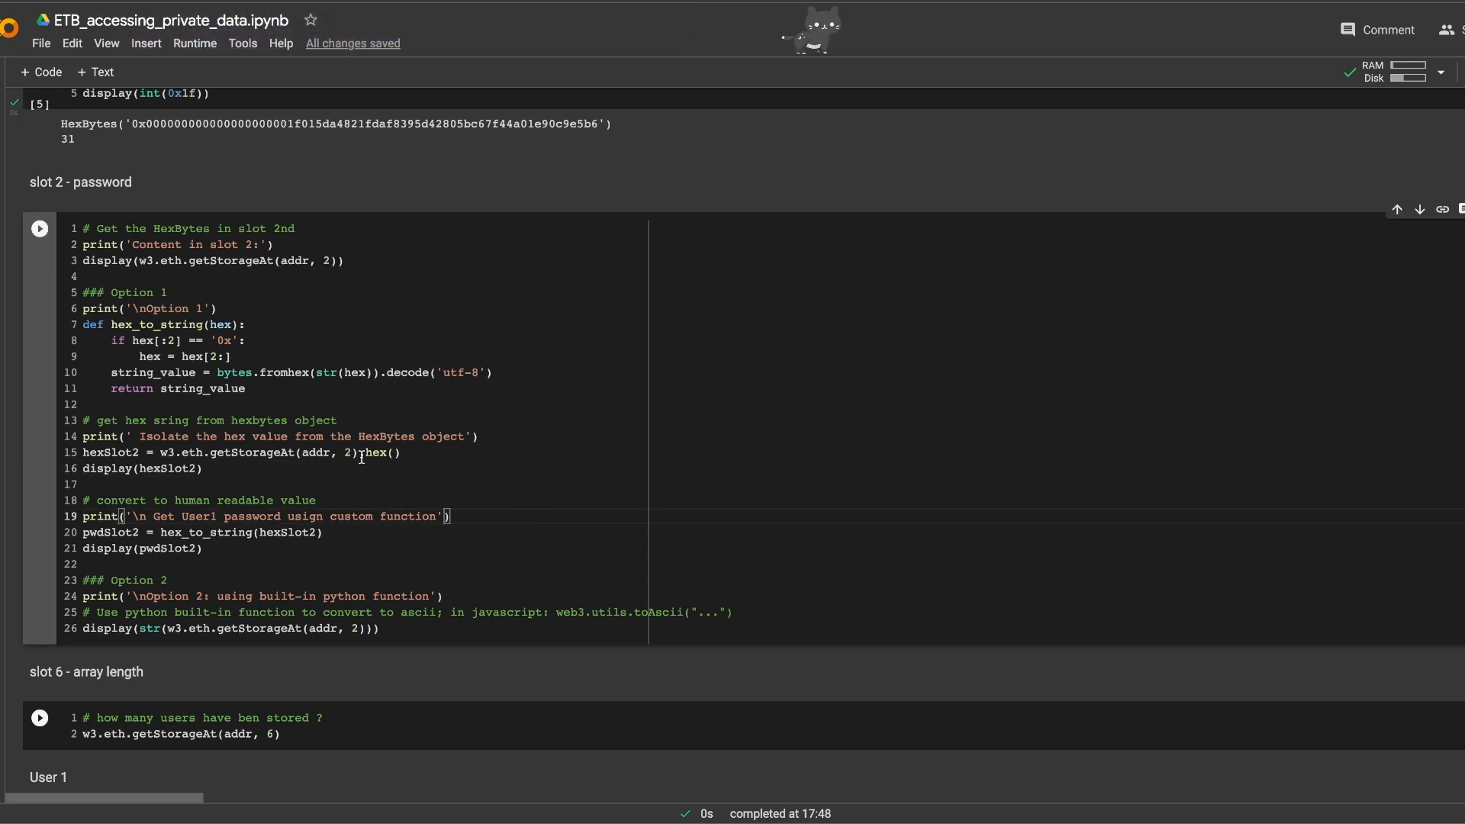
double_click(224, 452)
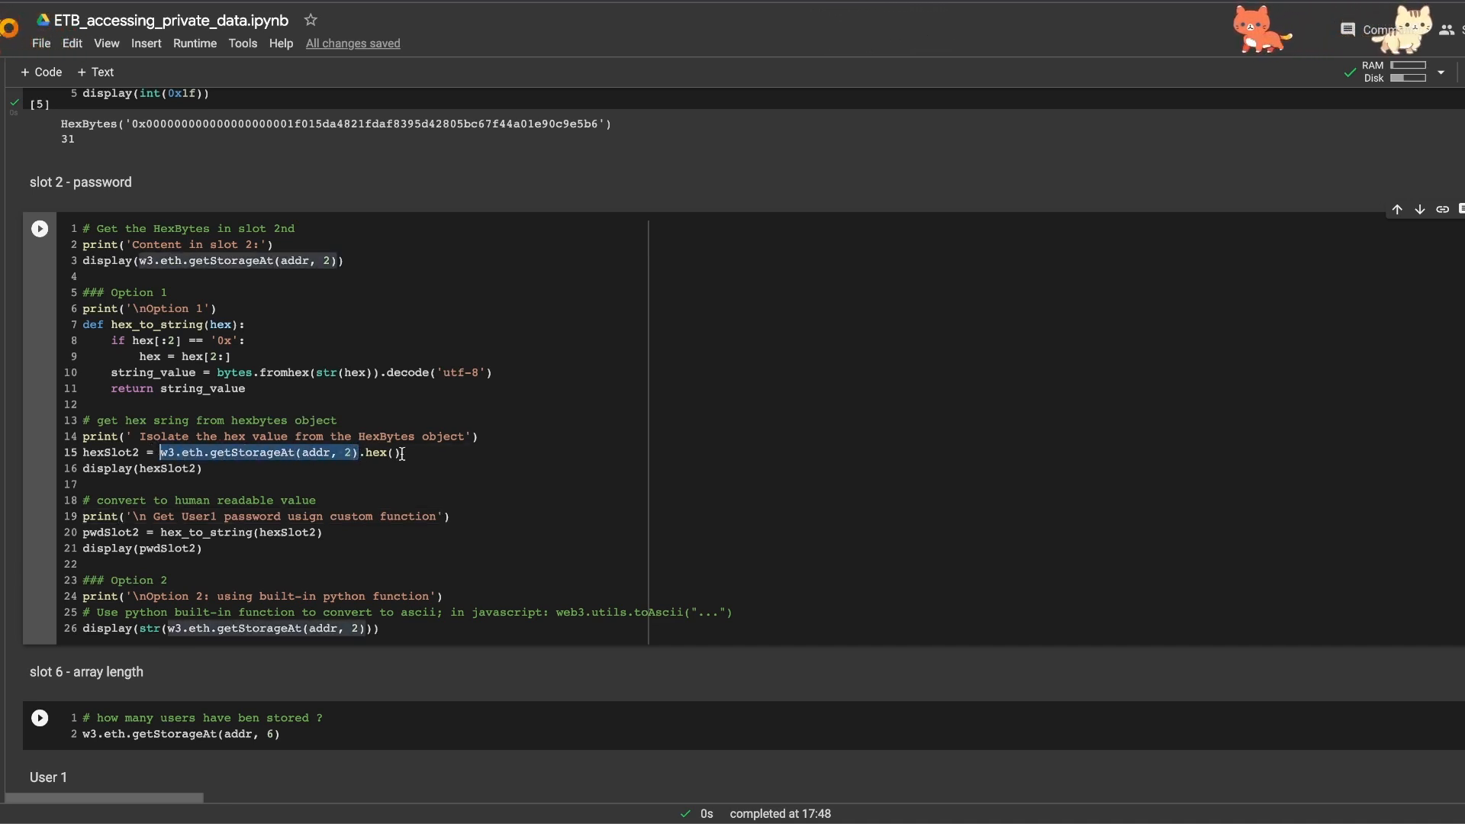
left_click(402, 453)
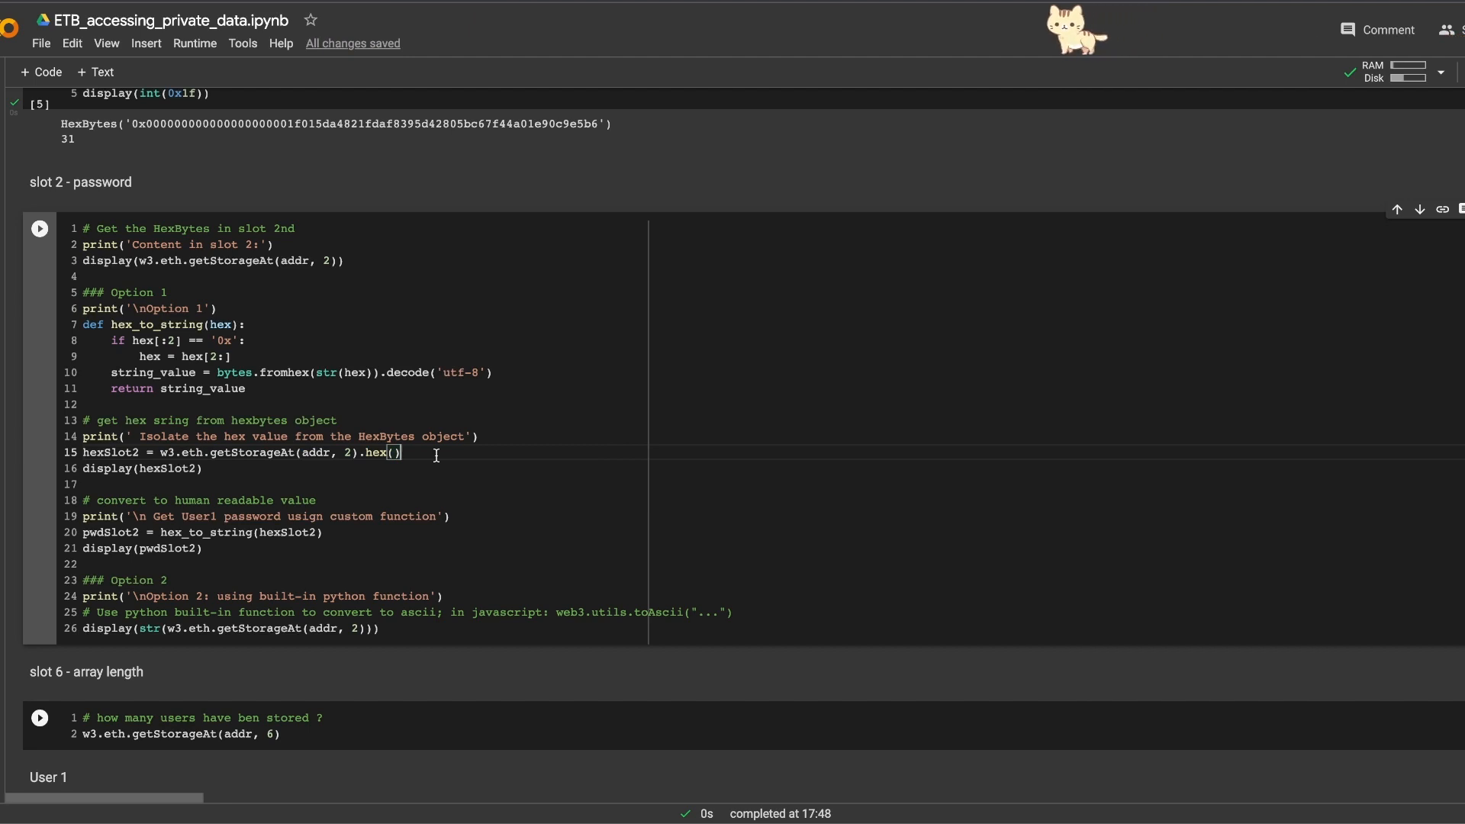
mouse_move(287, 380)
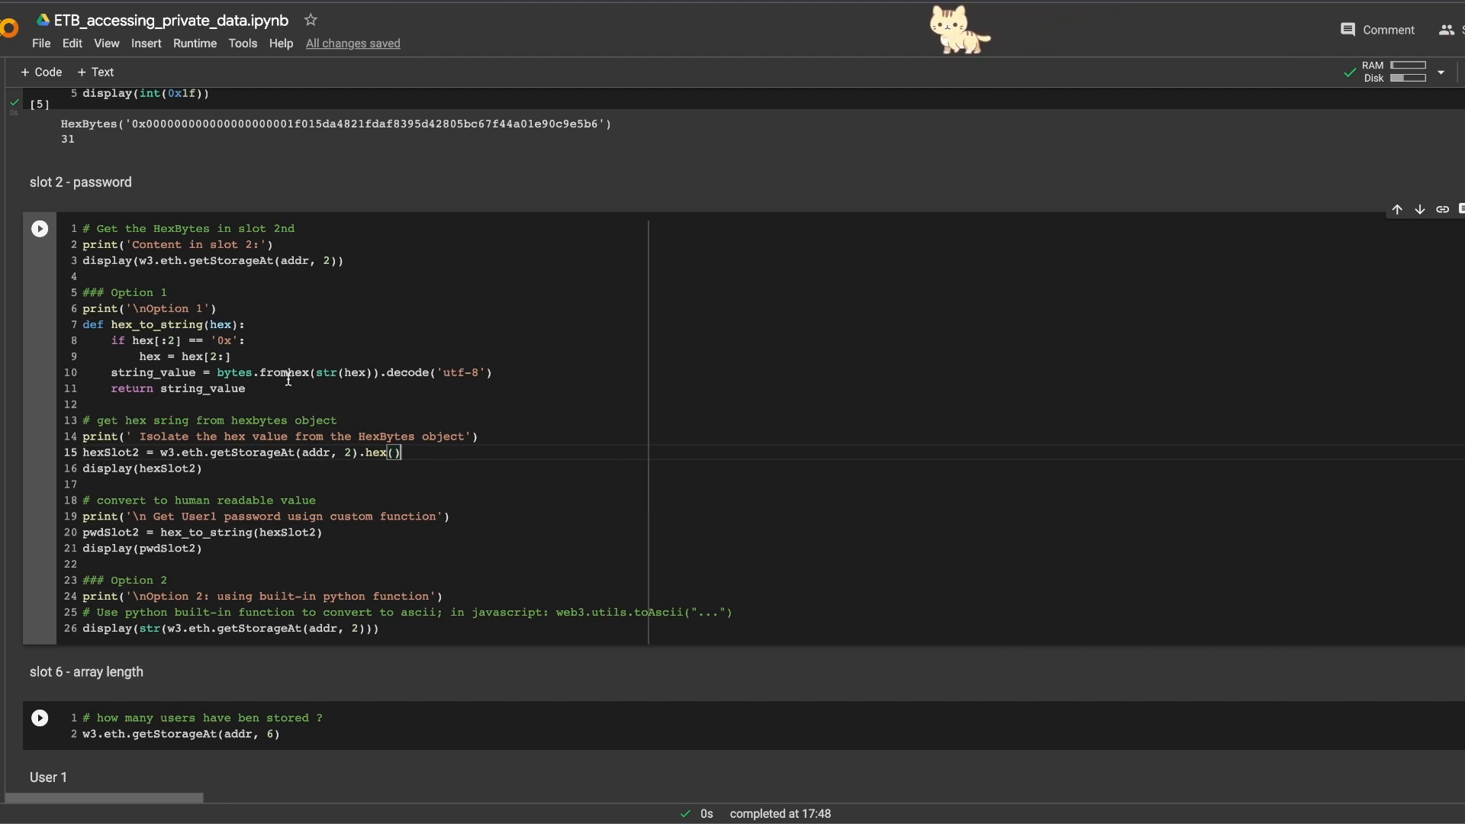
scroll("down", 3)
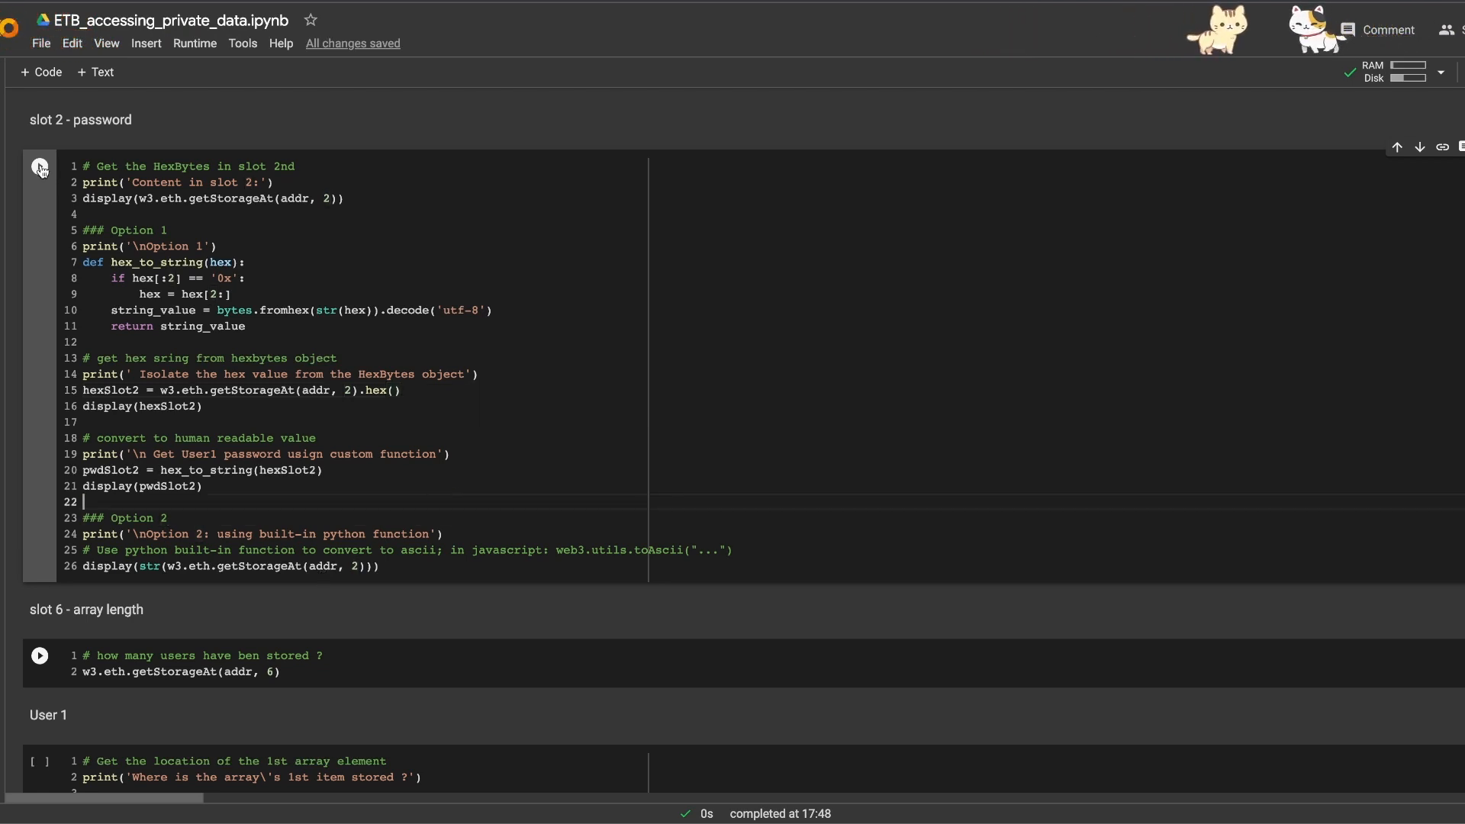
left_click(39, 166)
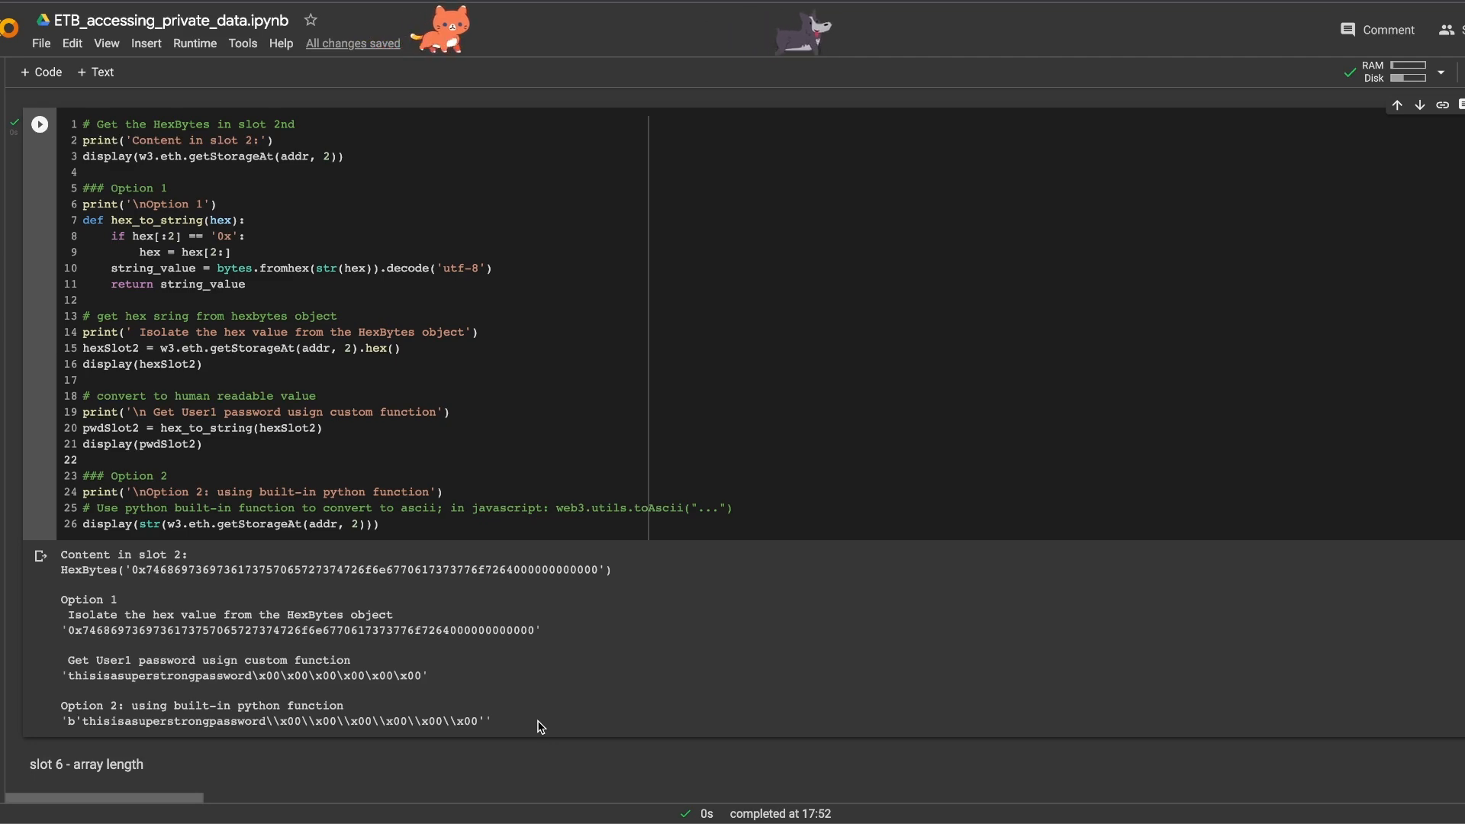
Scroll to the User 1 array-location cell and review the Vault contract's slot 6 storage notes.
scroll("down", 3)
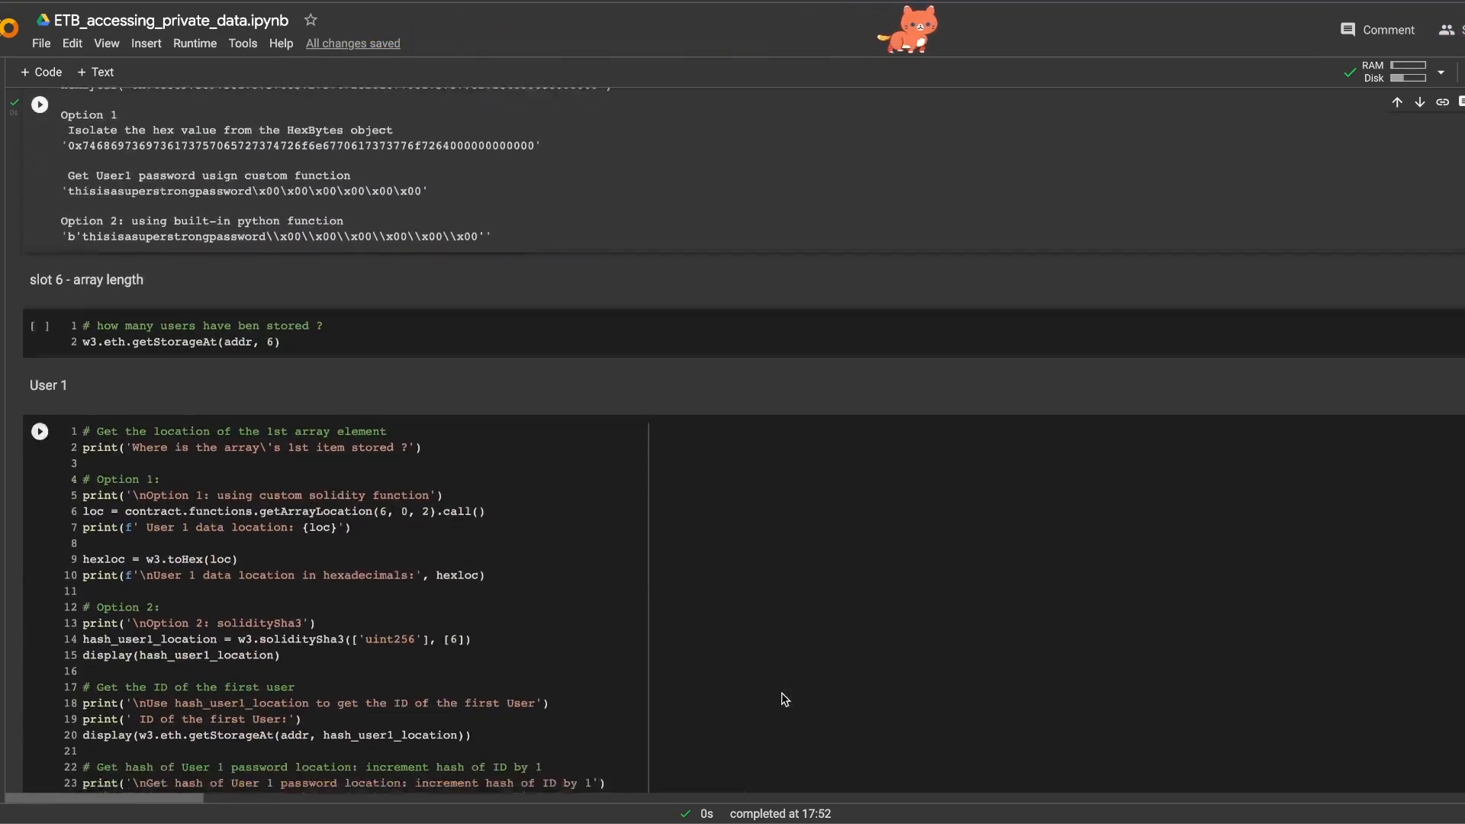
scroll("down", 3)
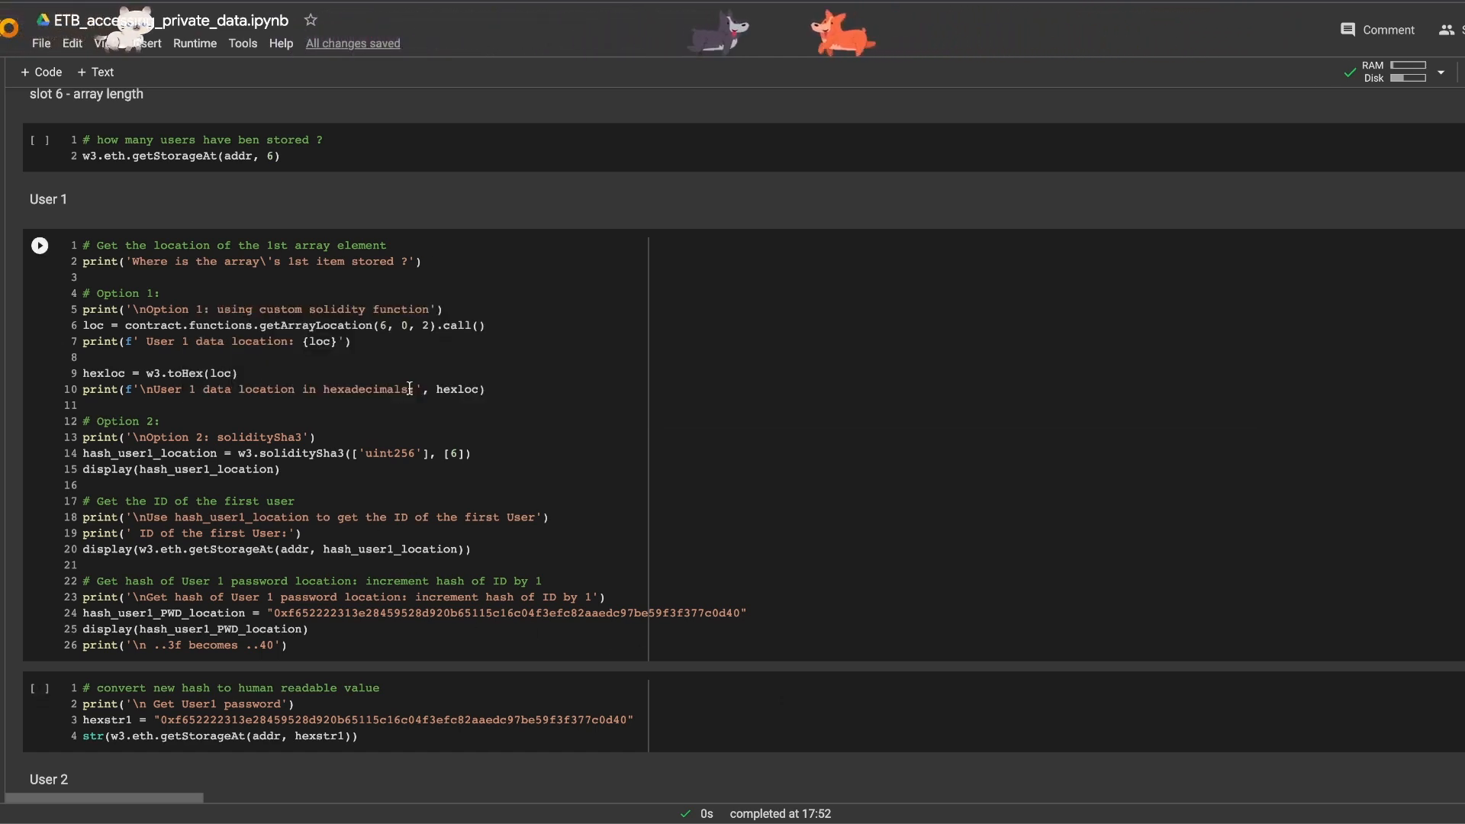
left_click(39, 142)
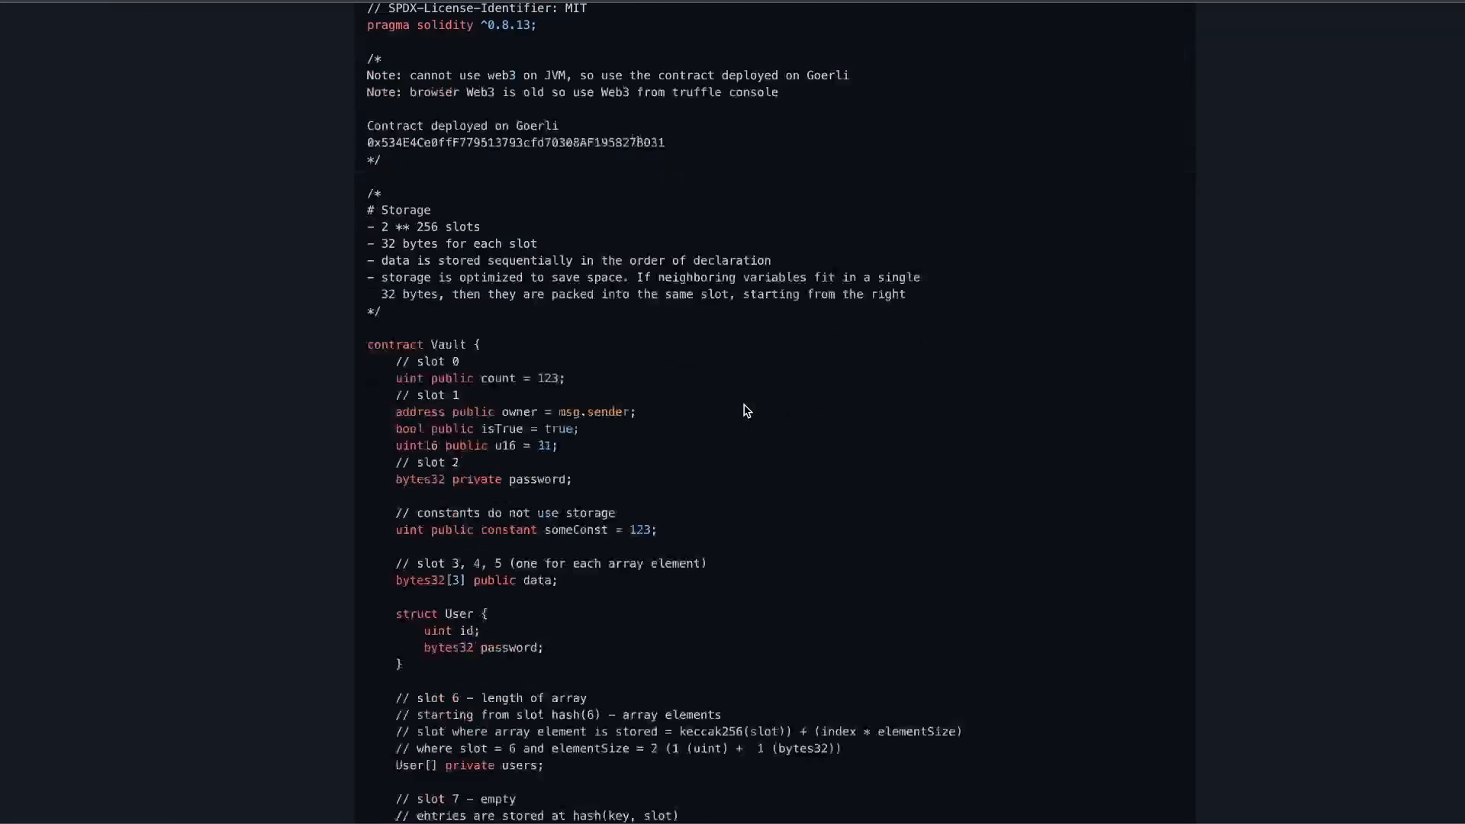
scroll("down", 3)
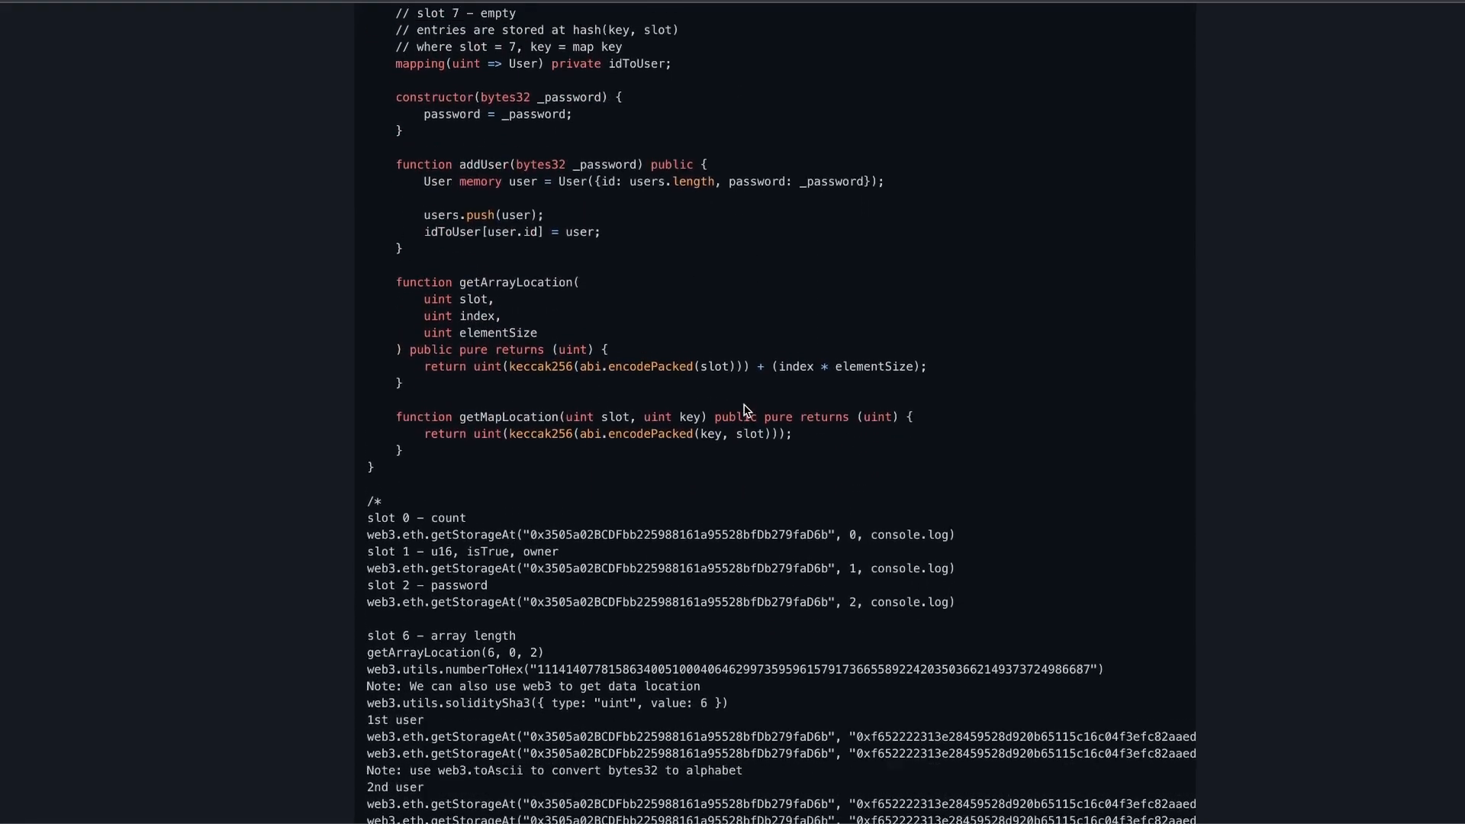
double_click(506, 286)
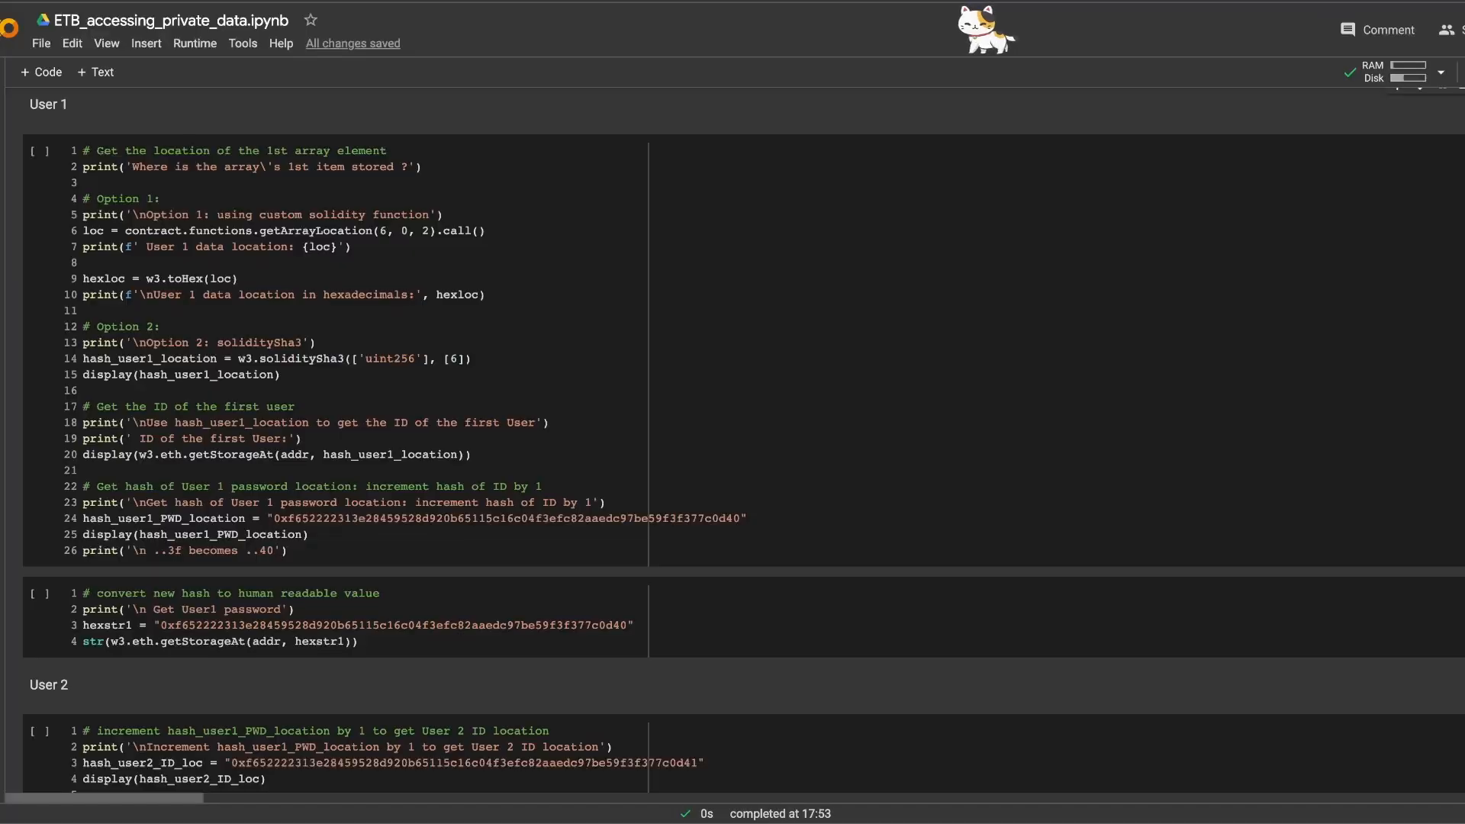
Run the User 1 cell, printing the array location, ID 0 and the password location hash.
left_click(38, 151)
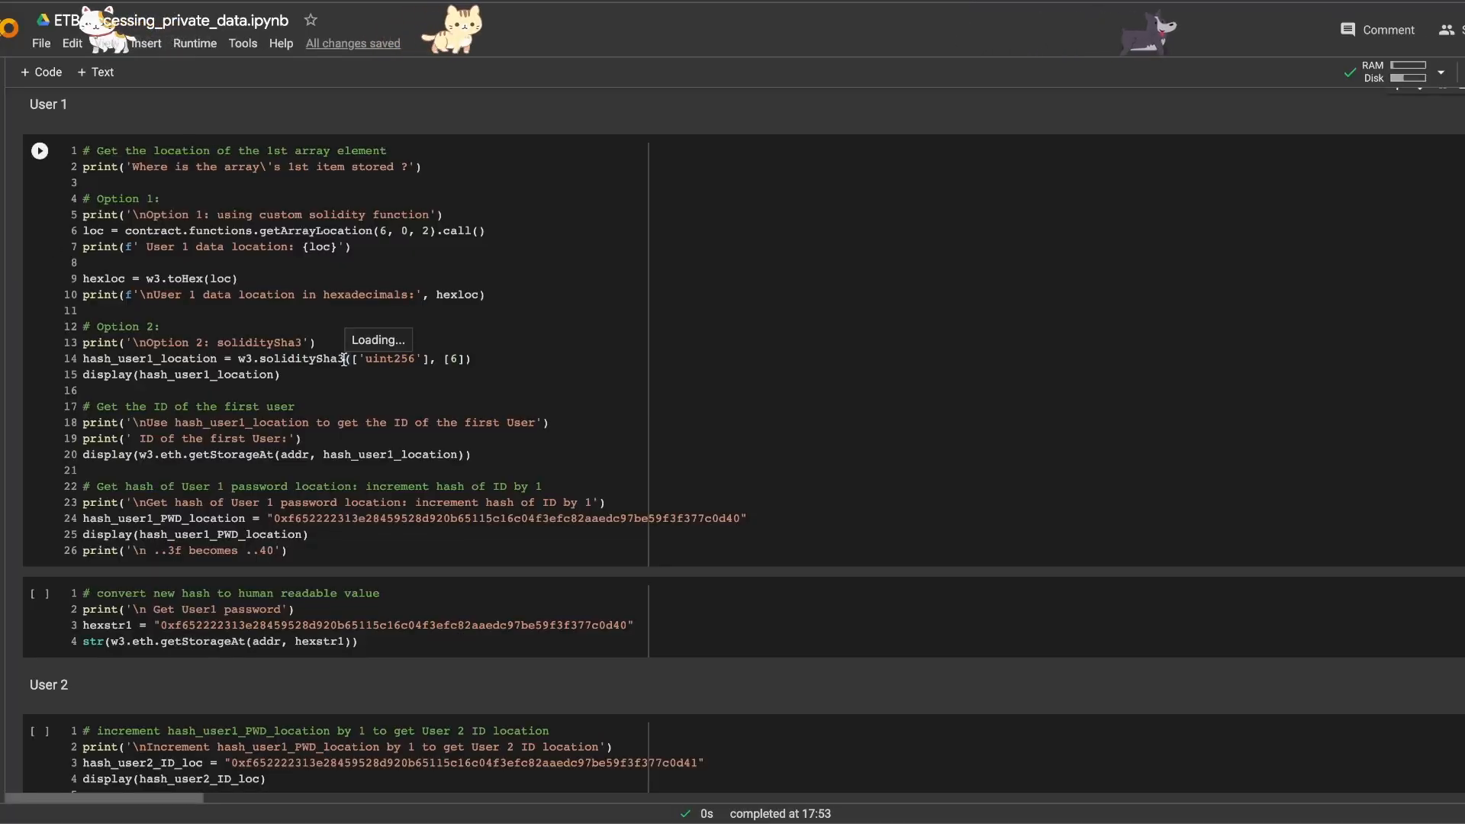
double_click(313, 358)
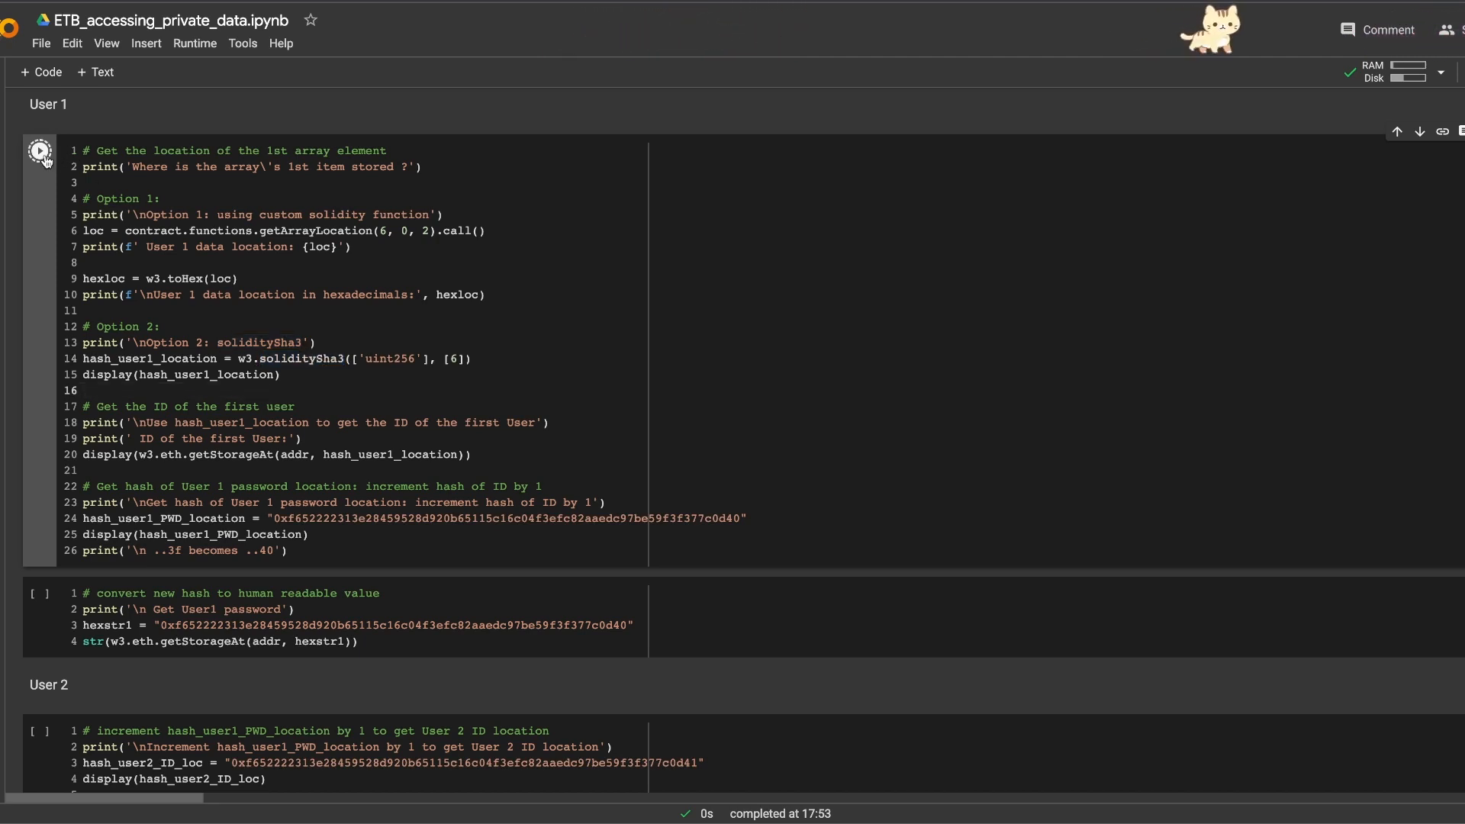
left_click(39, 150)
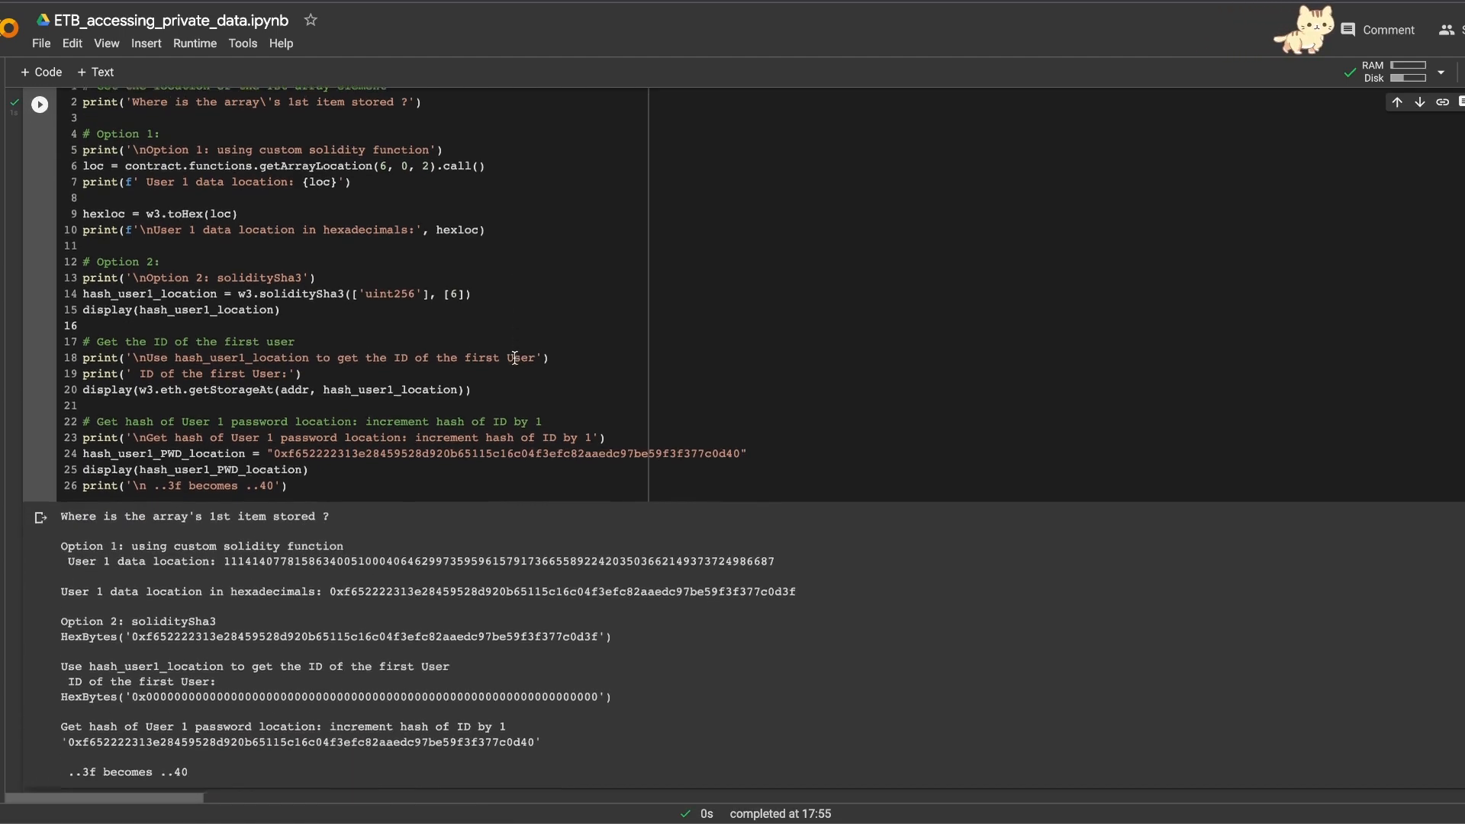
scroll("down", 3)
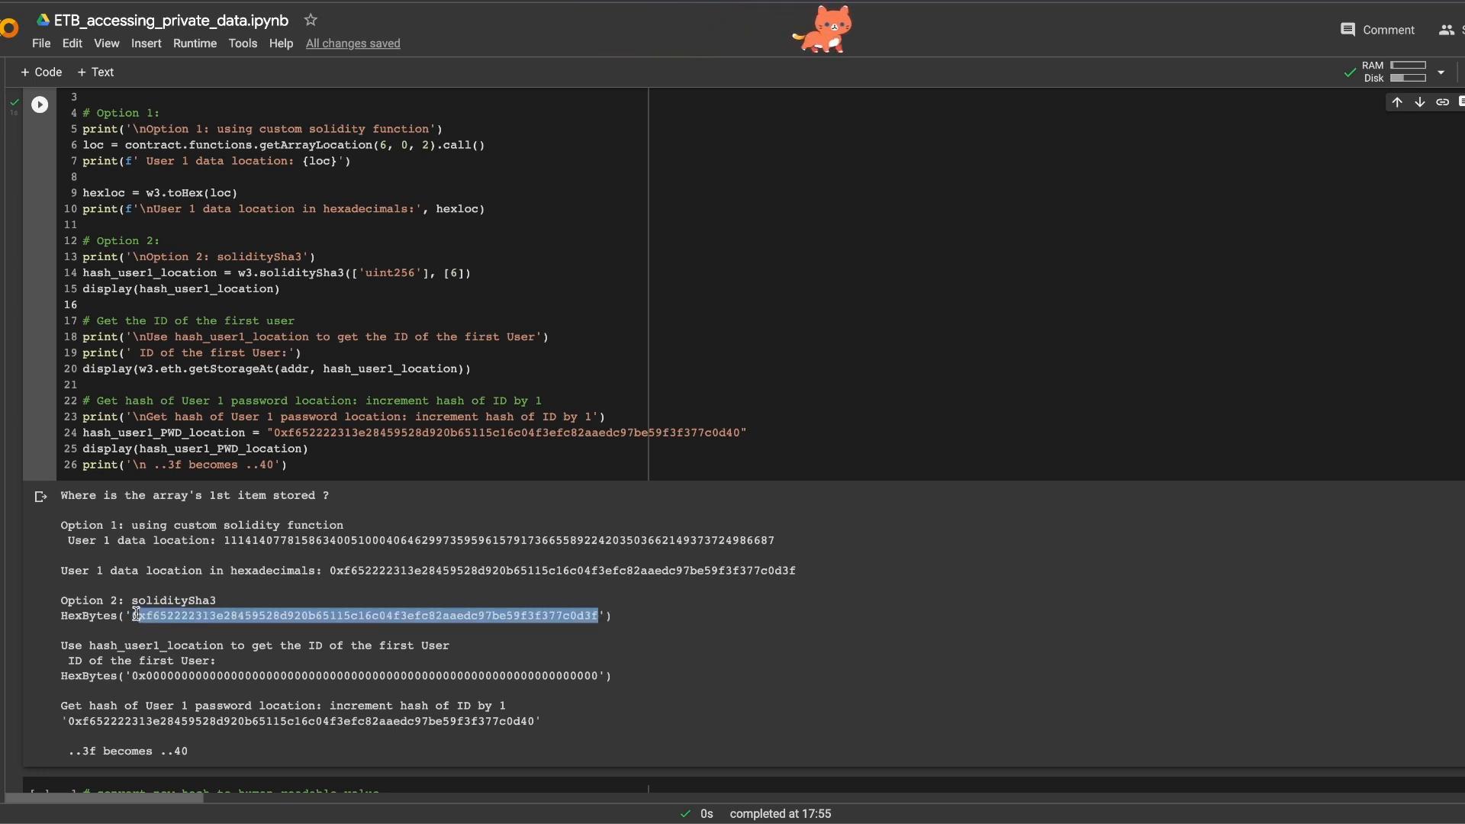
left_click(174, 21)
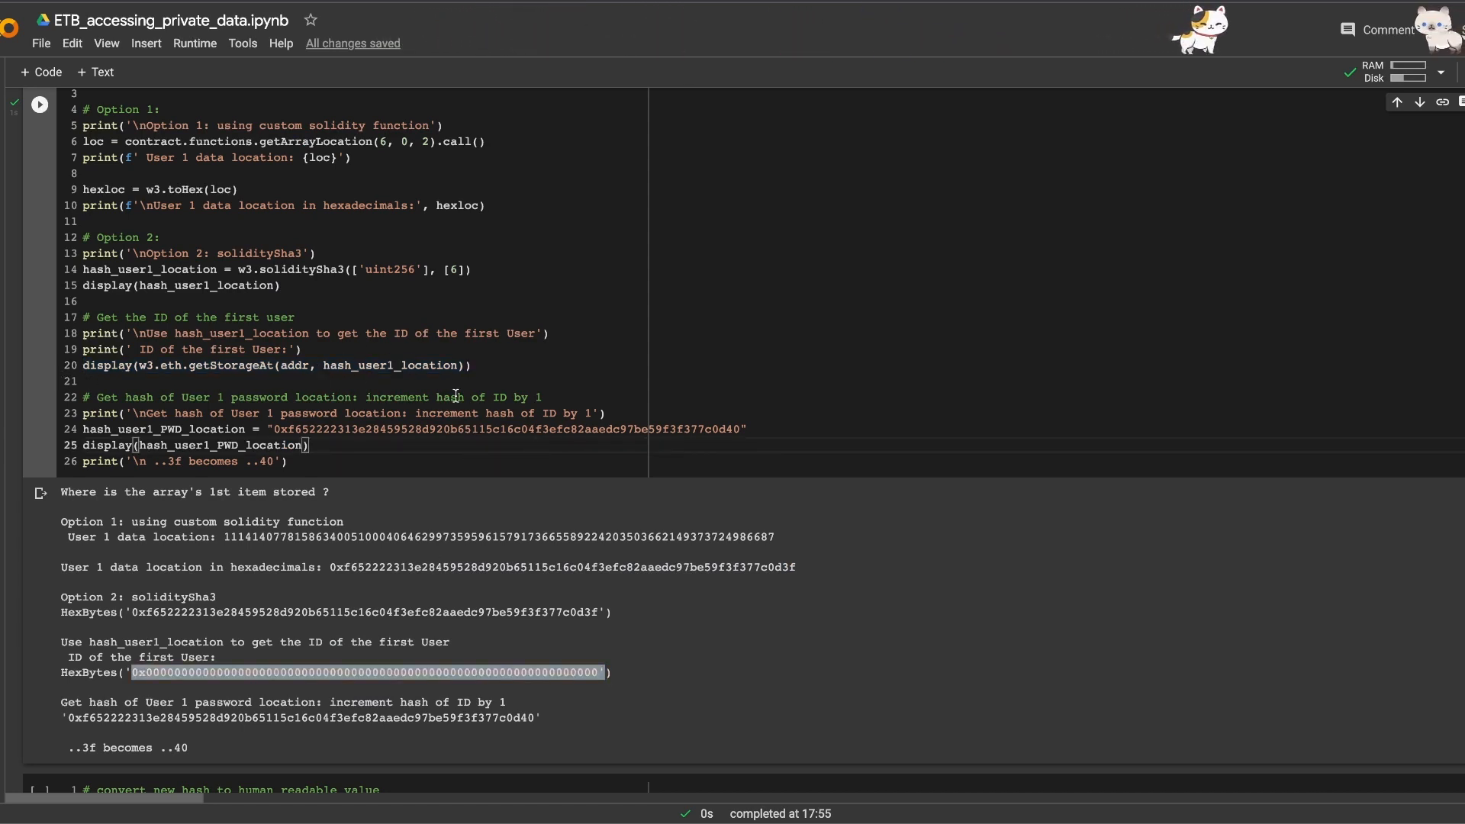
mouse_move(467, 602)
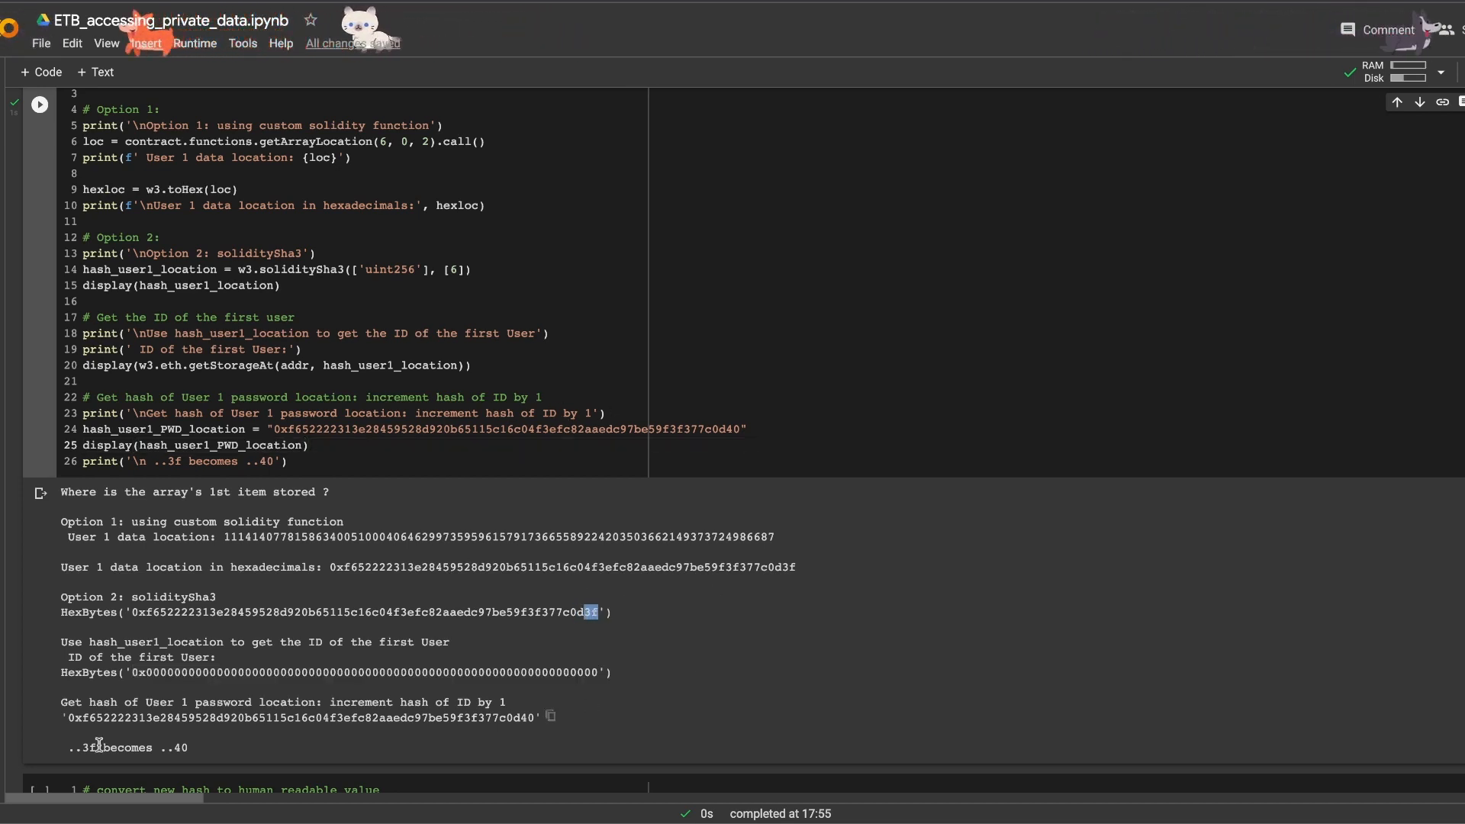
mouse_move(264, 744)
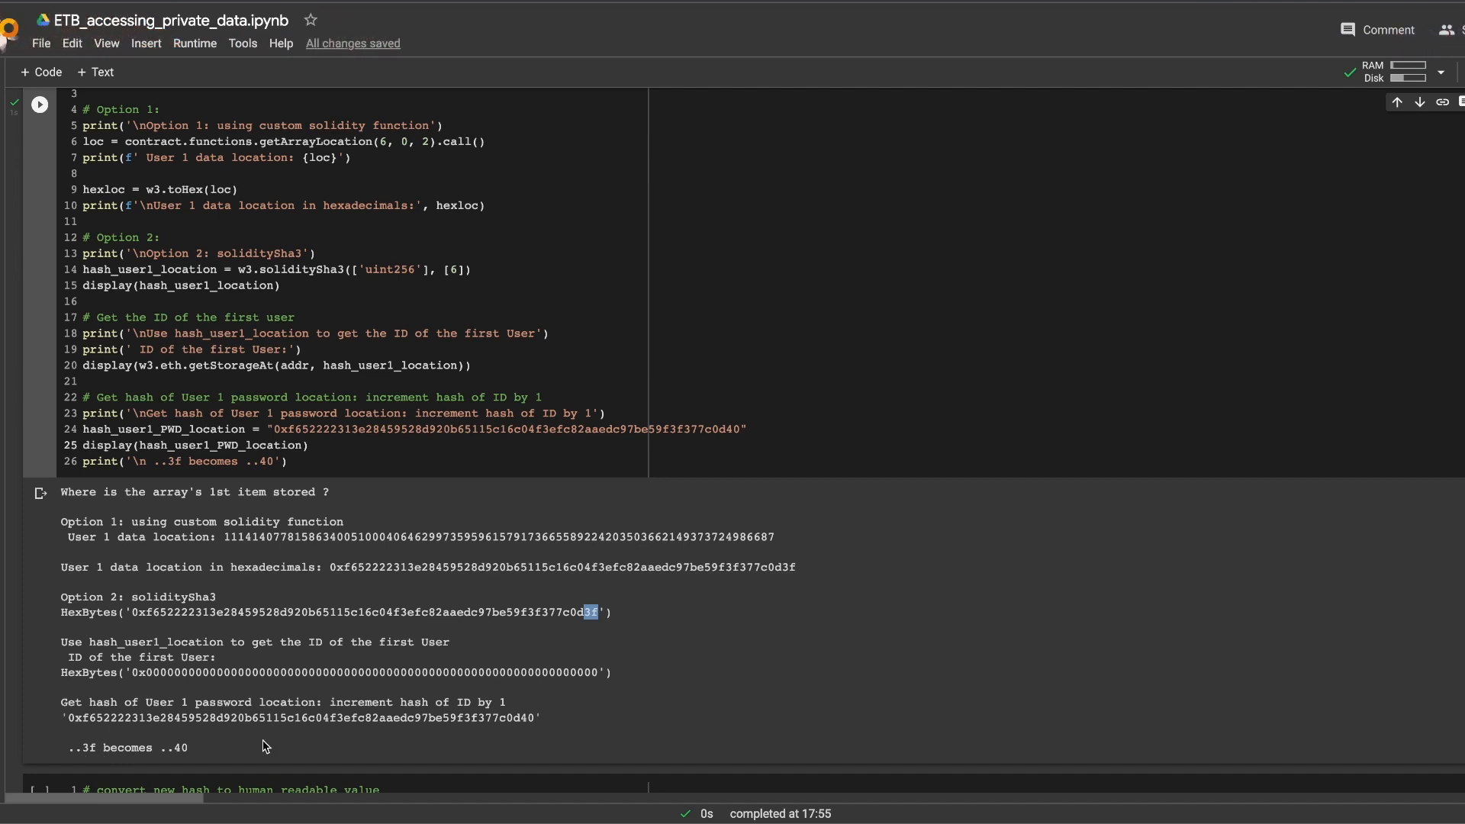
scroll("down", 3)
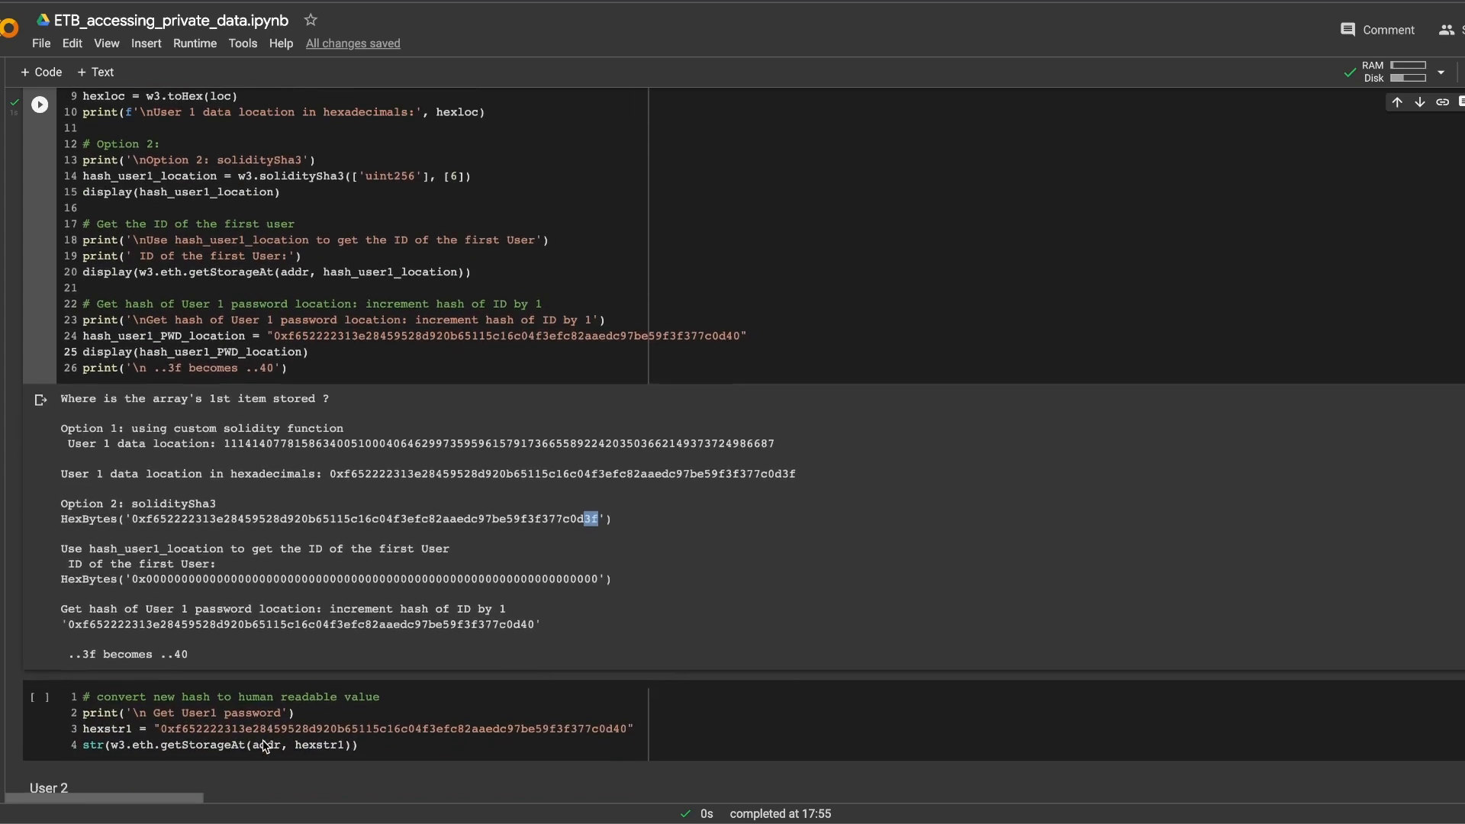
scroll("down", 3)
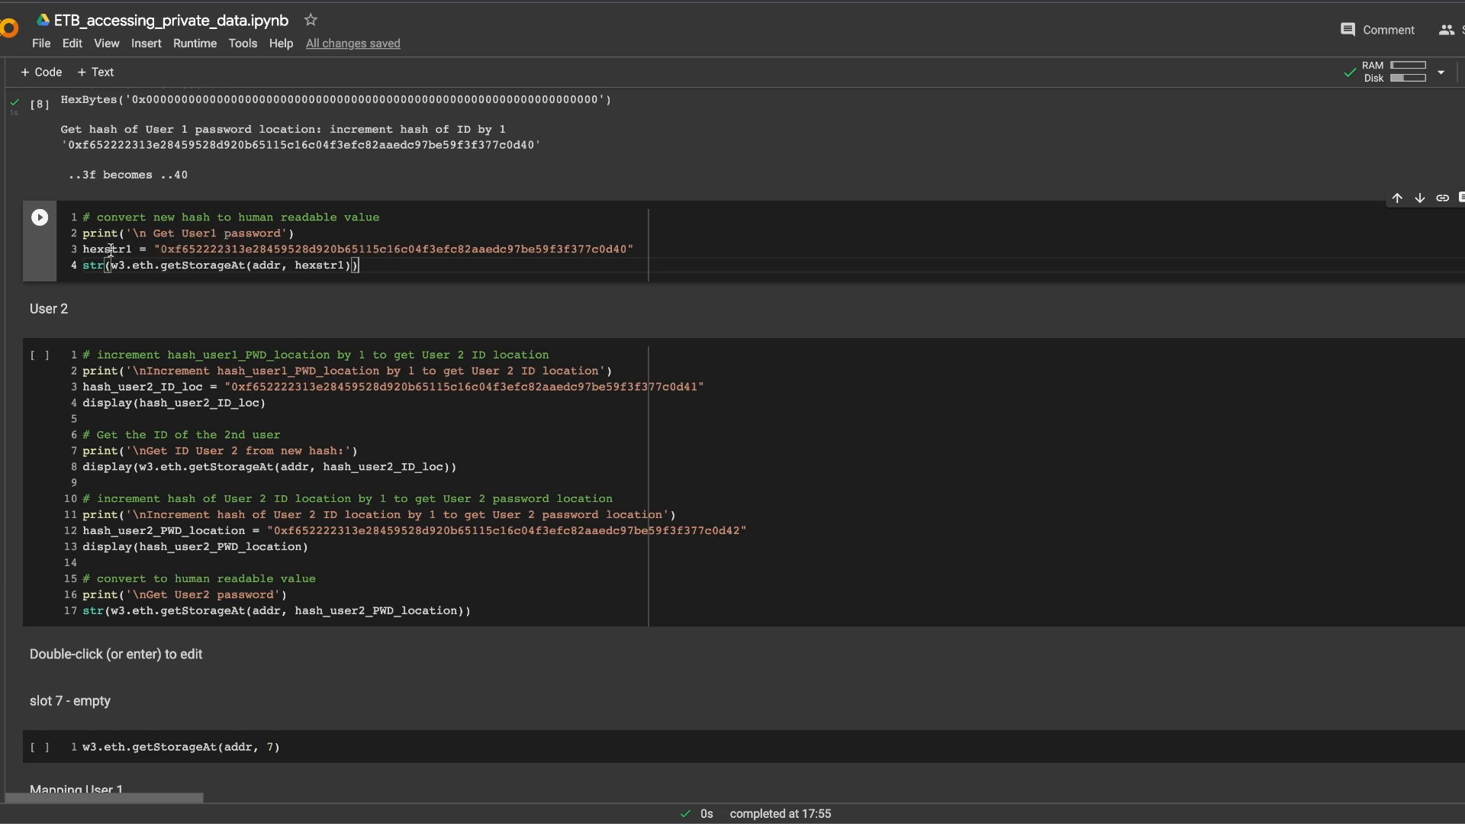
left_click(39, 216)
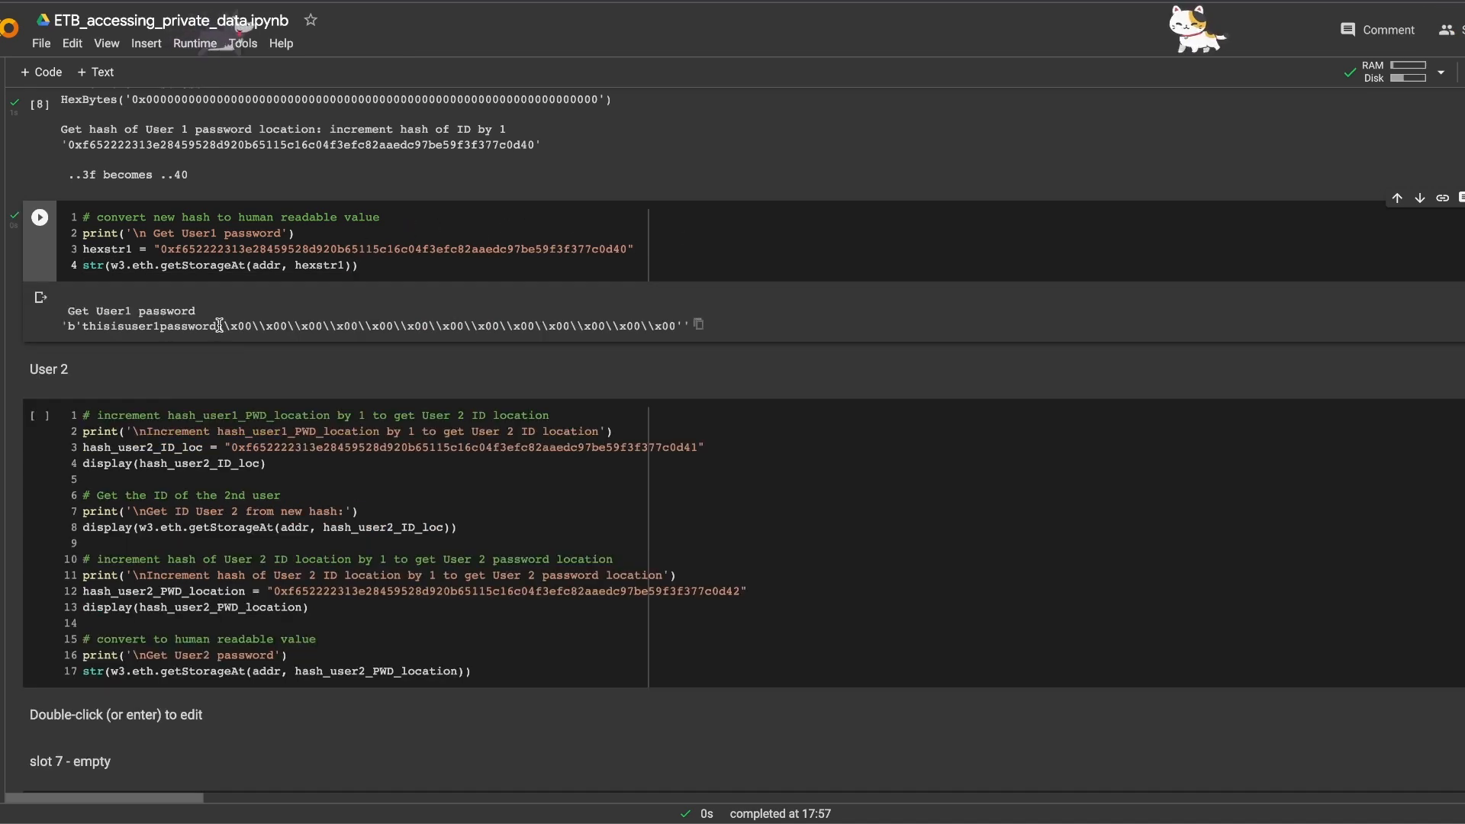
scroll("down", 3)
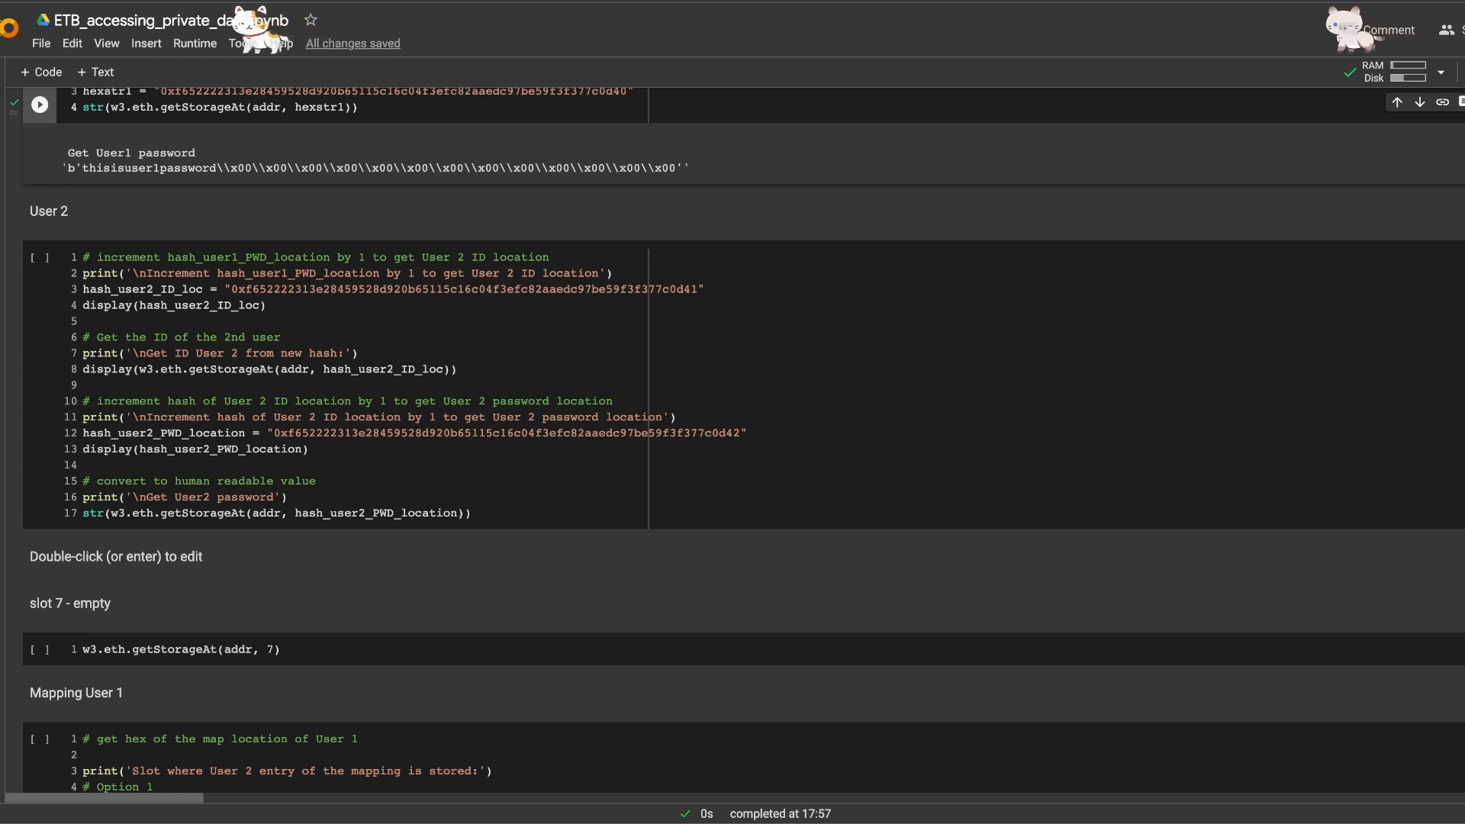
mouse_move(1165, 611)
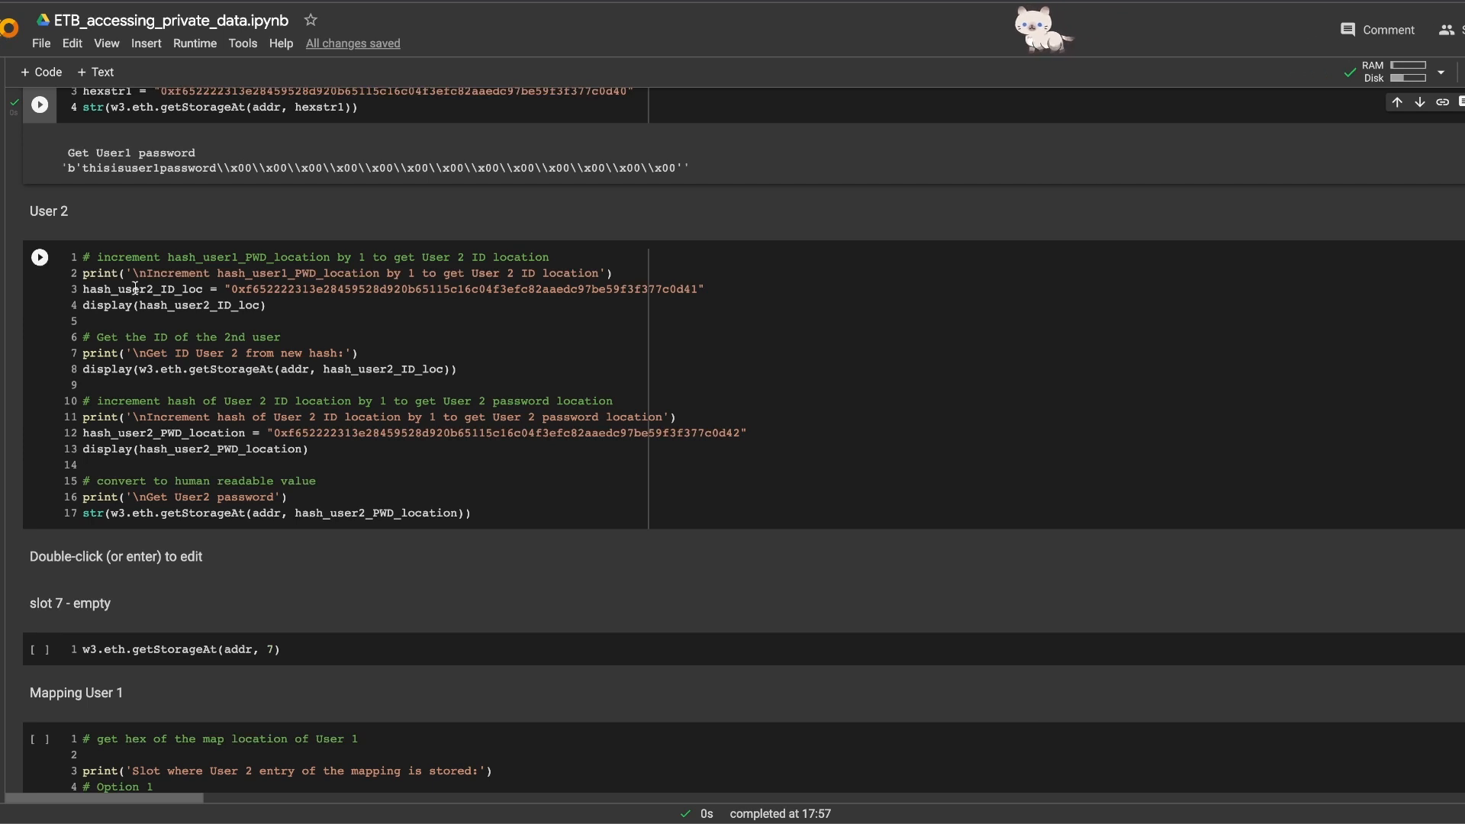
left_click(38, 257)
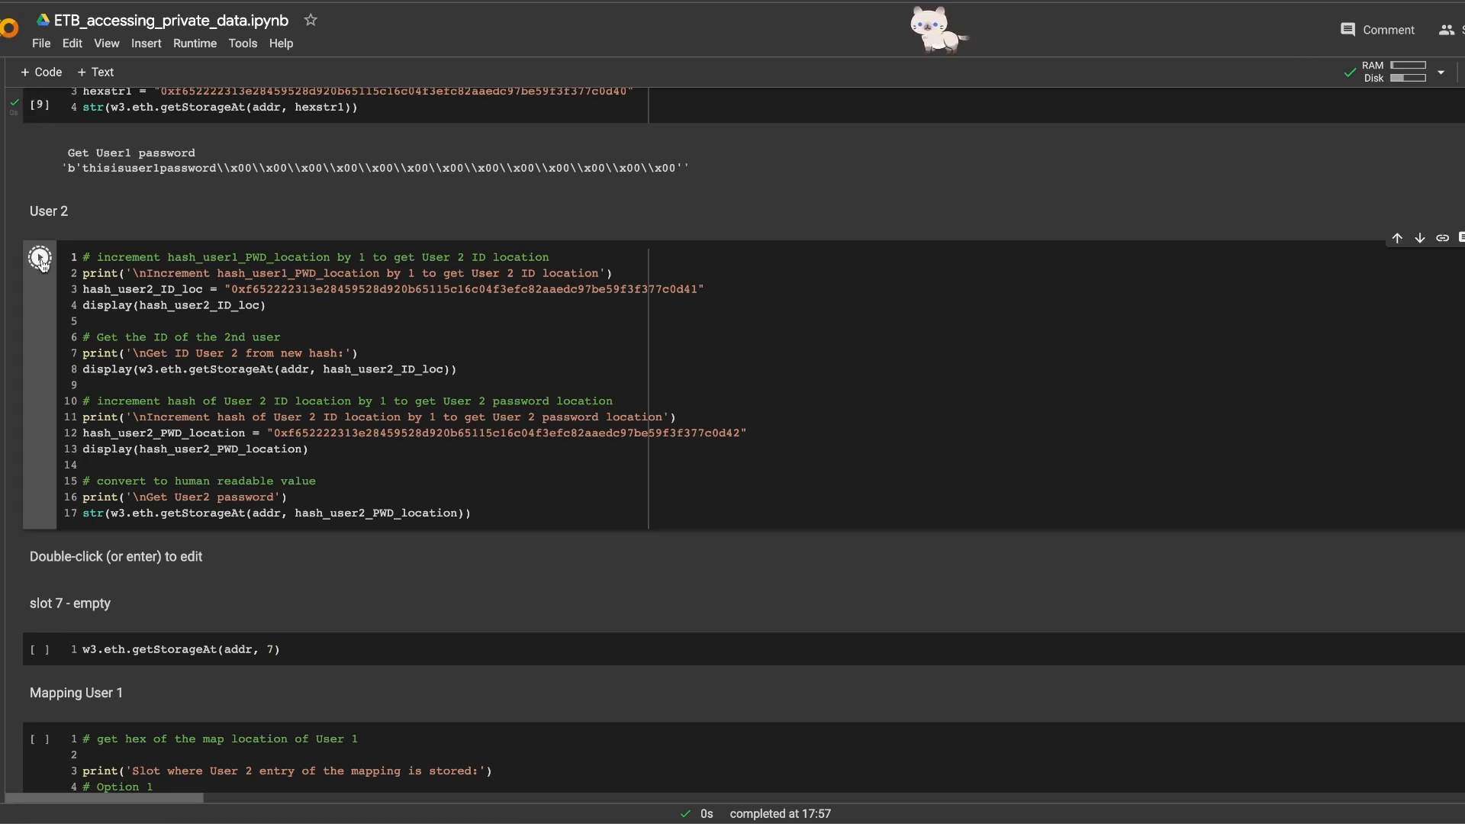
left_click(39, 217)
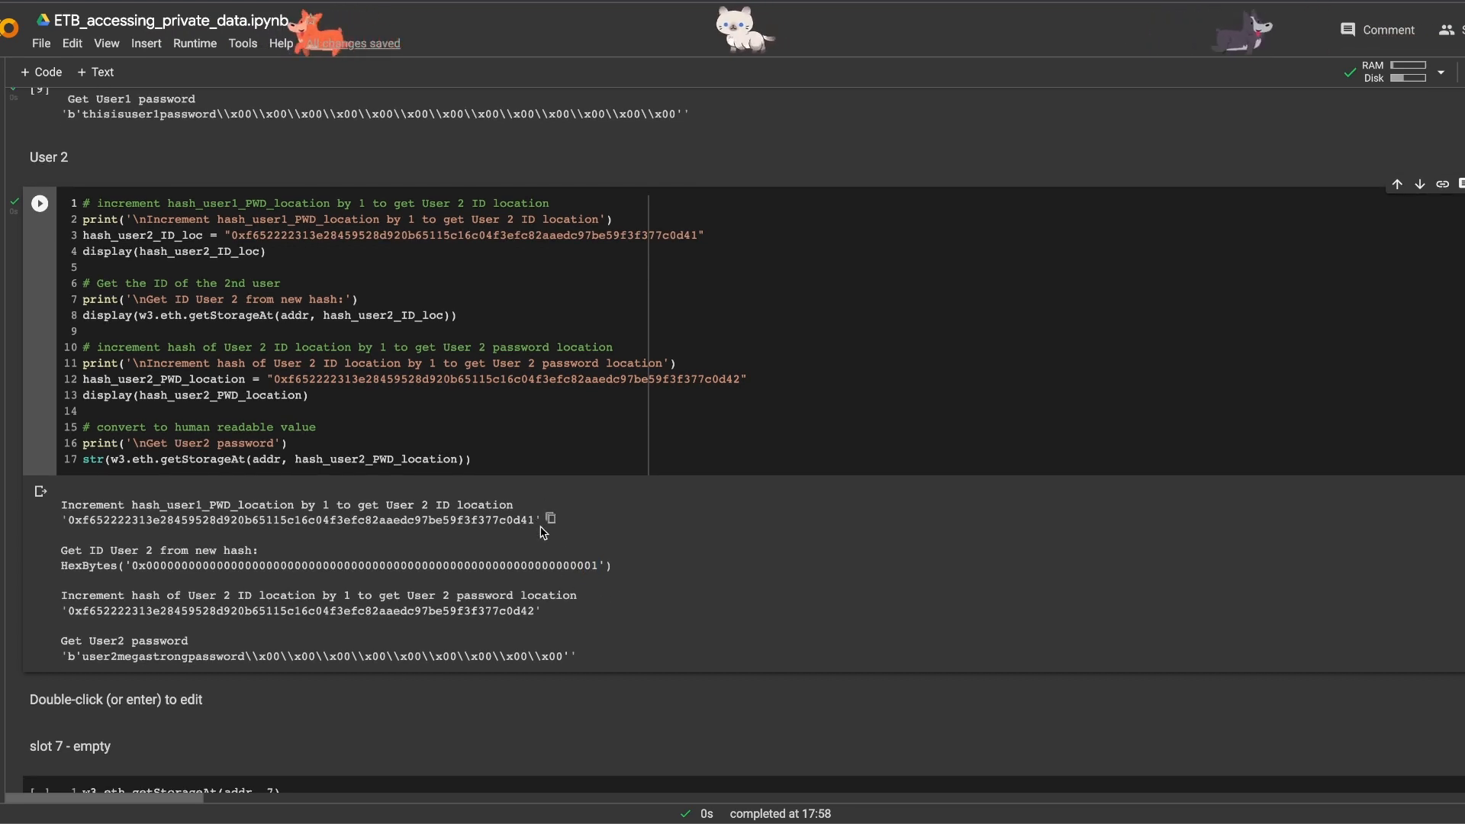
mouse_move(571, 620)
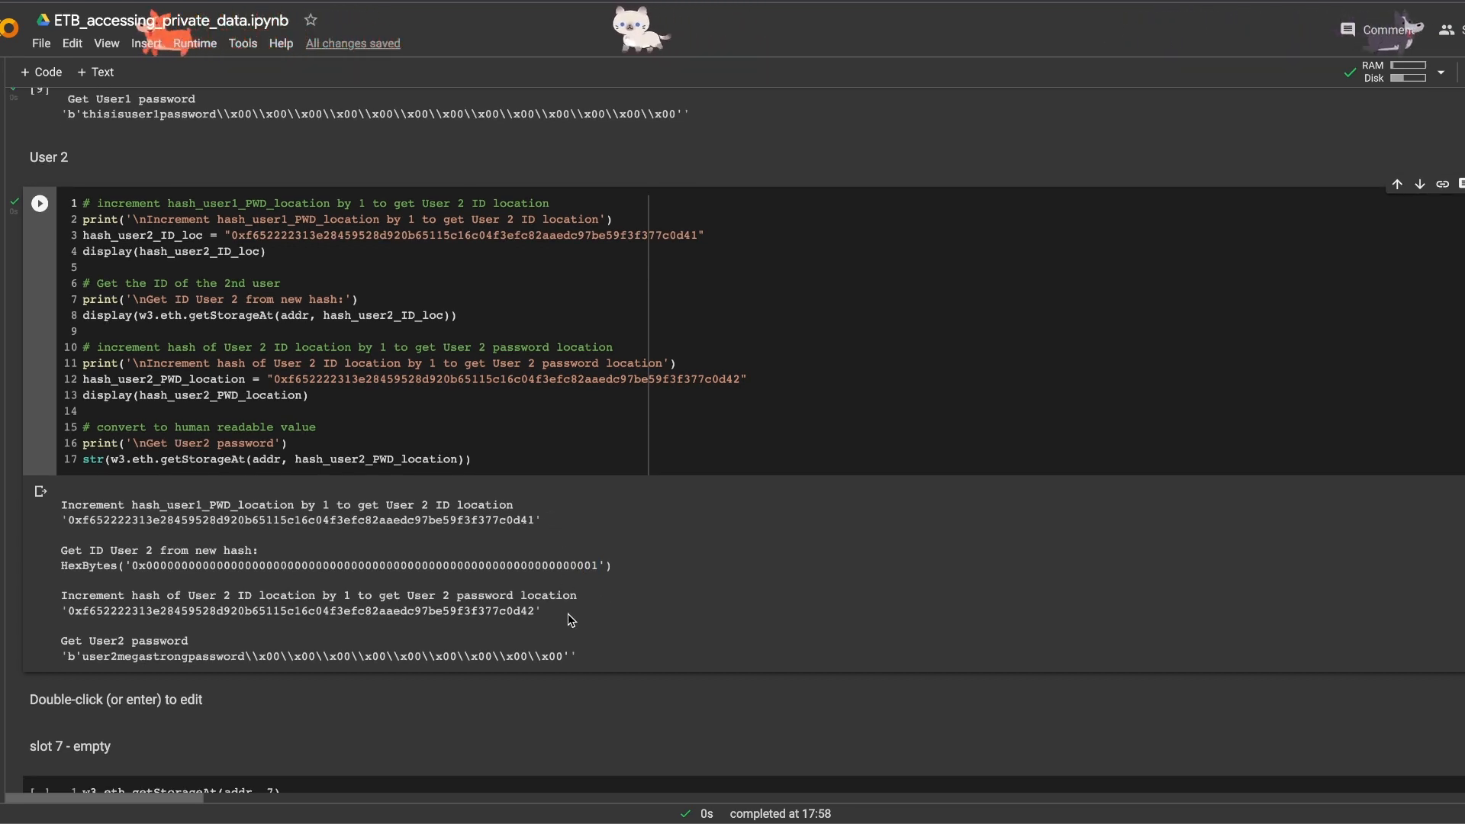
scroll("down", 3)
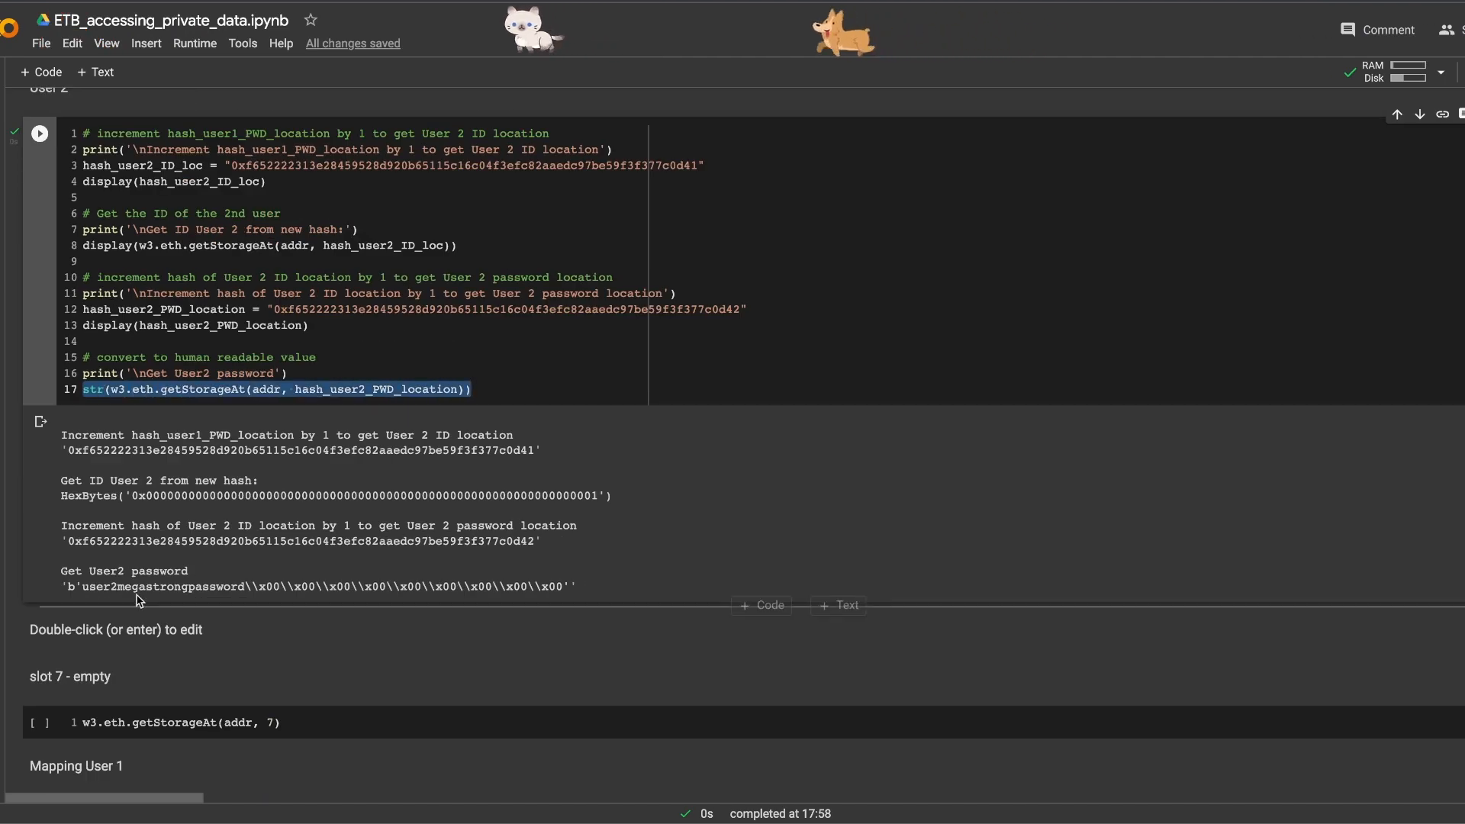
double_click(161, 586)
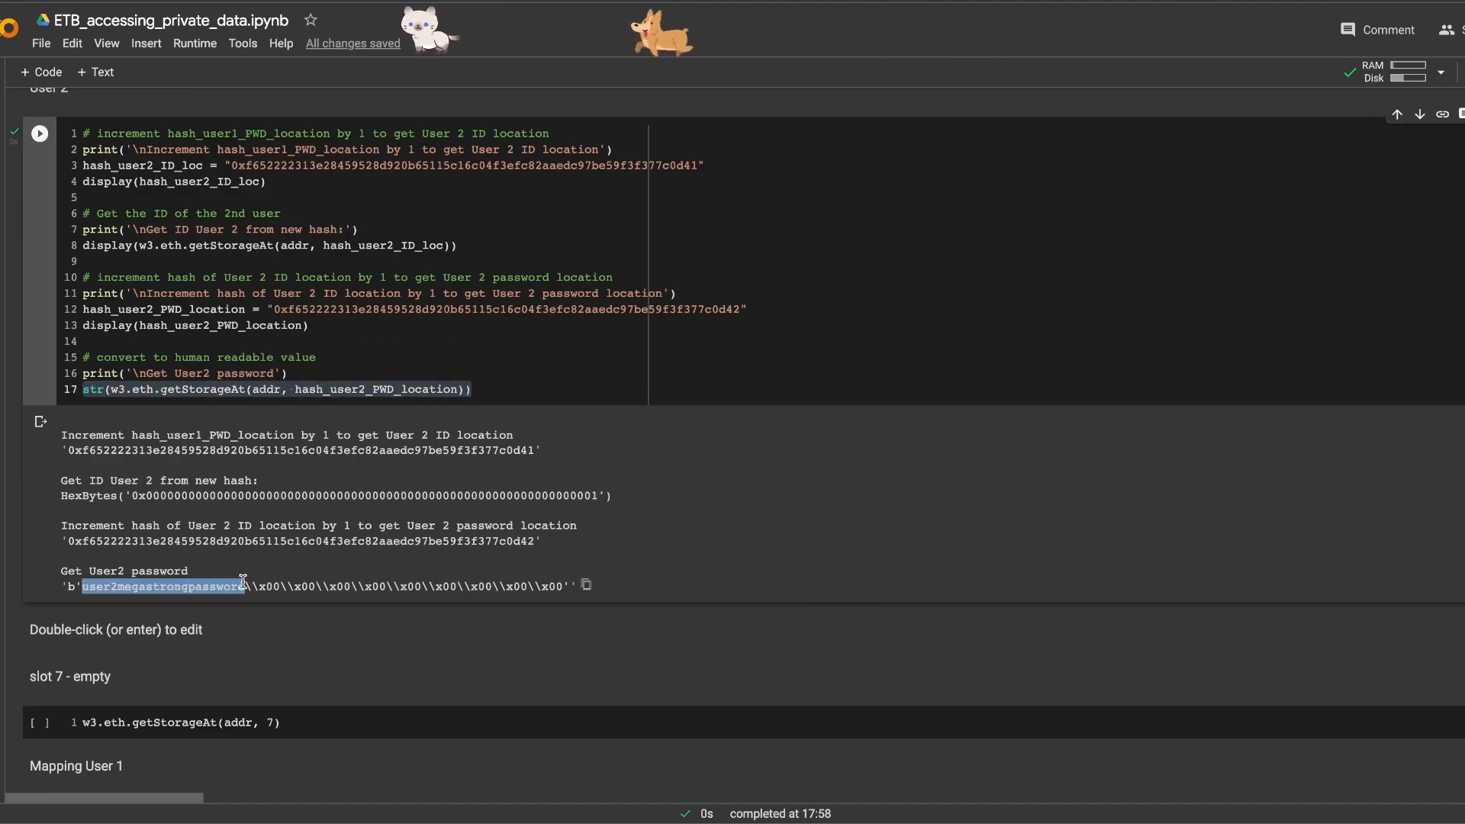
scroll("down", 3)
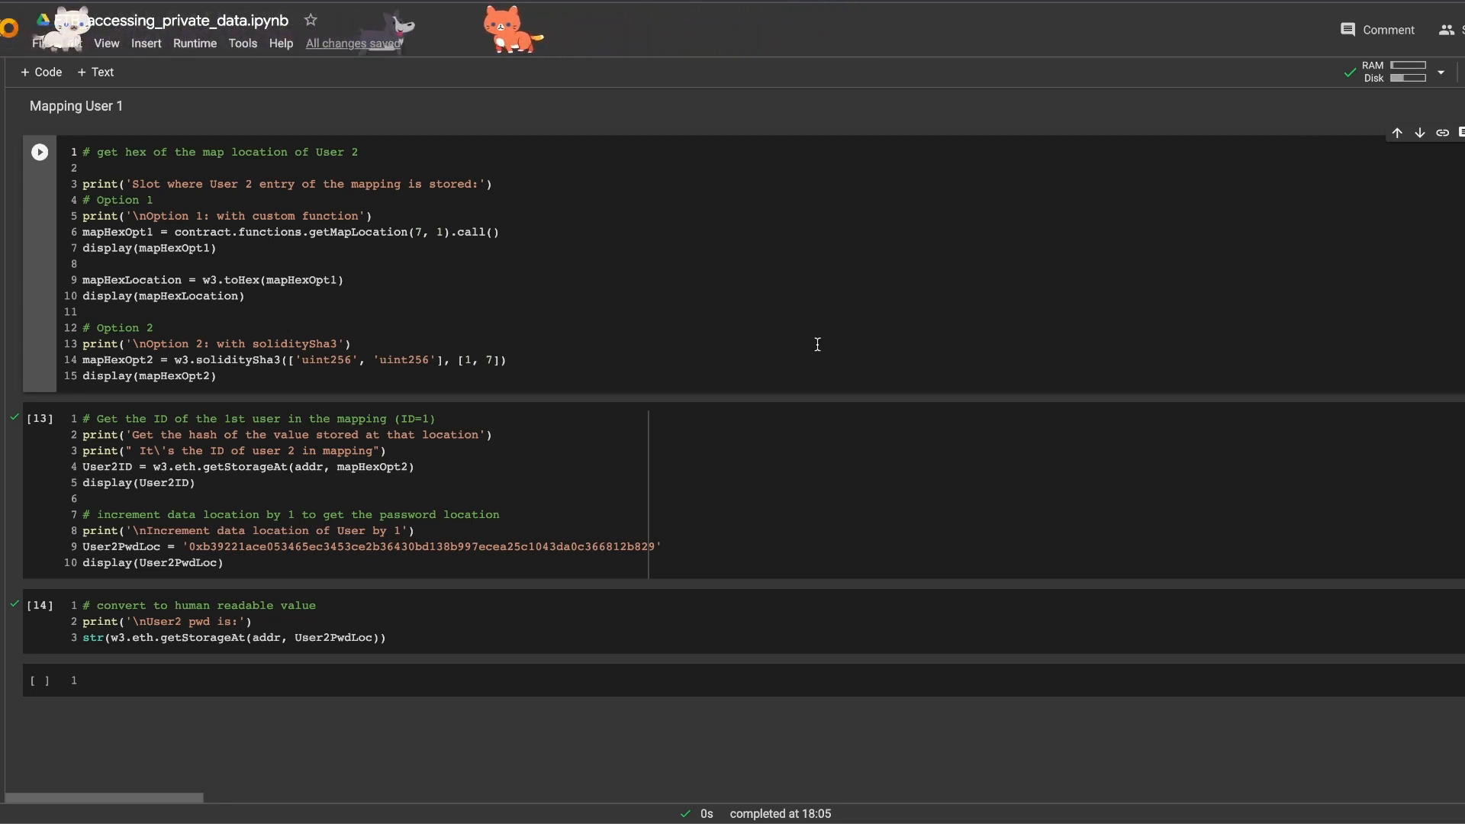
double_click(362, 232)
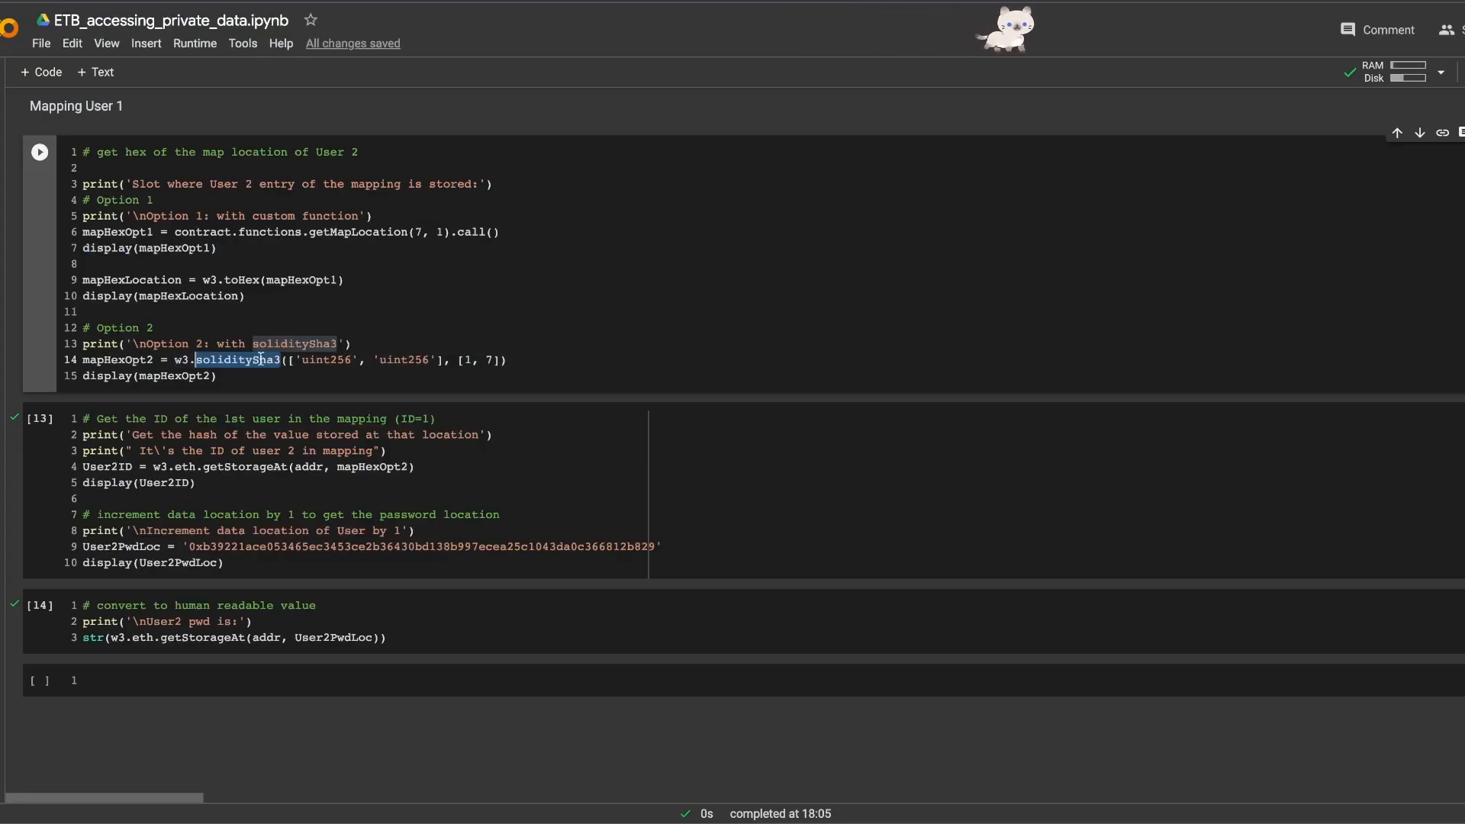
left_click(39, 153)
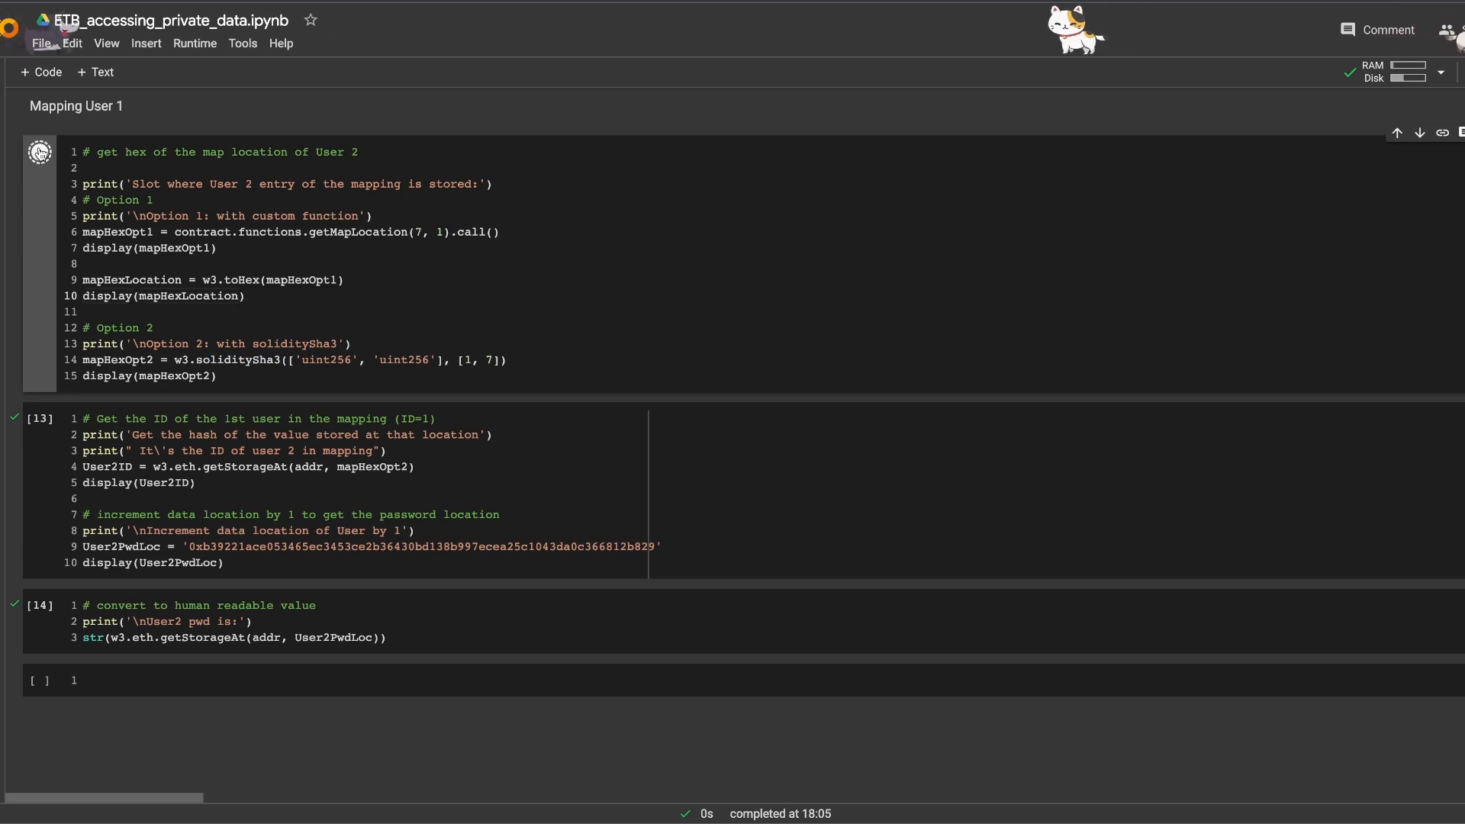
left_click(39, 132)
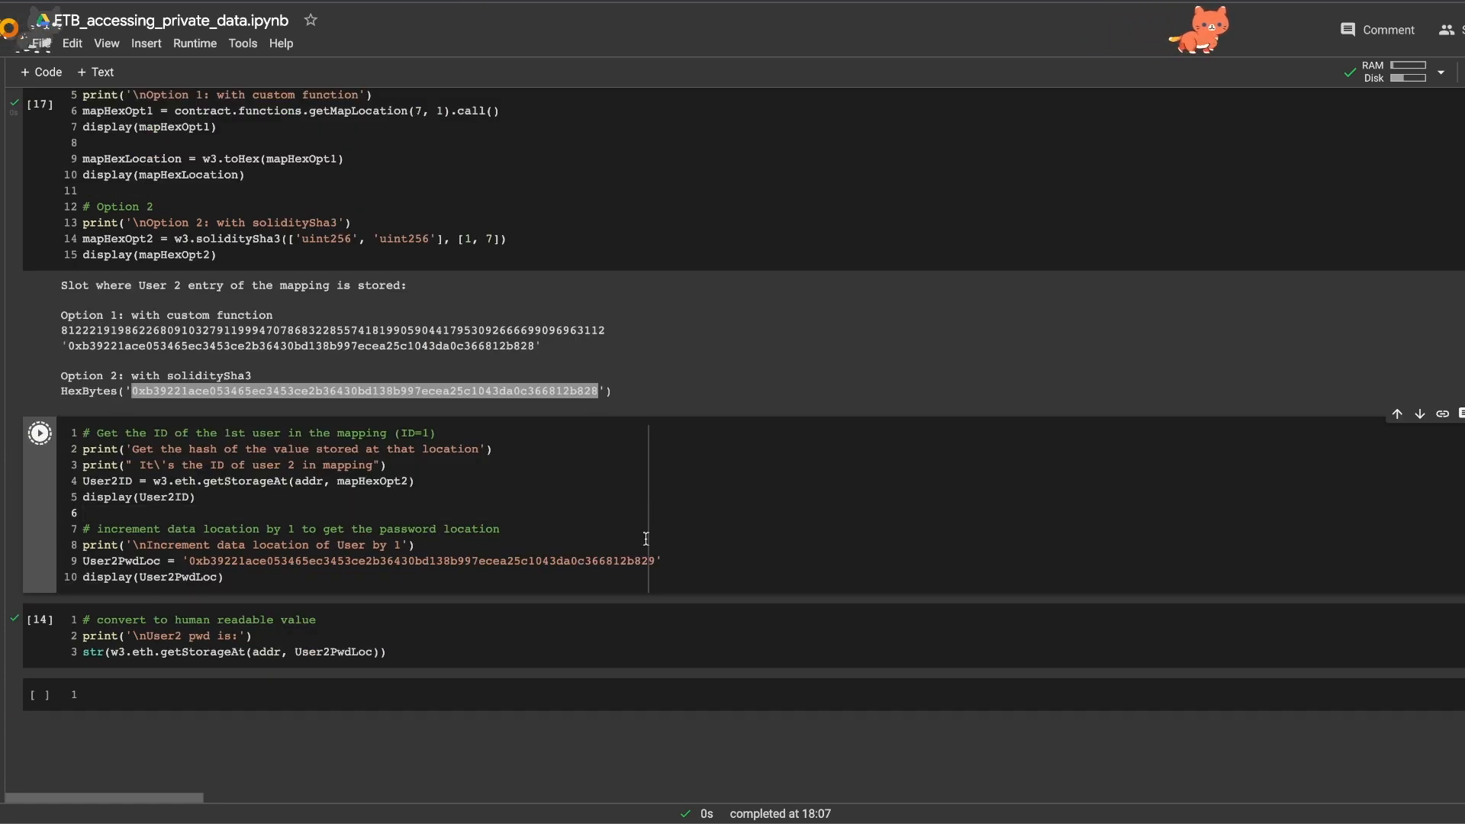
left_click(39, 407)
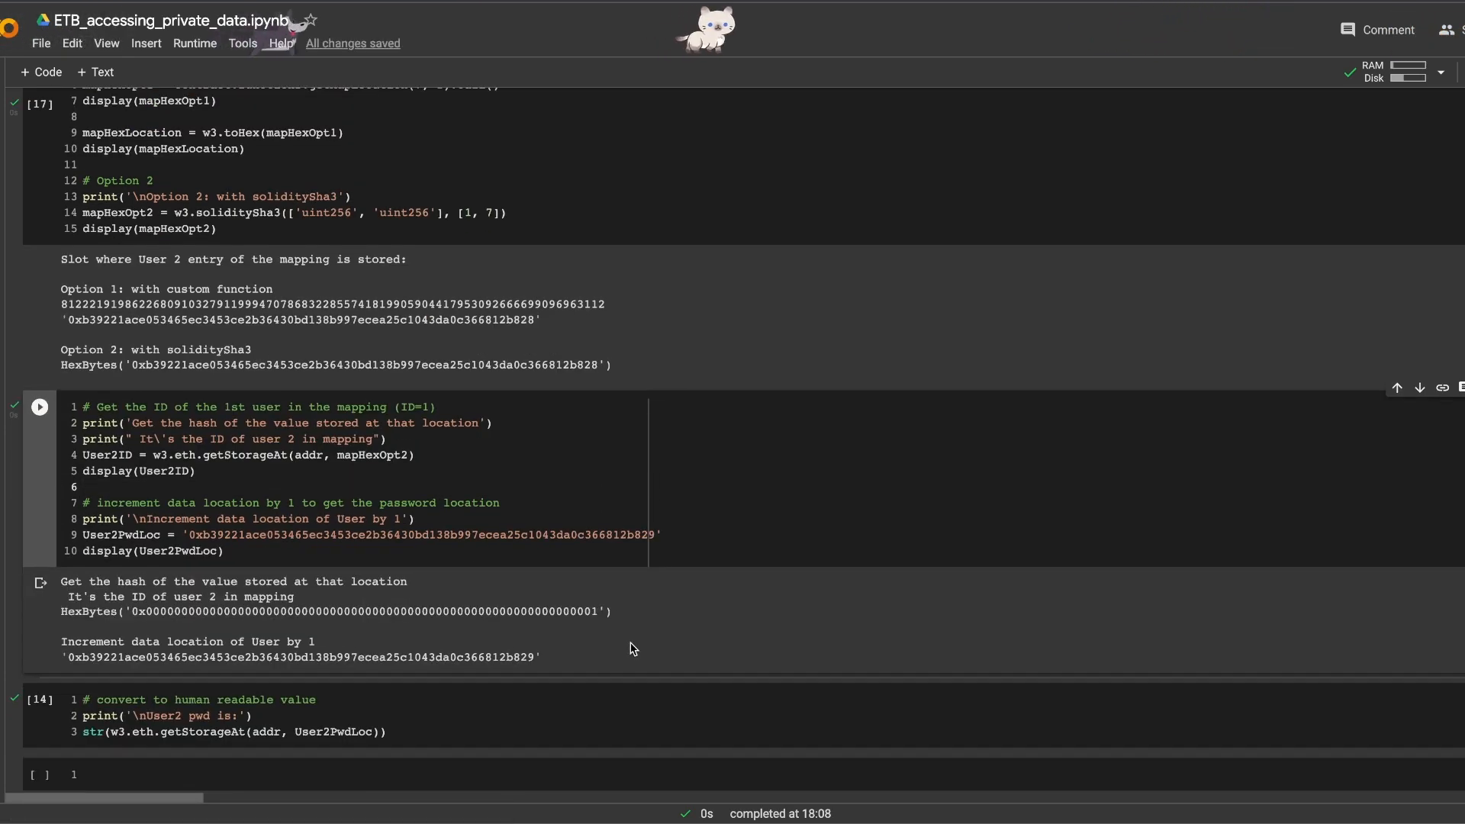
mouse_move(233, 631)
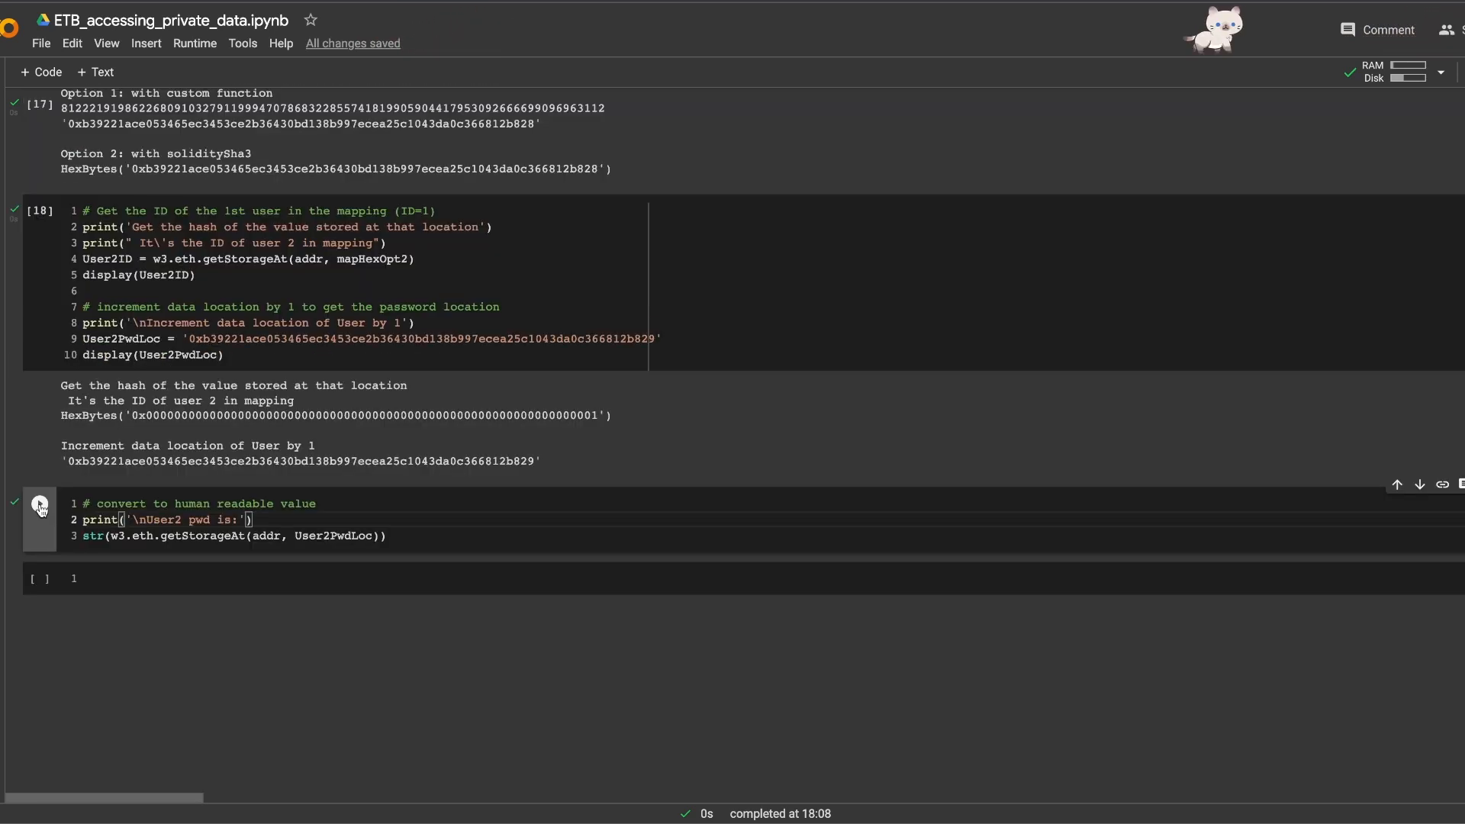
left_click(39, 503)
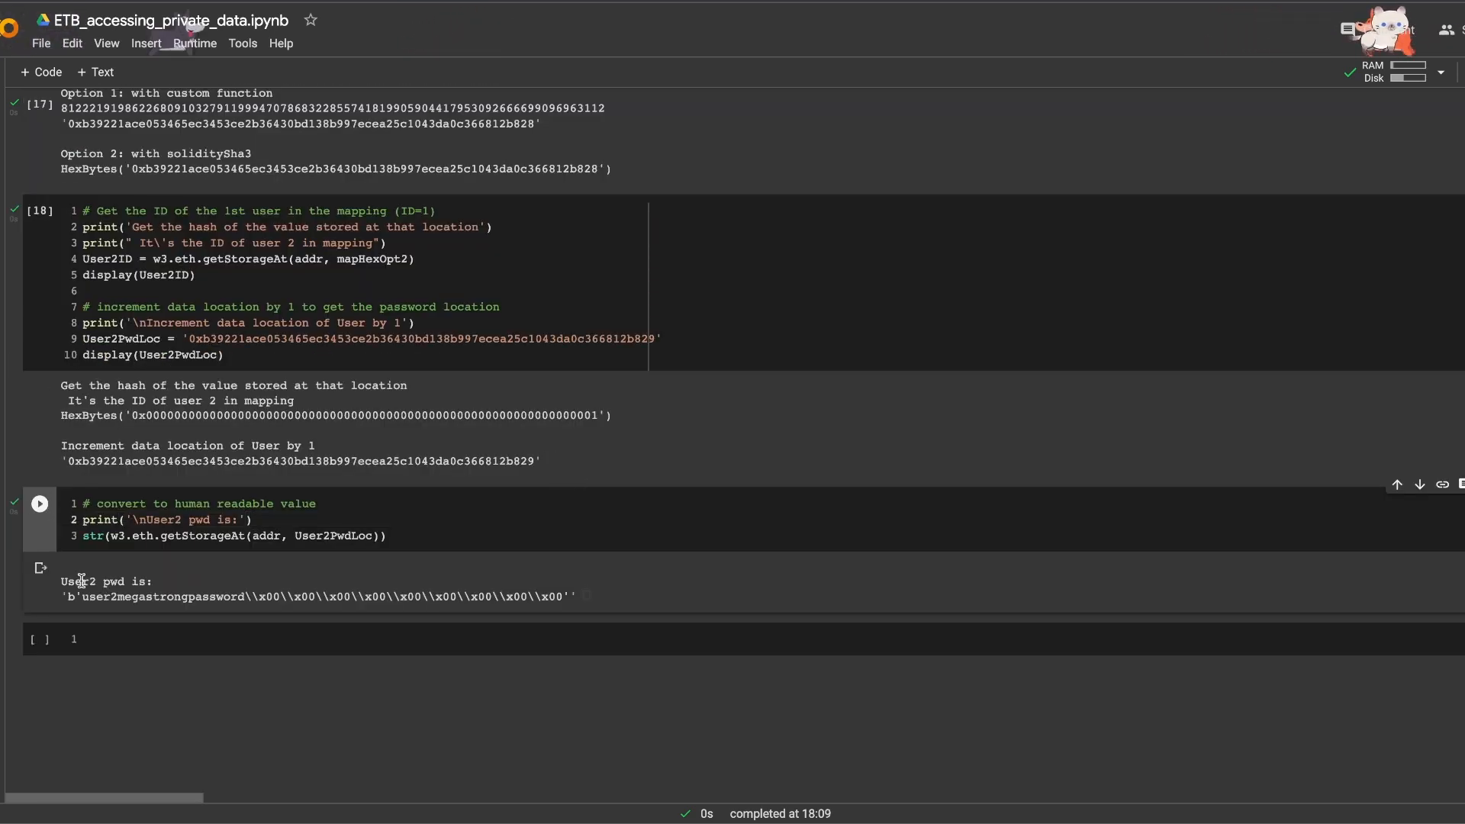
double_click(164, 596)
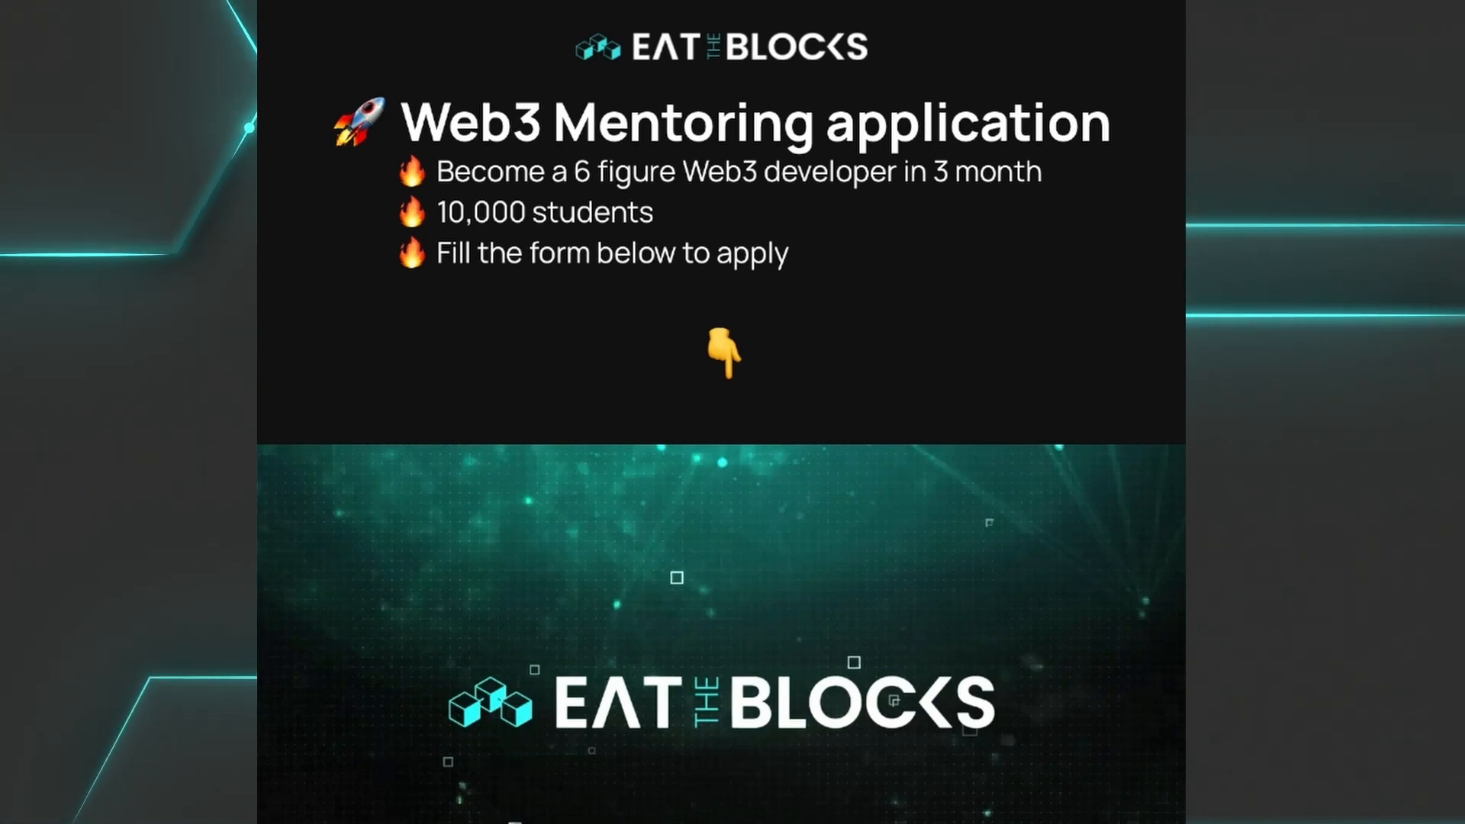
Scroll the Eat The Blocks mentoring page down to the program schedule and benefits.
scroll("down", 3)
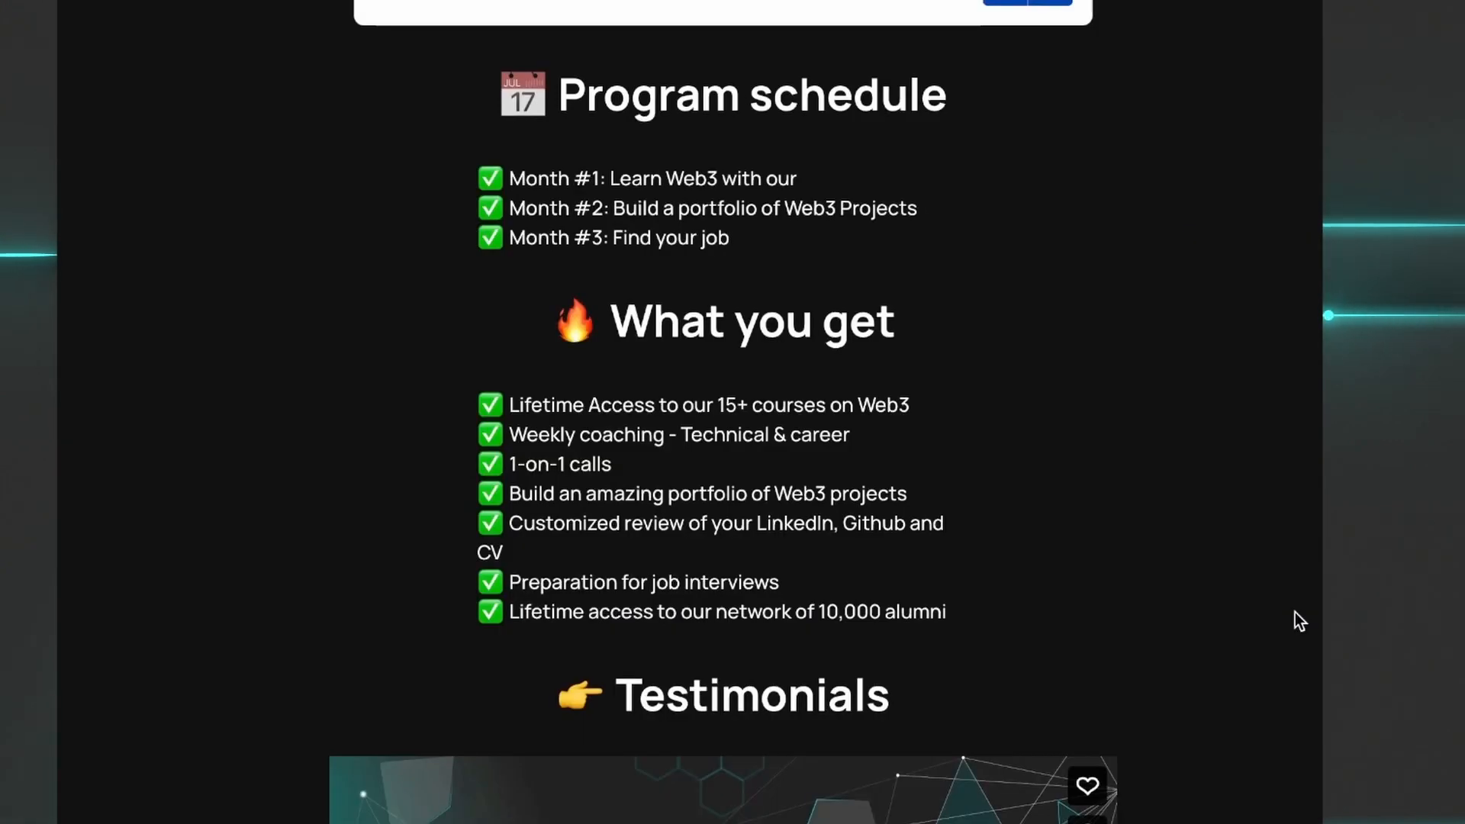